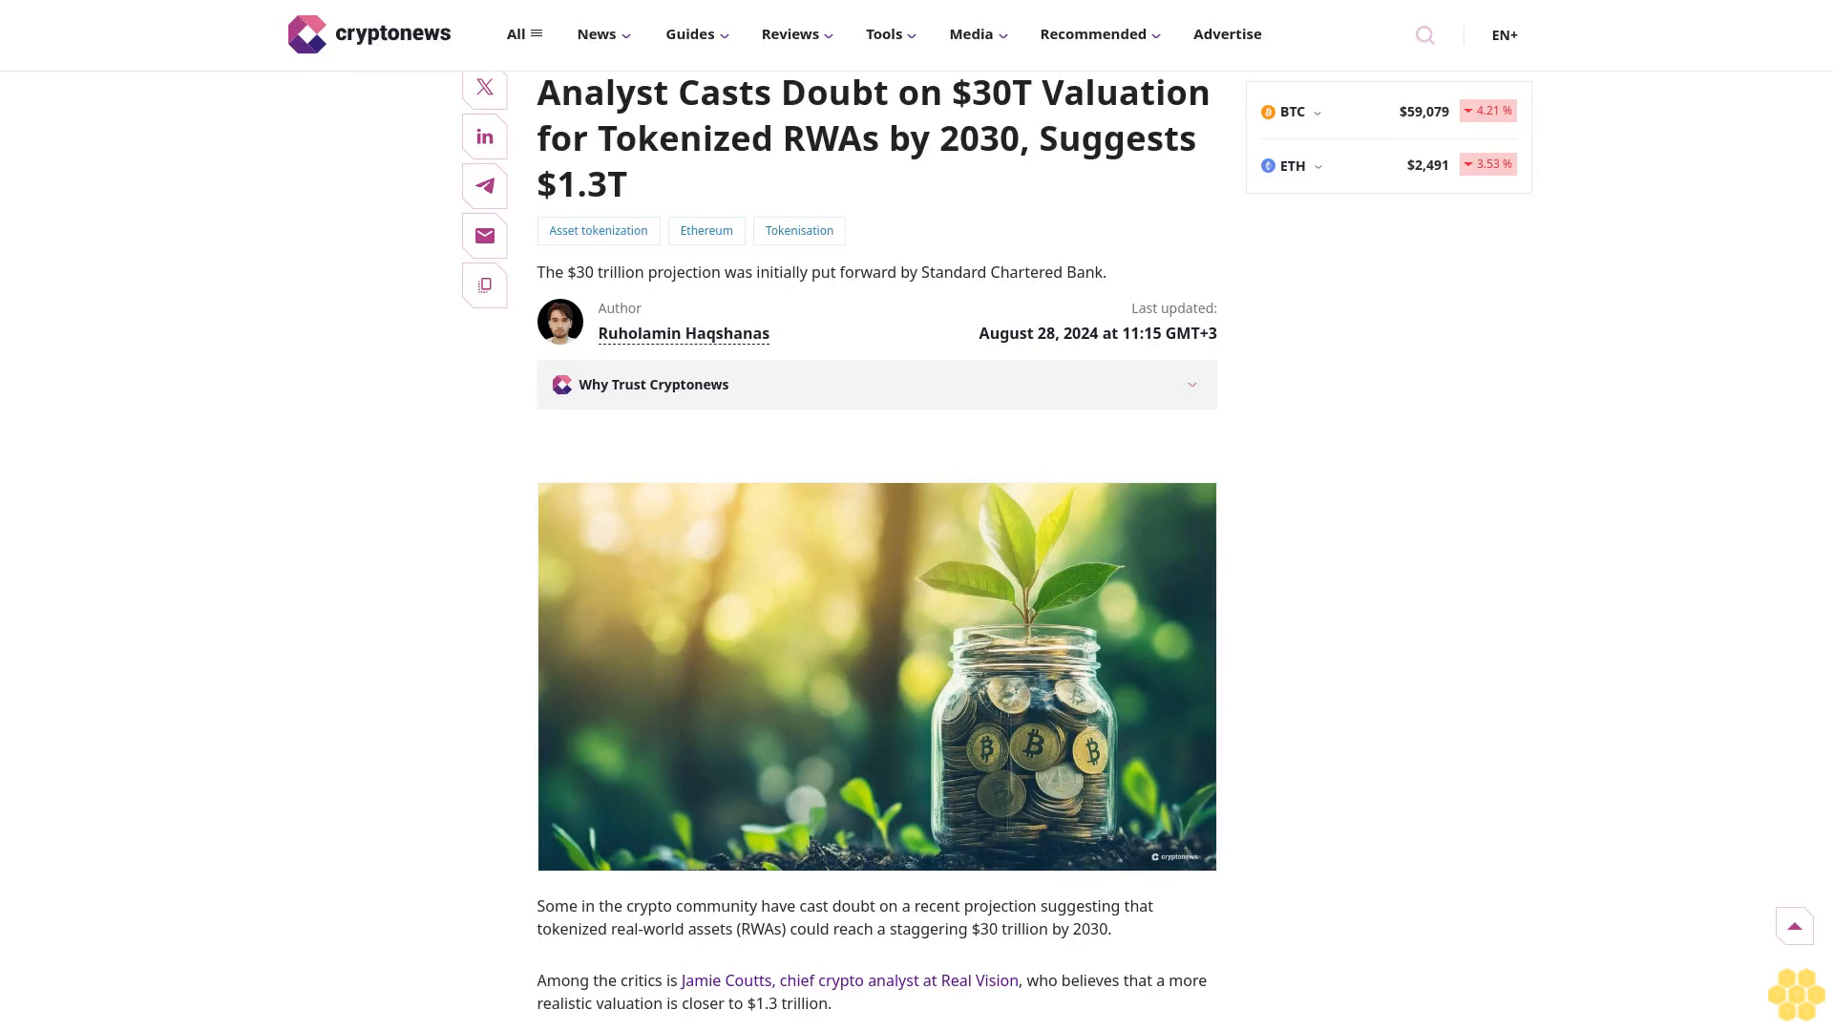
scroll("down", 3)
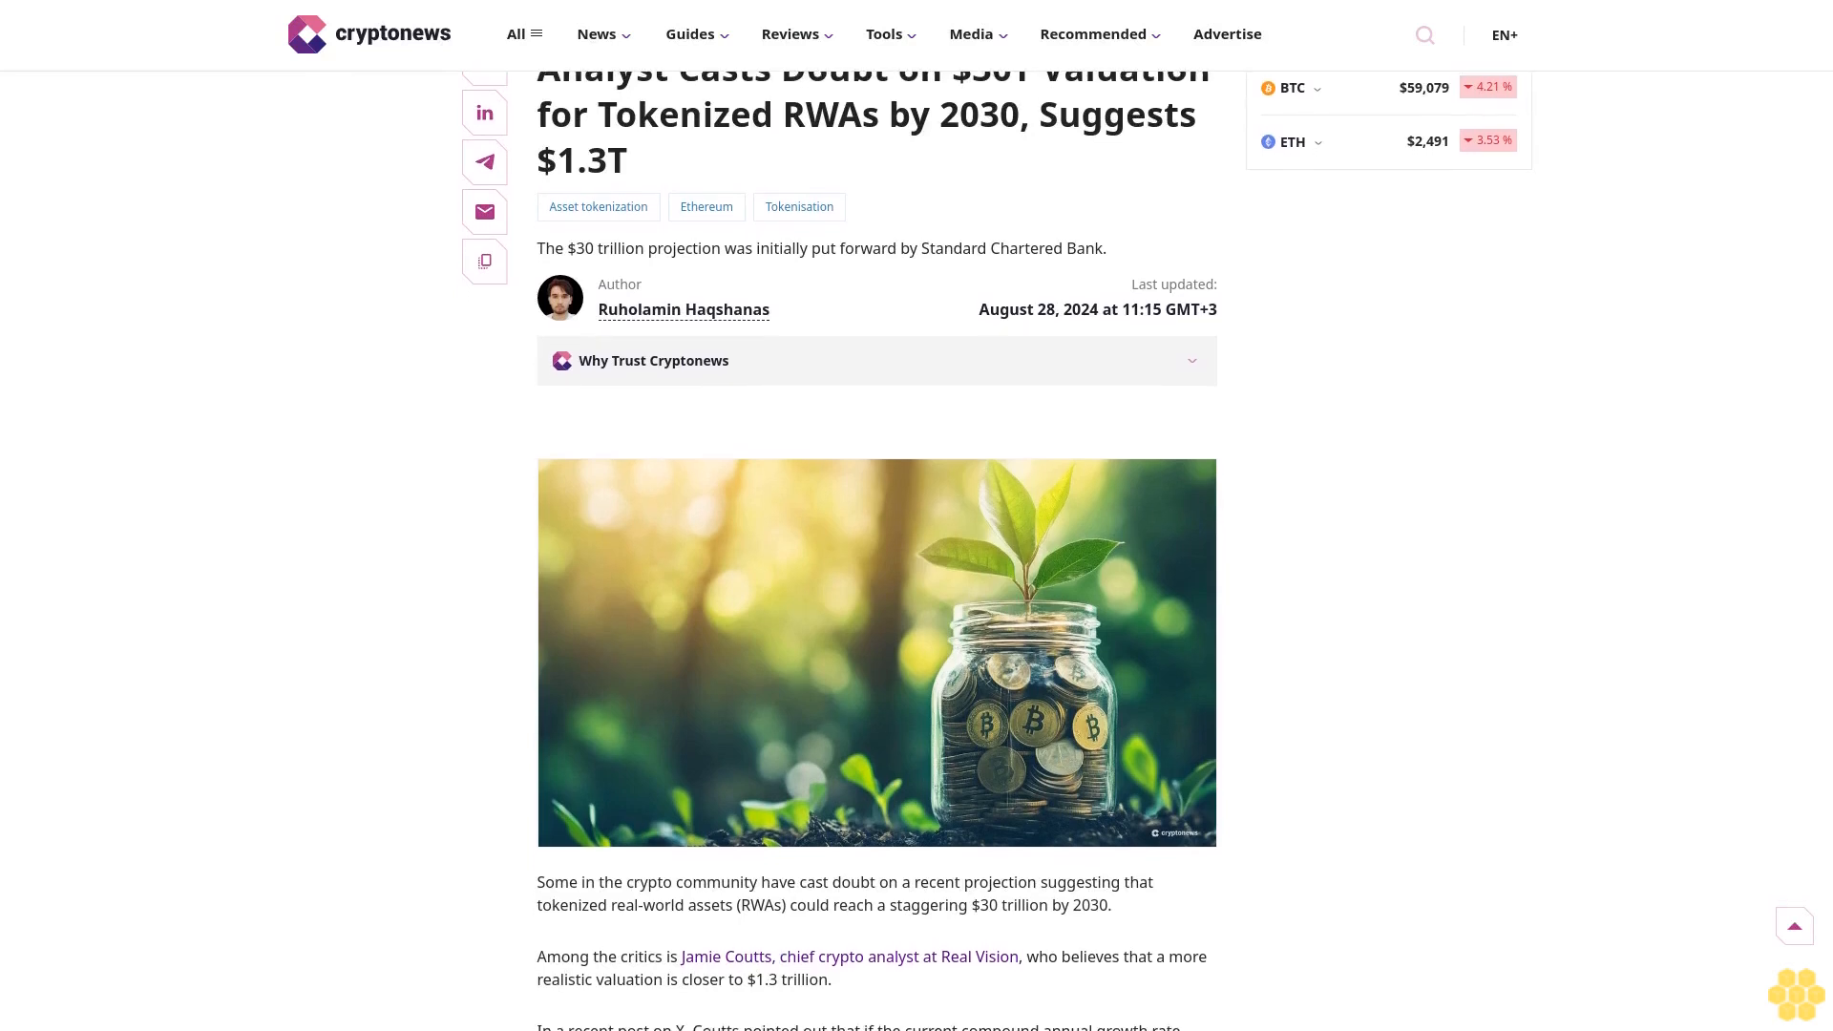
scroll("down", 3)
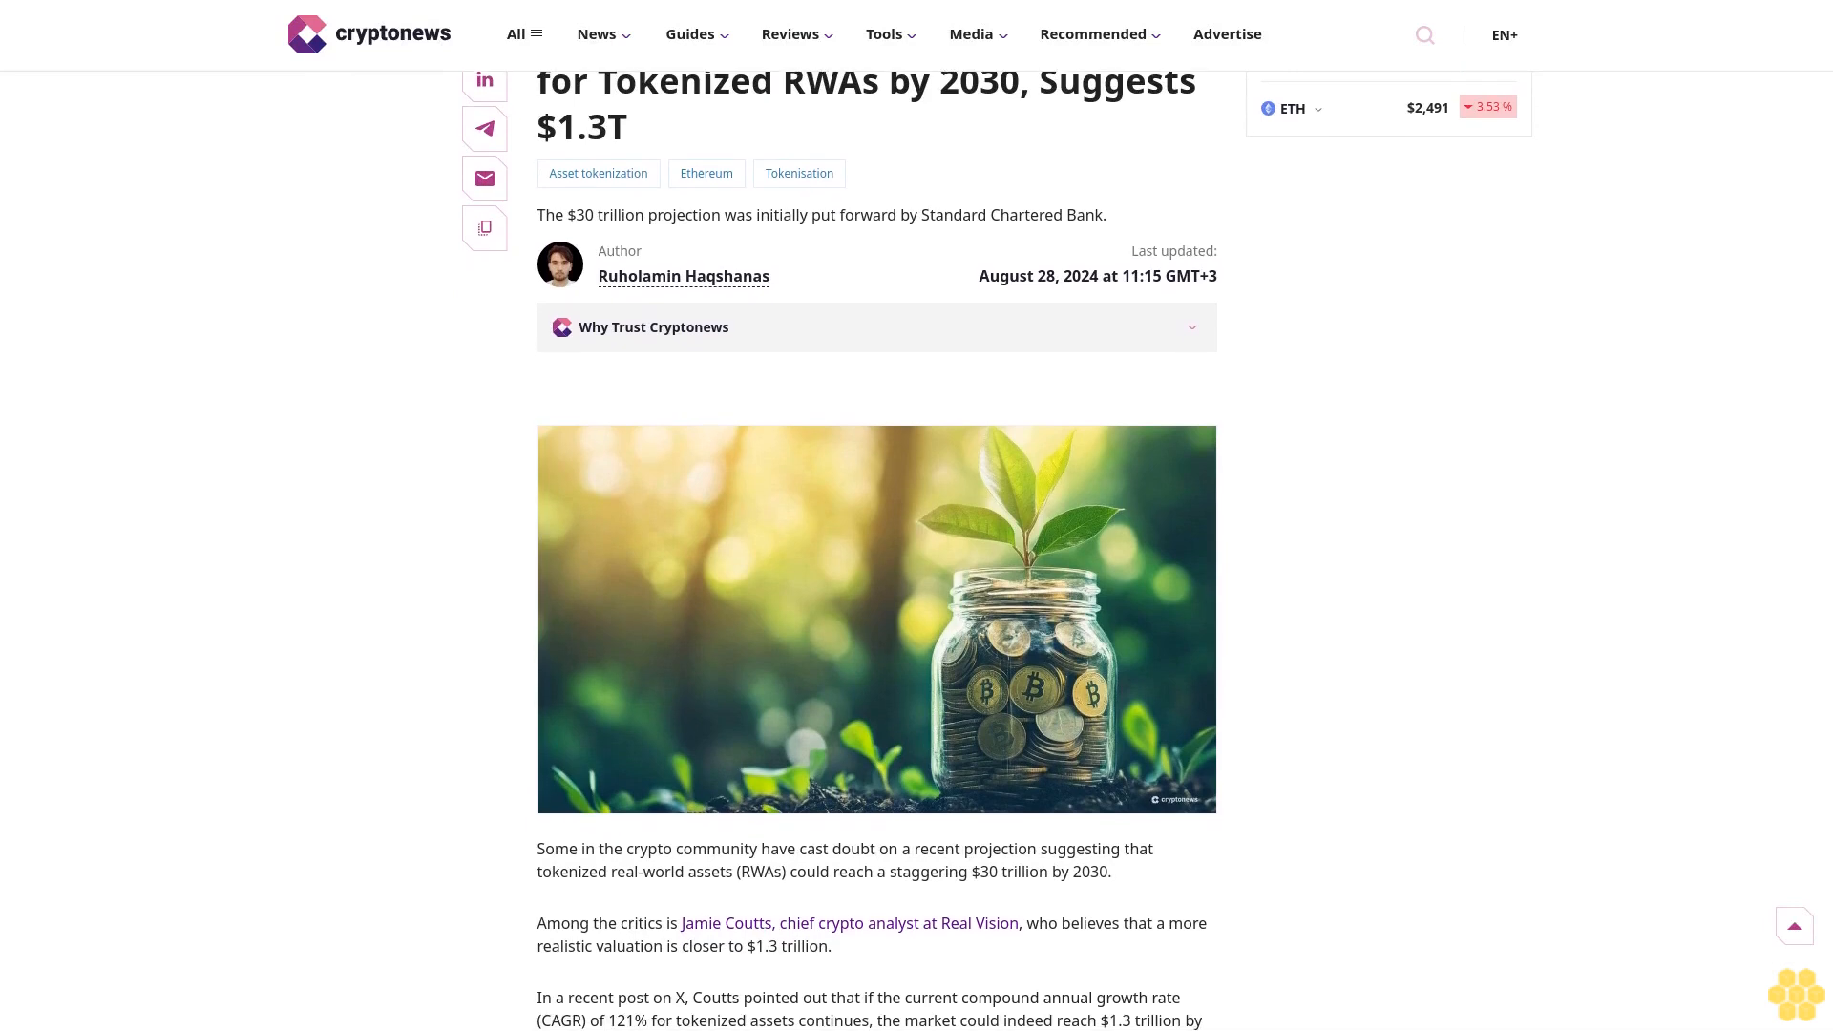
scroll("down", 3)
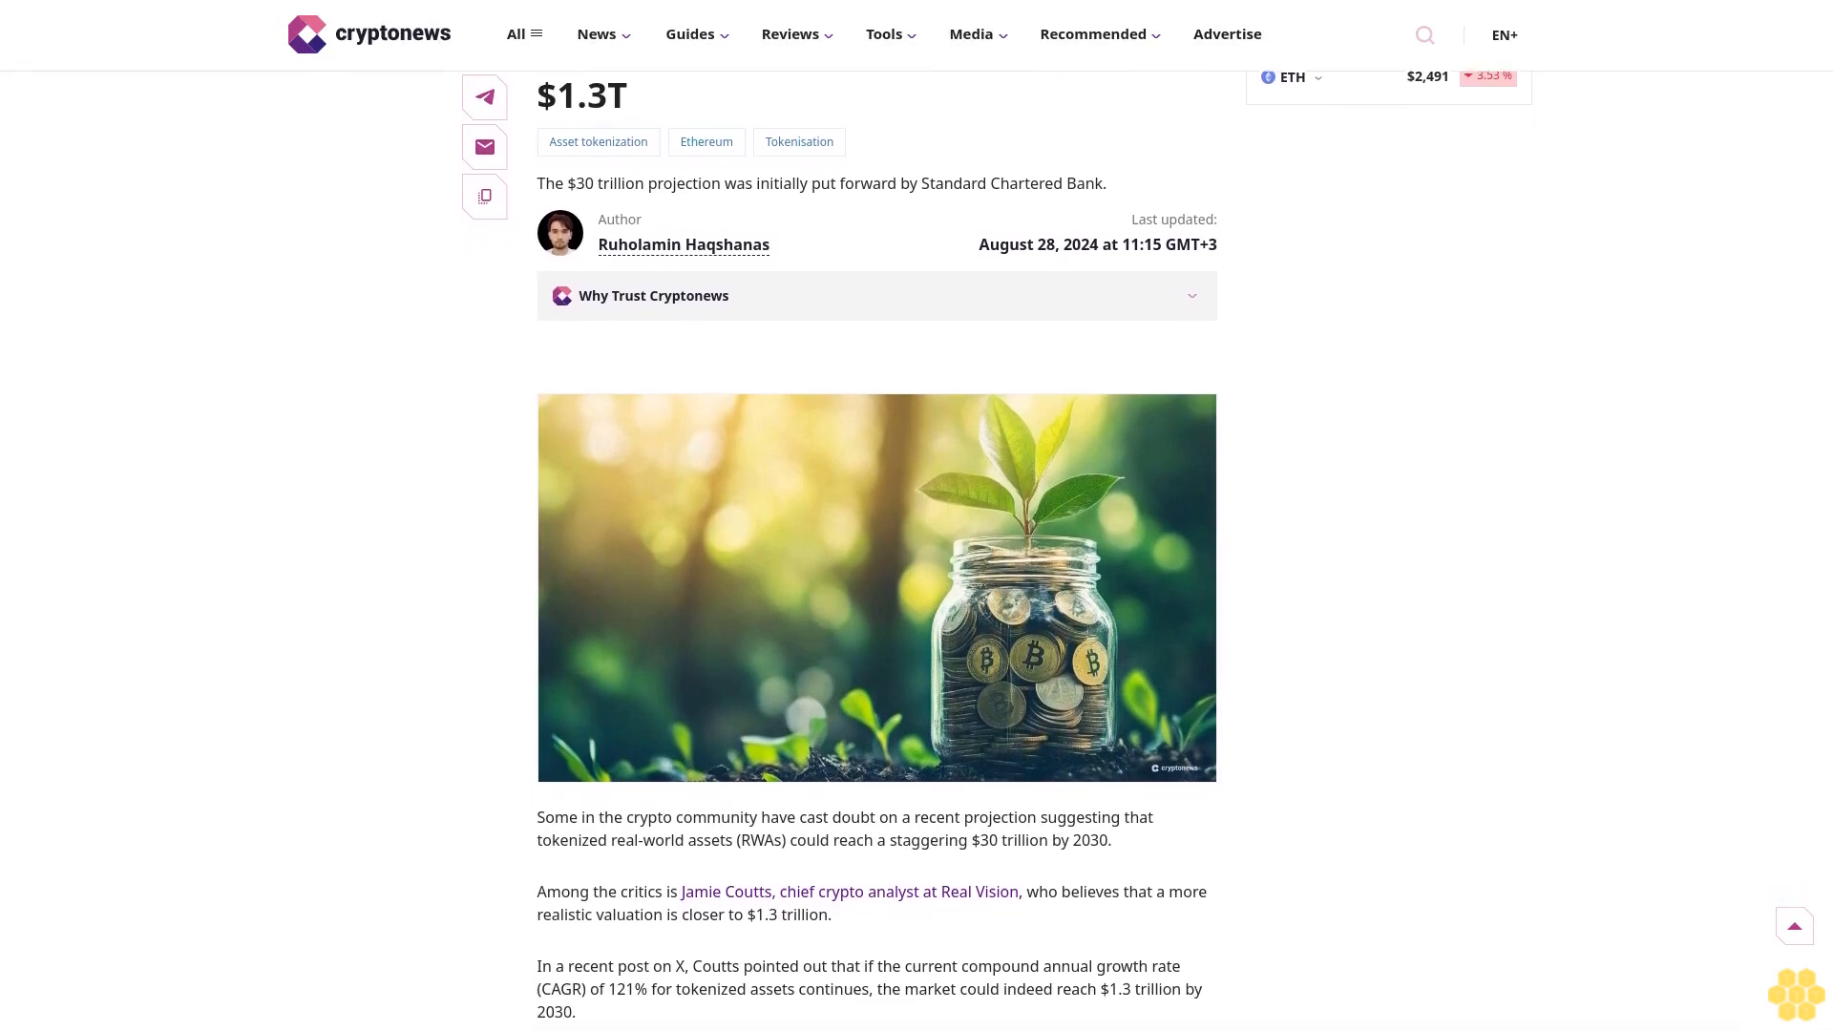
scroll("down", 3)
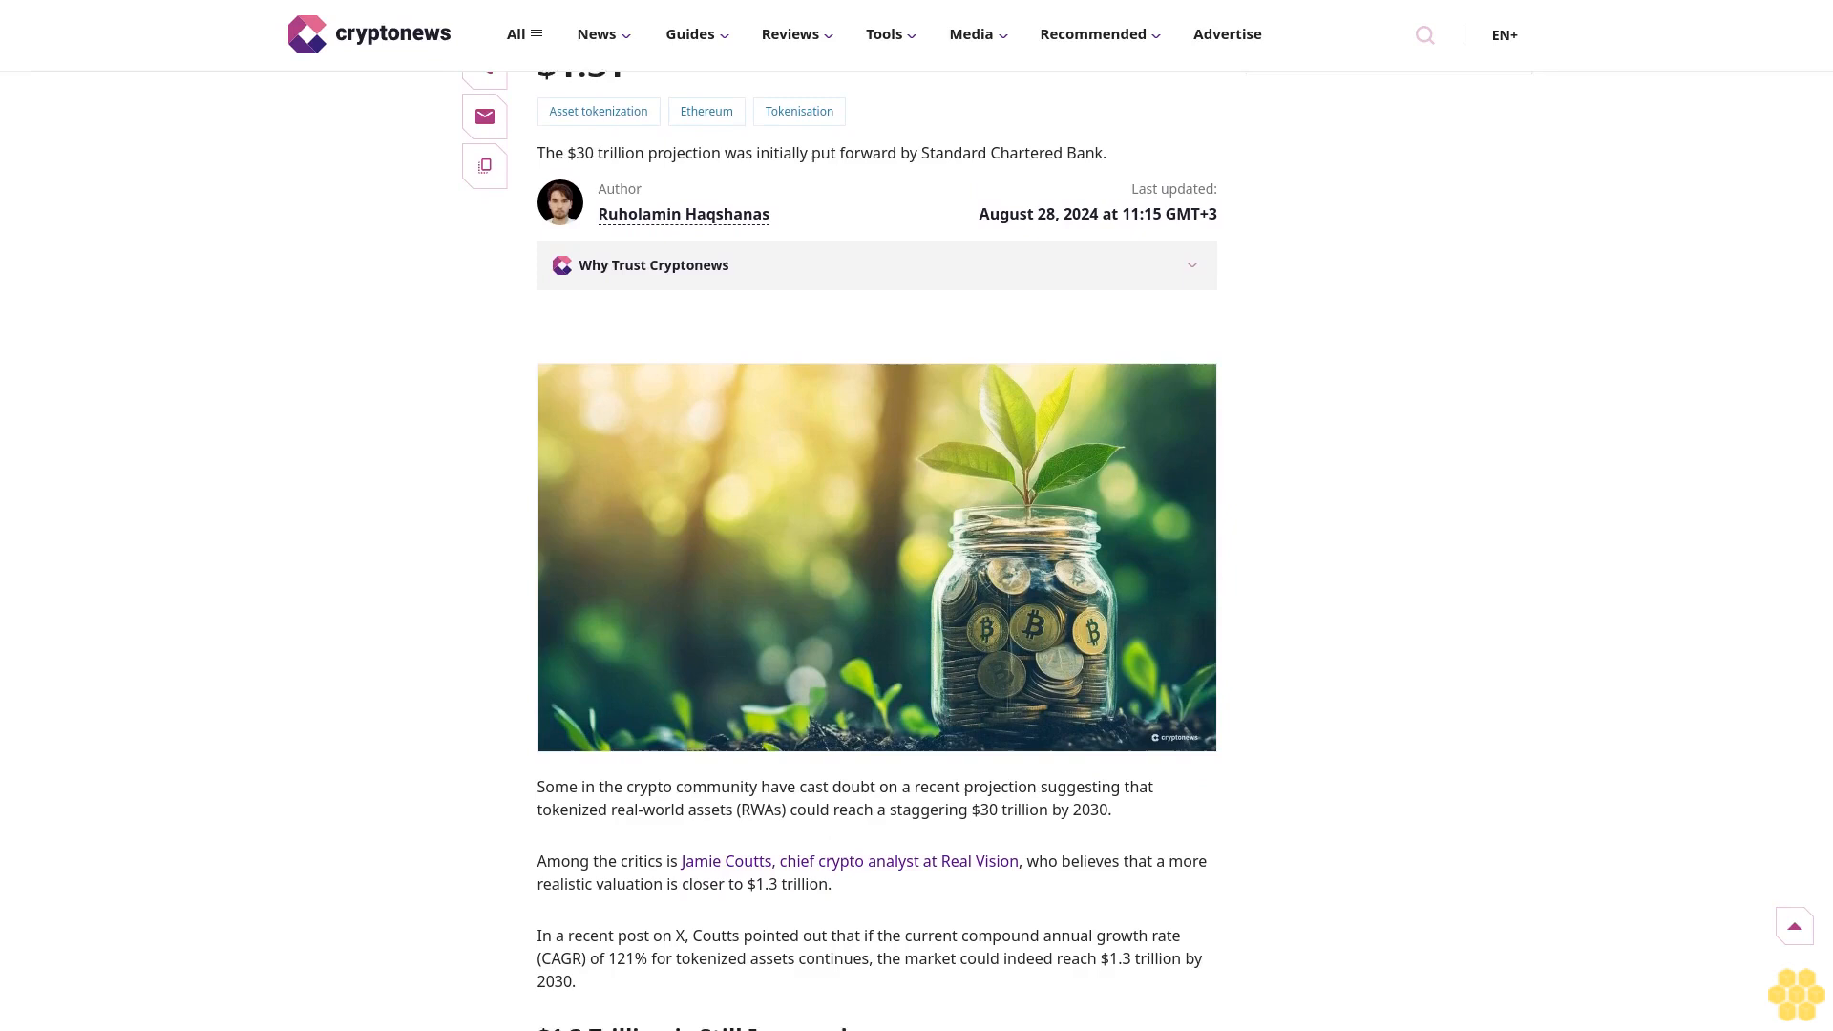
scroll("down", 3)
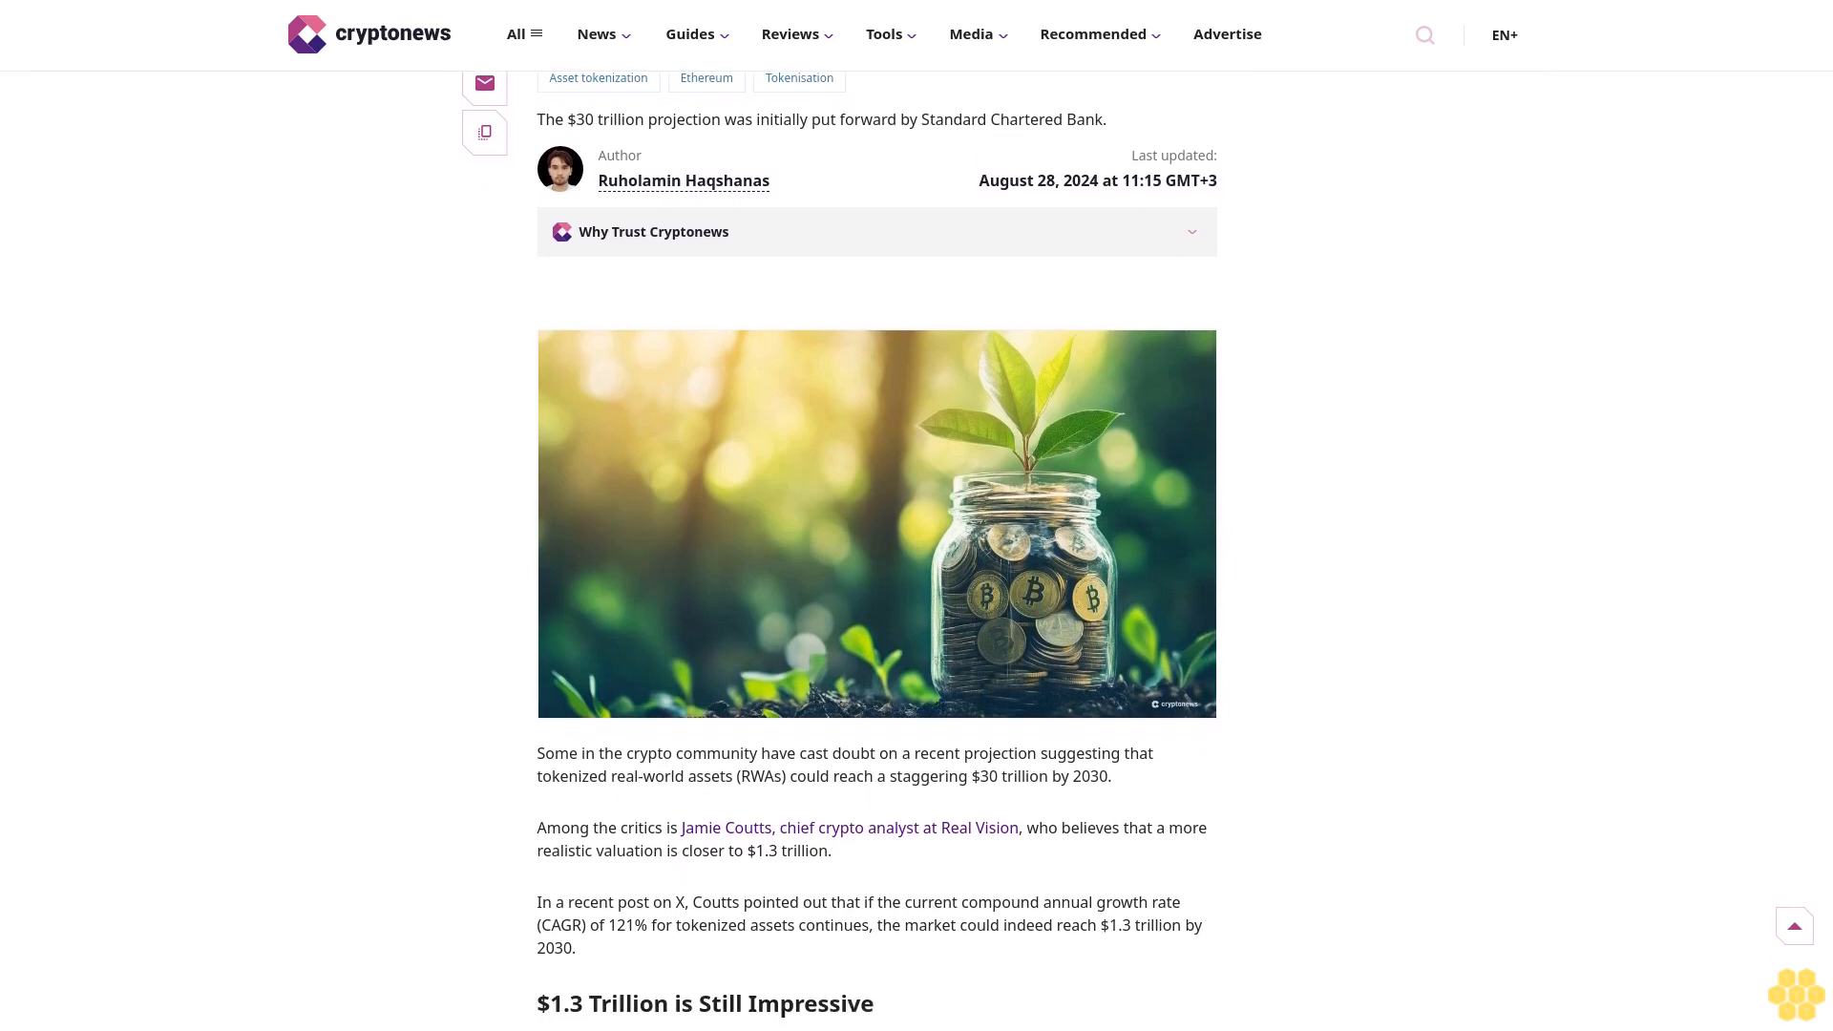
scroll("down", 3)
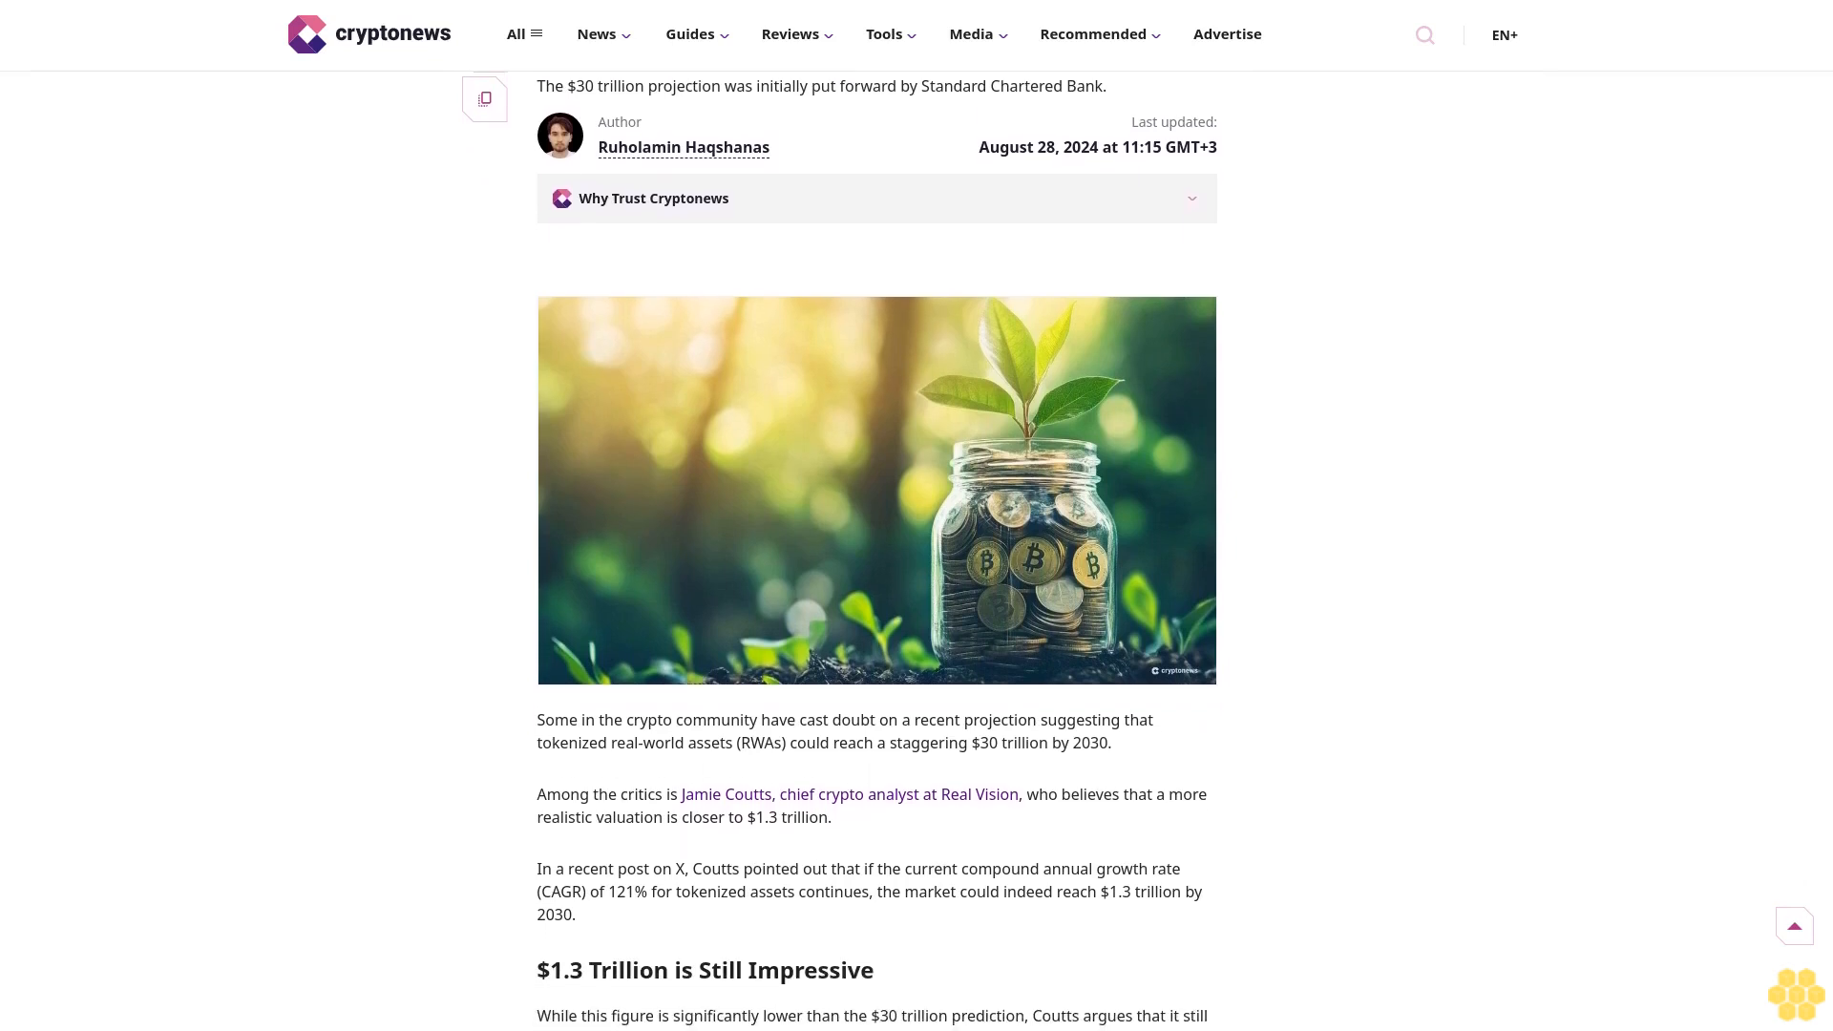
scroll("down", 3)
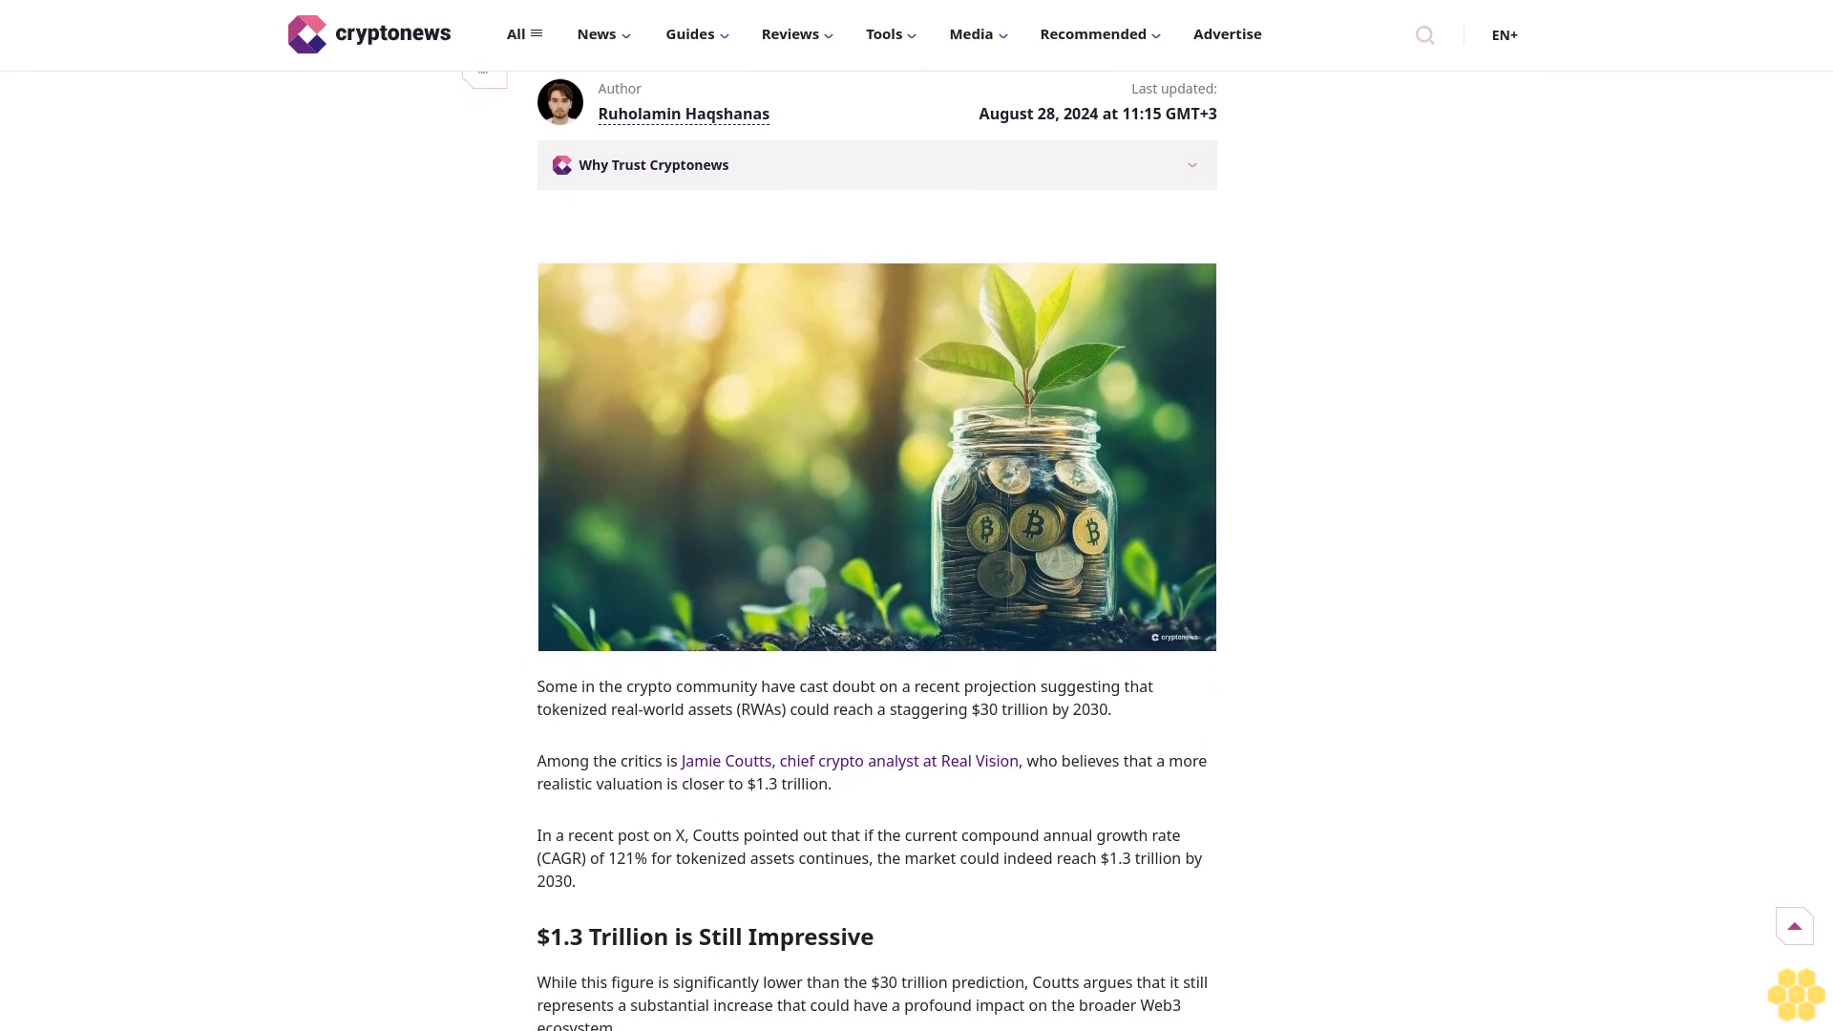
scroll("down", 3)
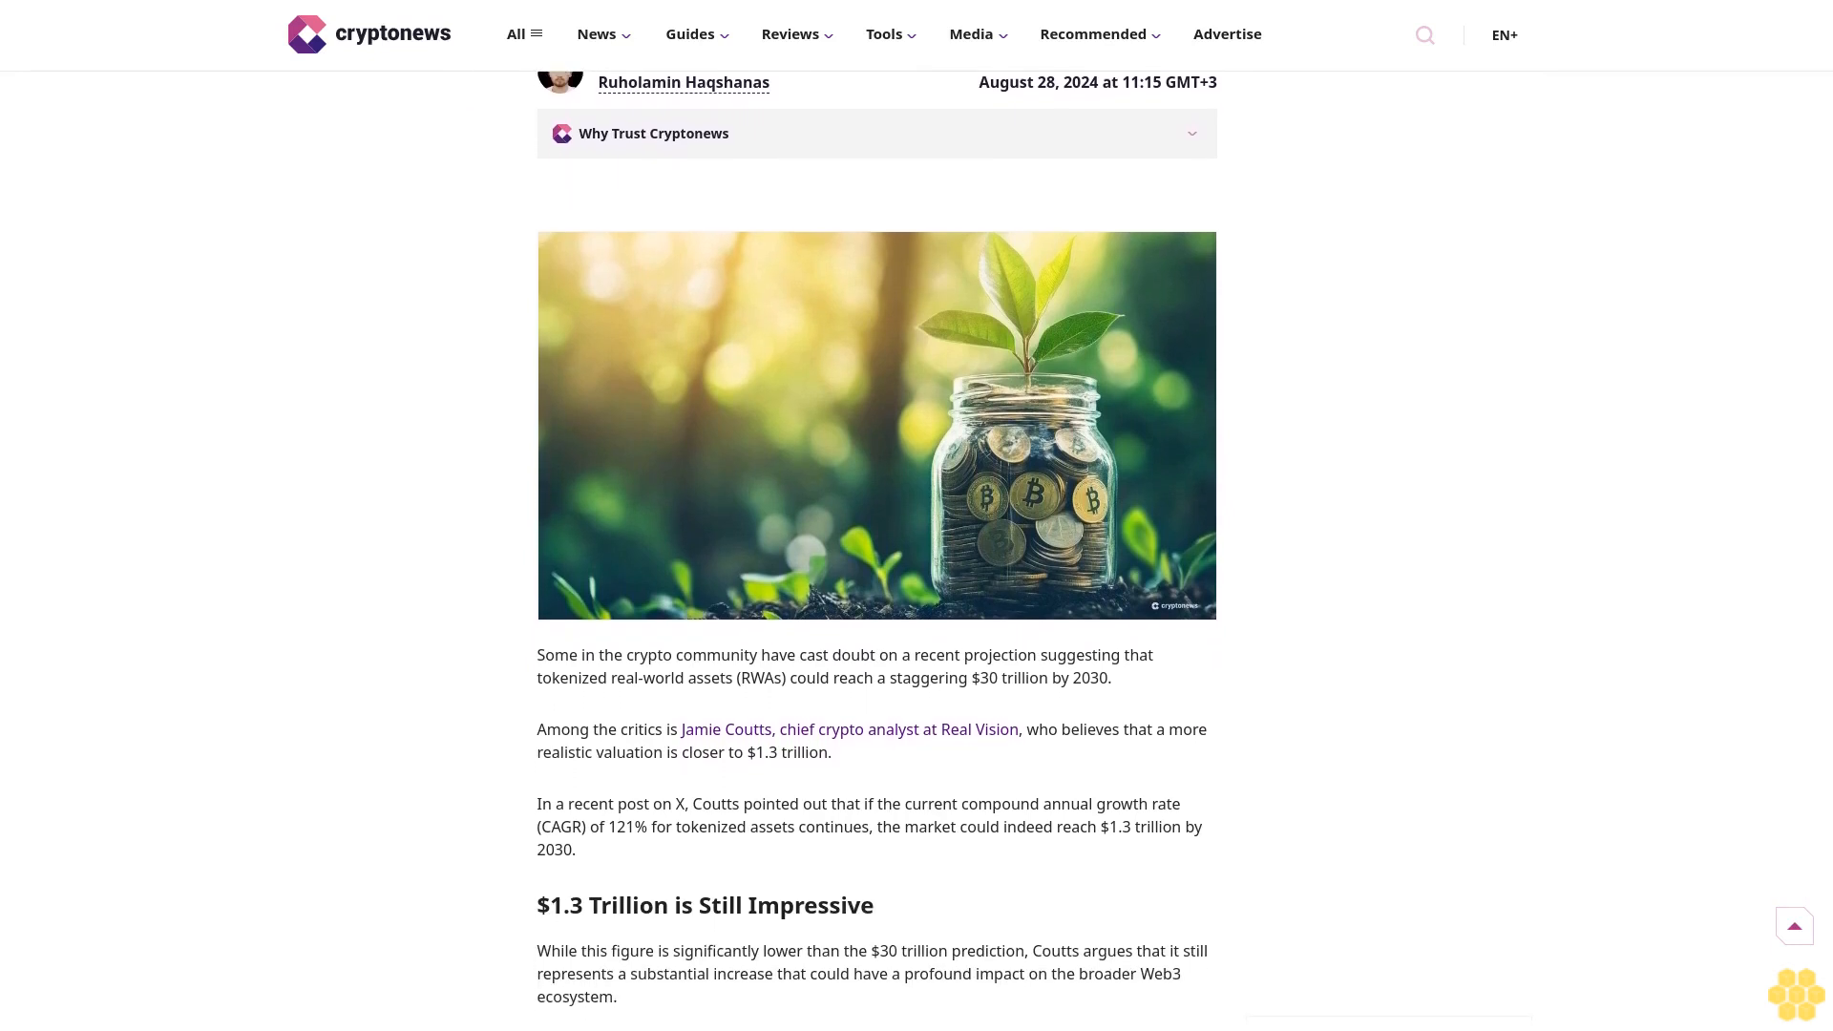
scroll("down", 3)
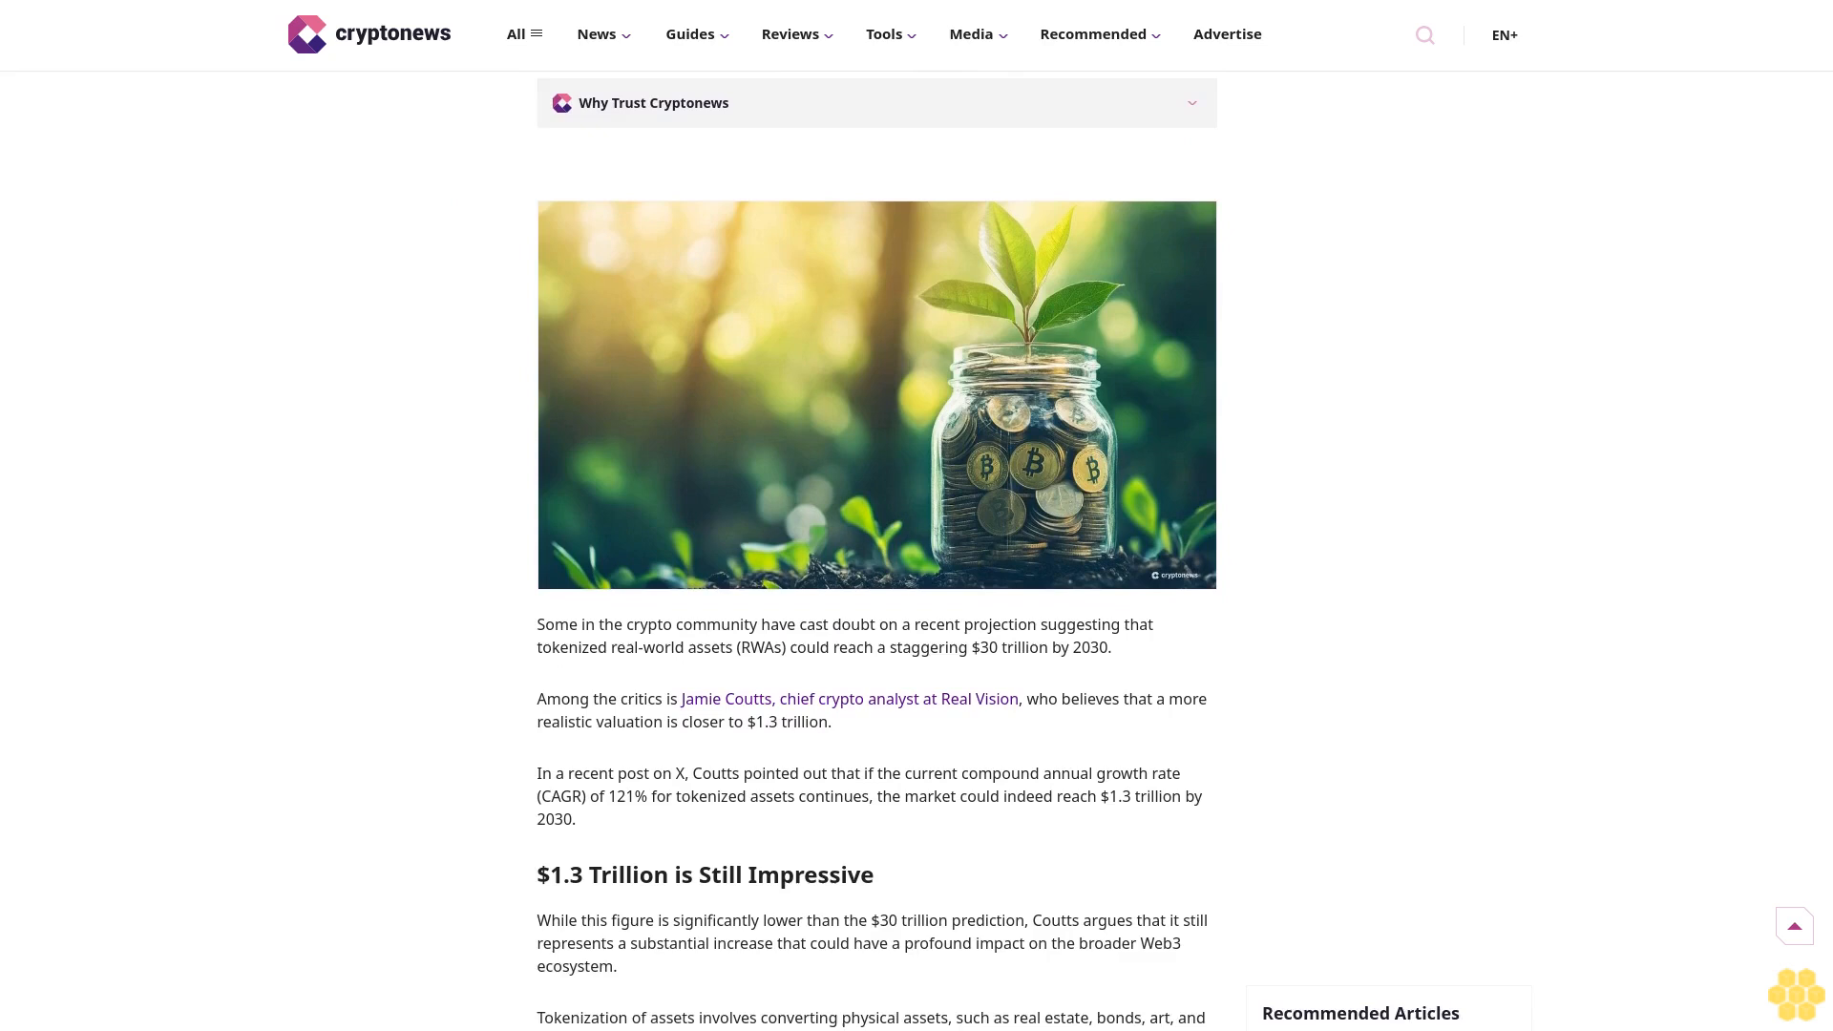
scroll("down", 3)
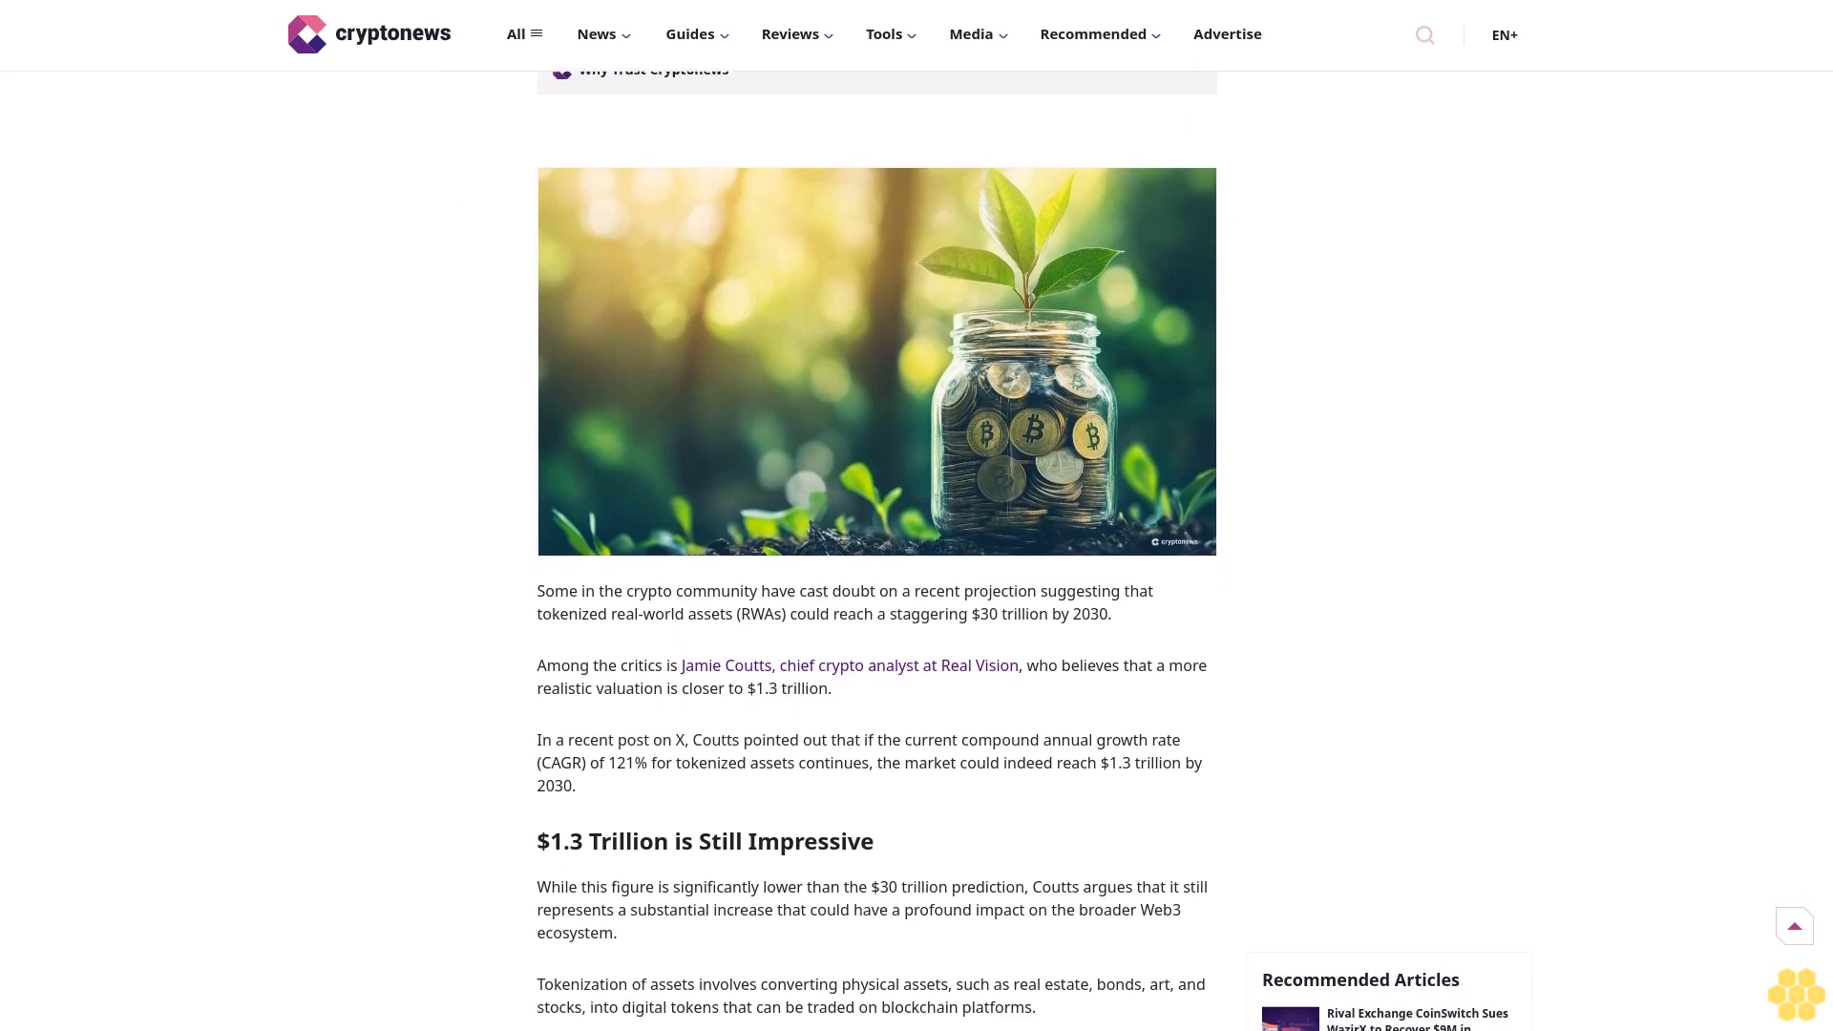
scroll("down", 3)
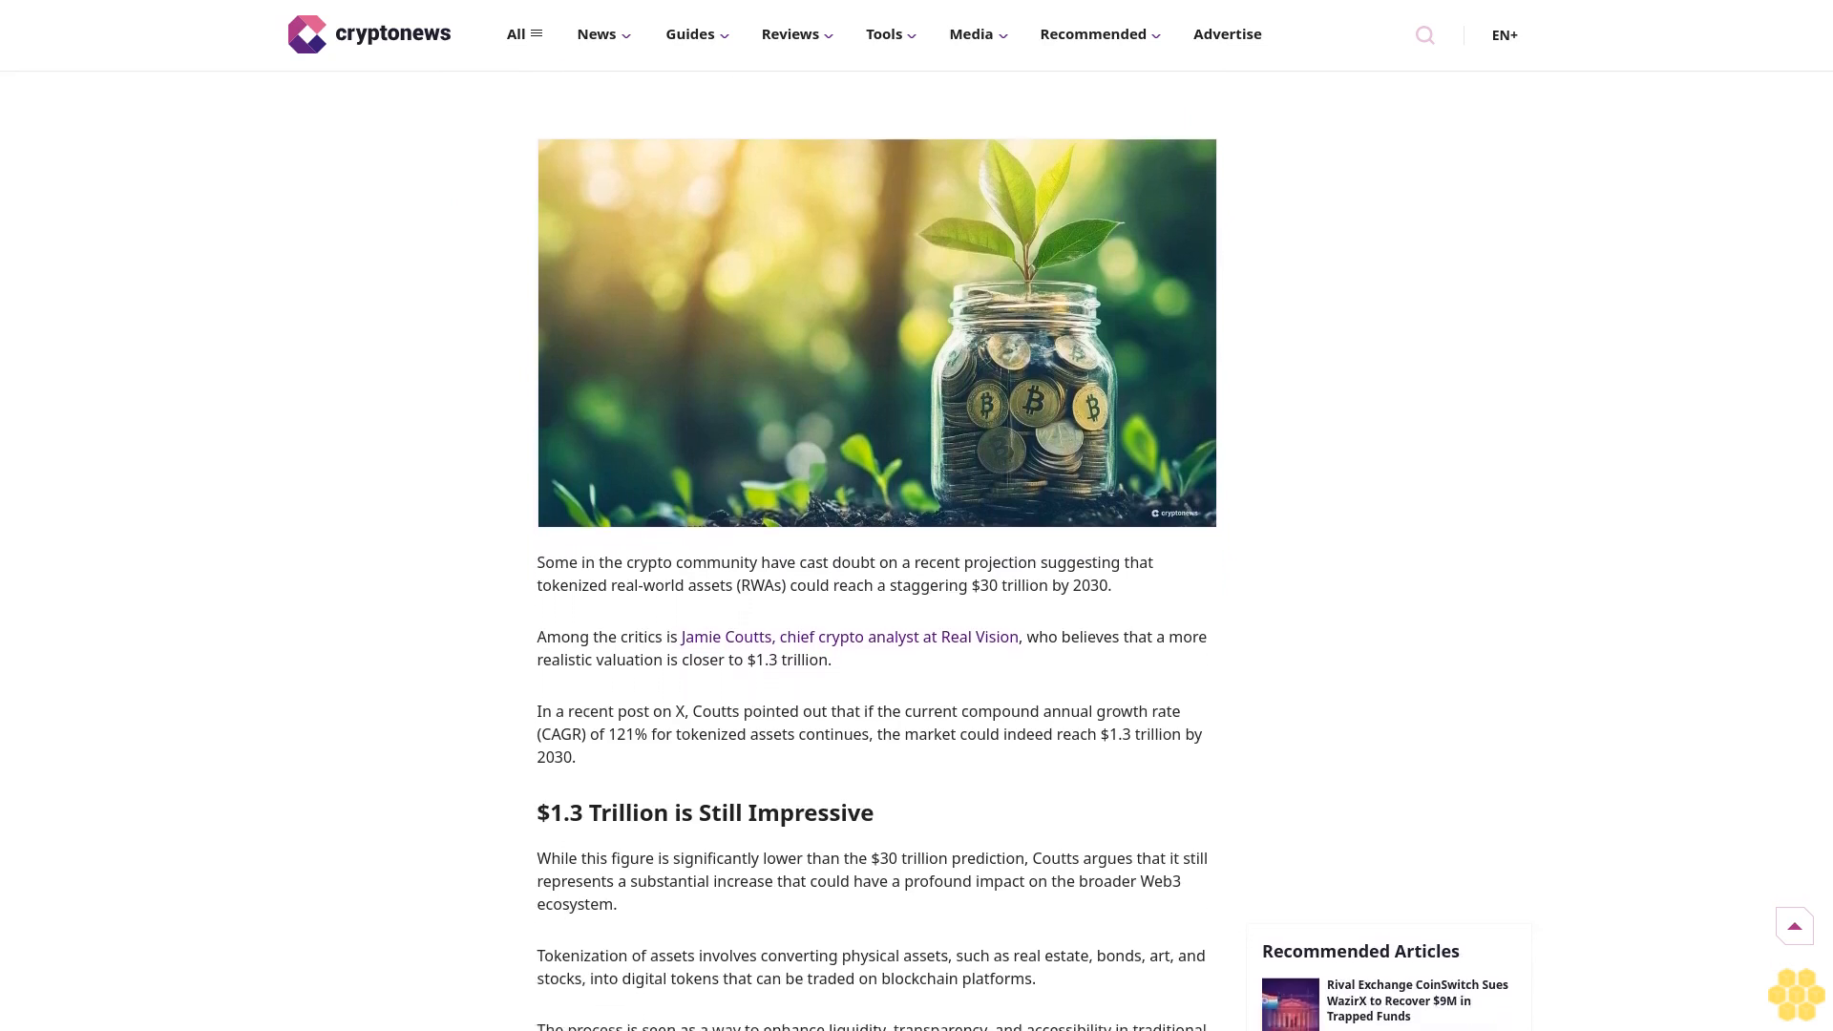
scroll("down", 3)
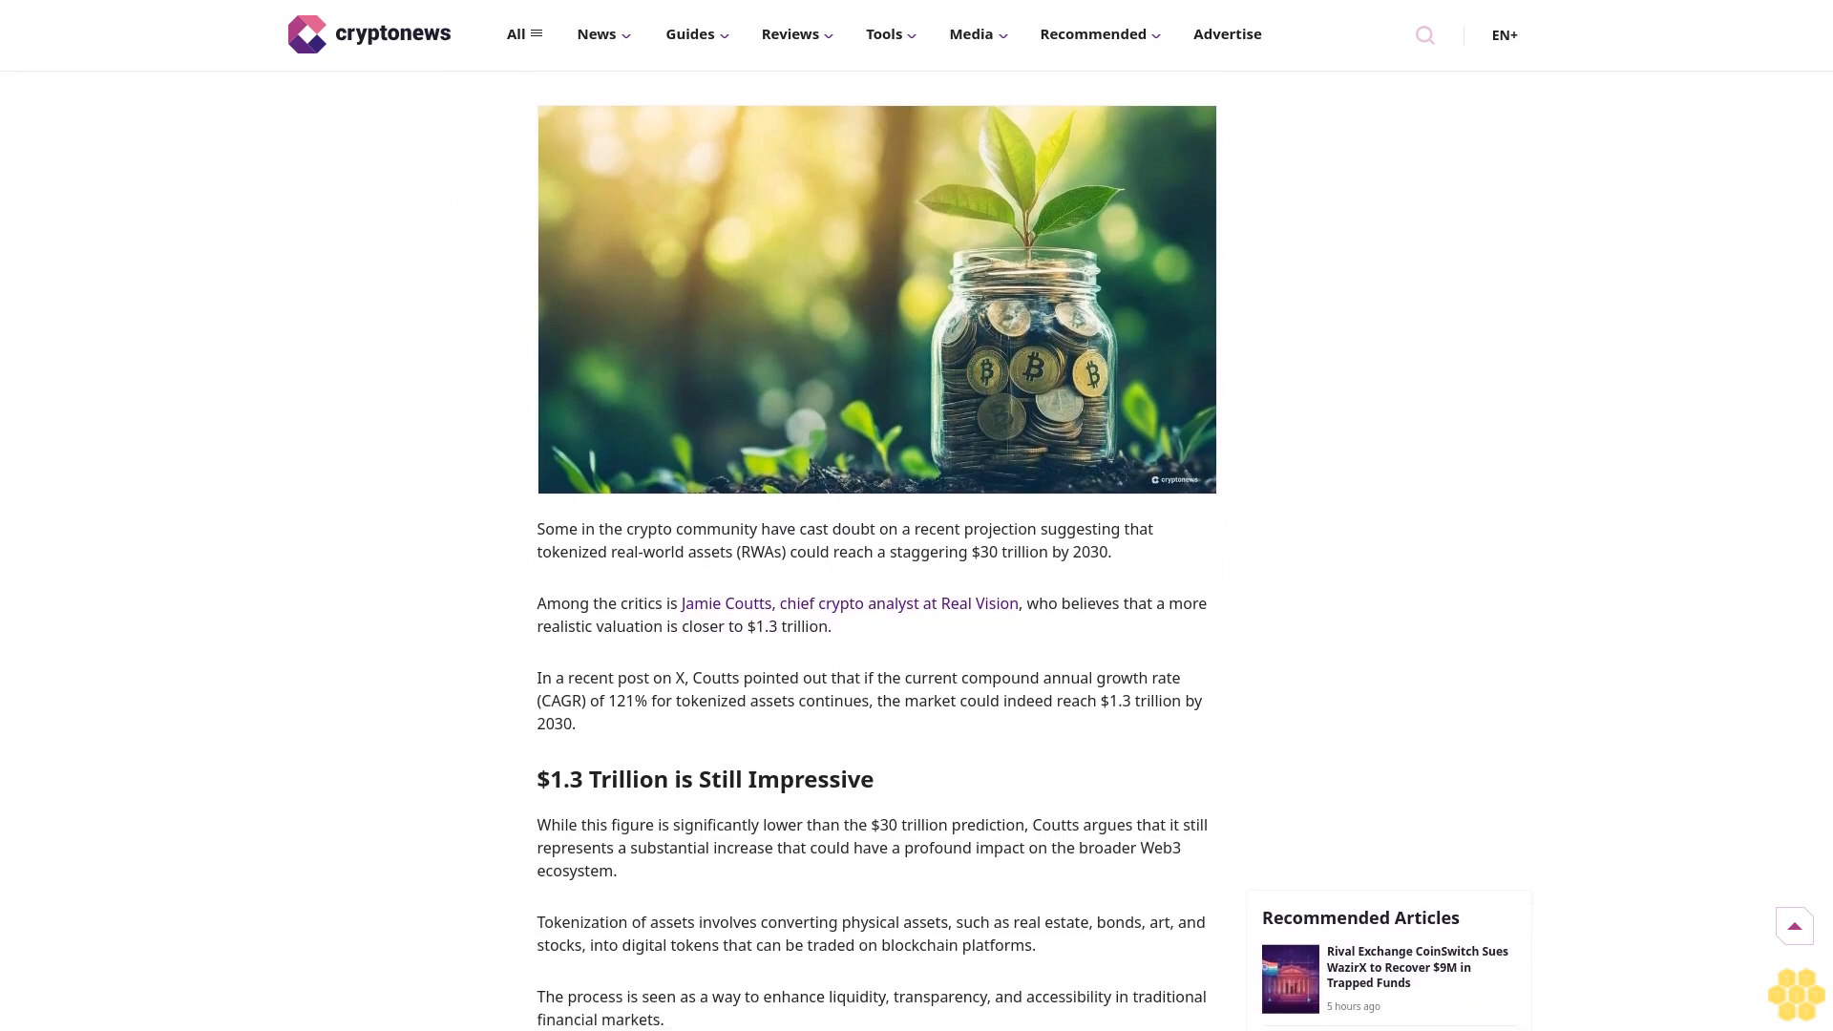
scroll("down", 3)
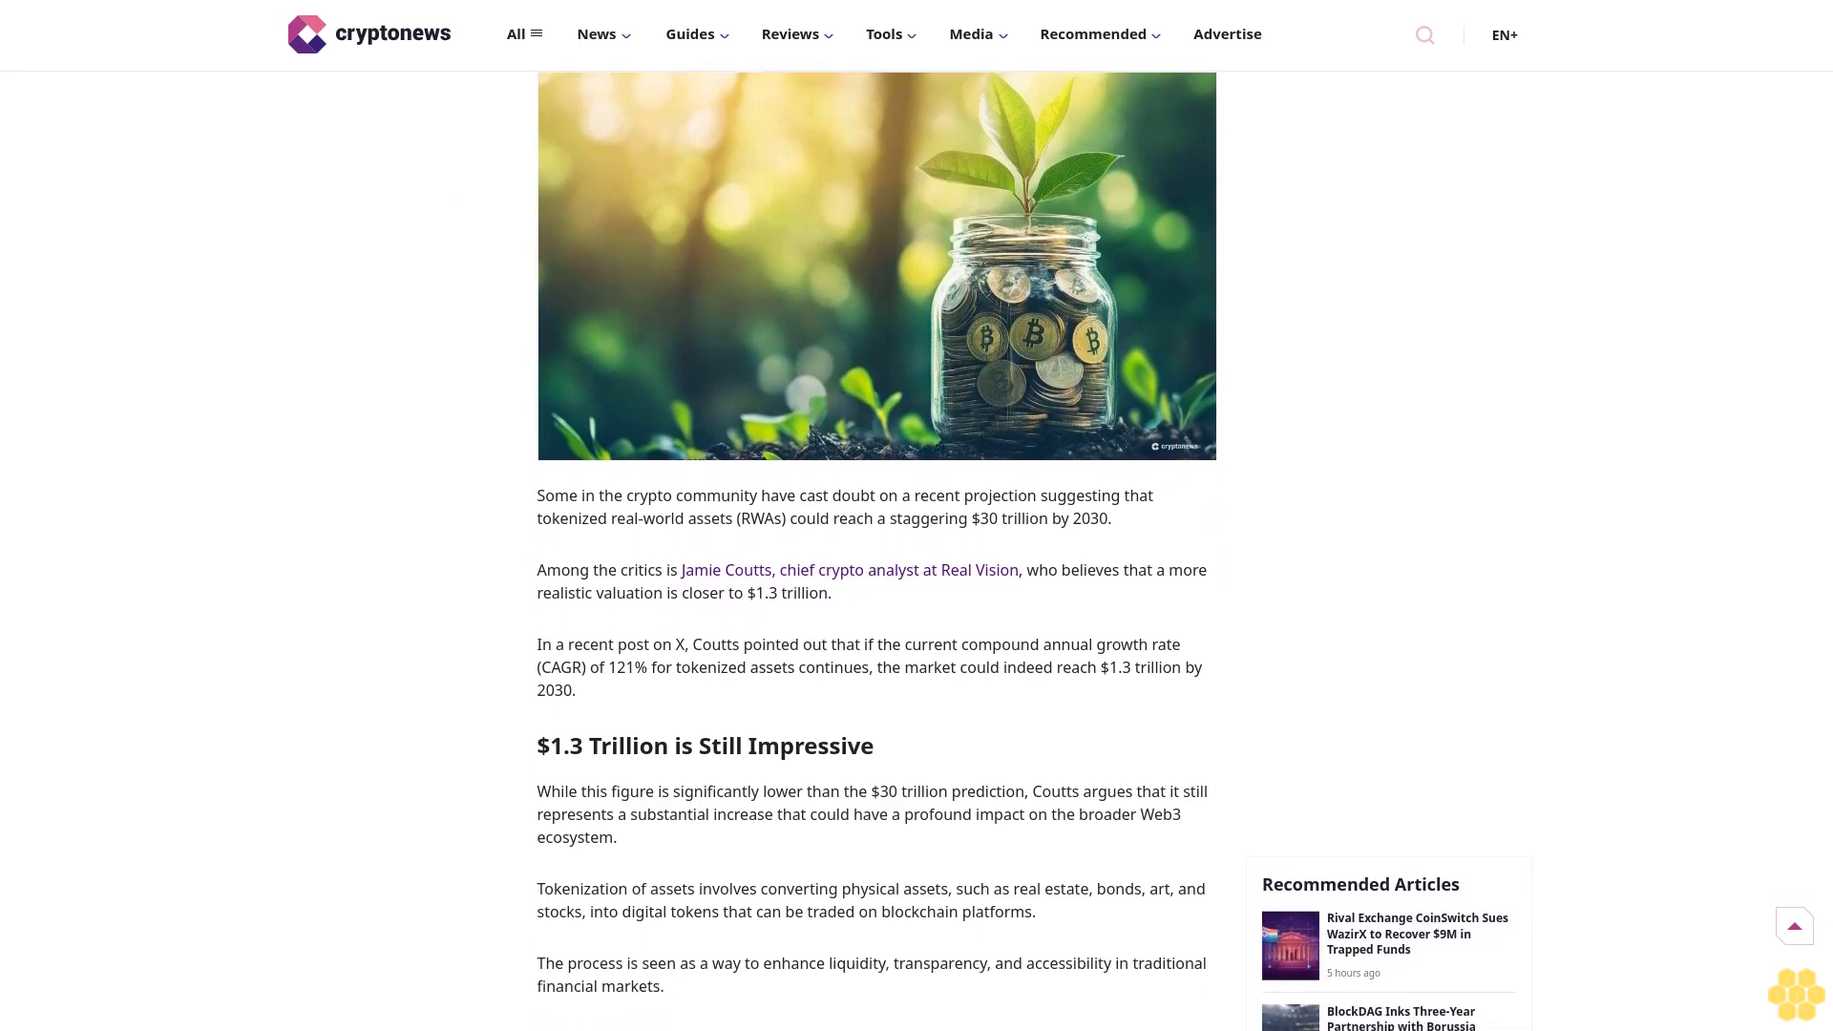
scroll("down", 3)
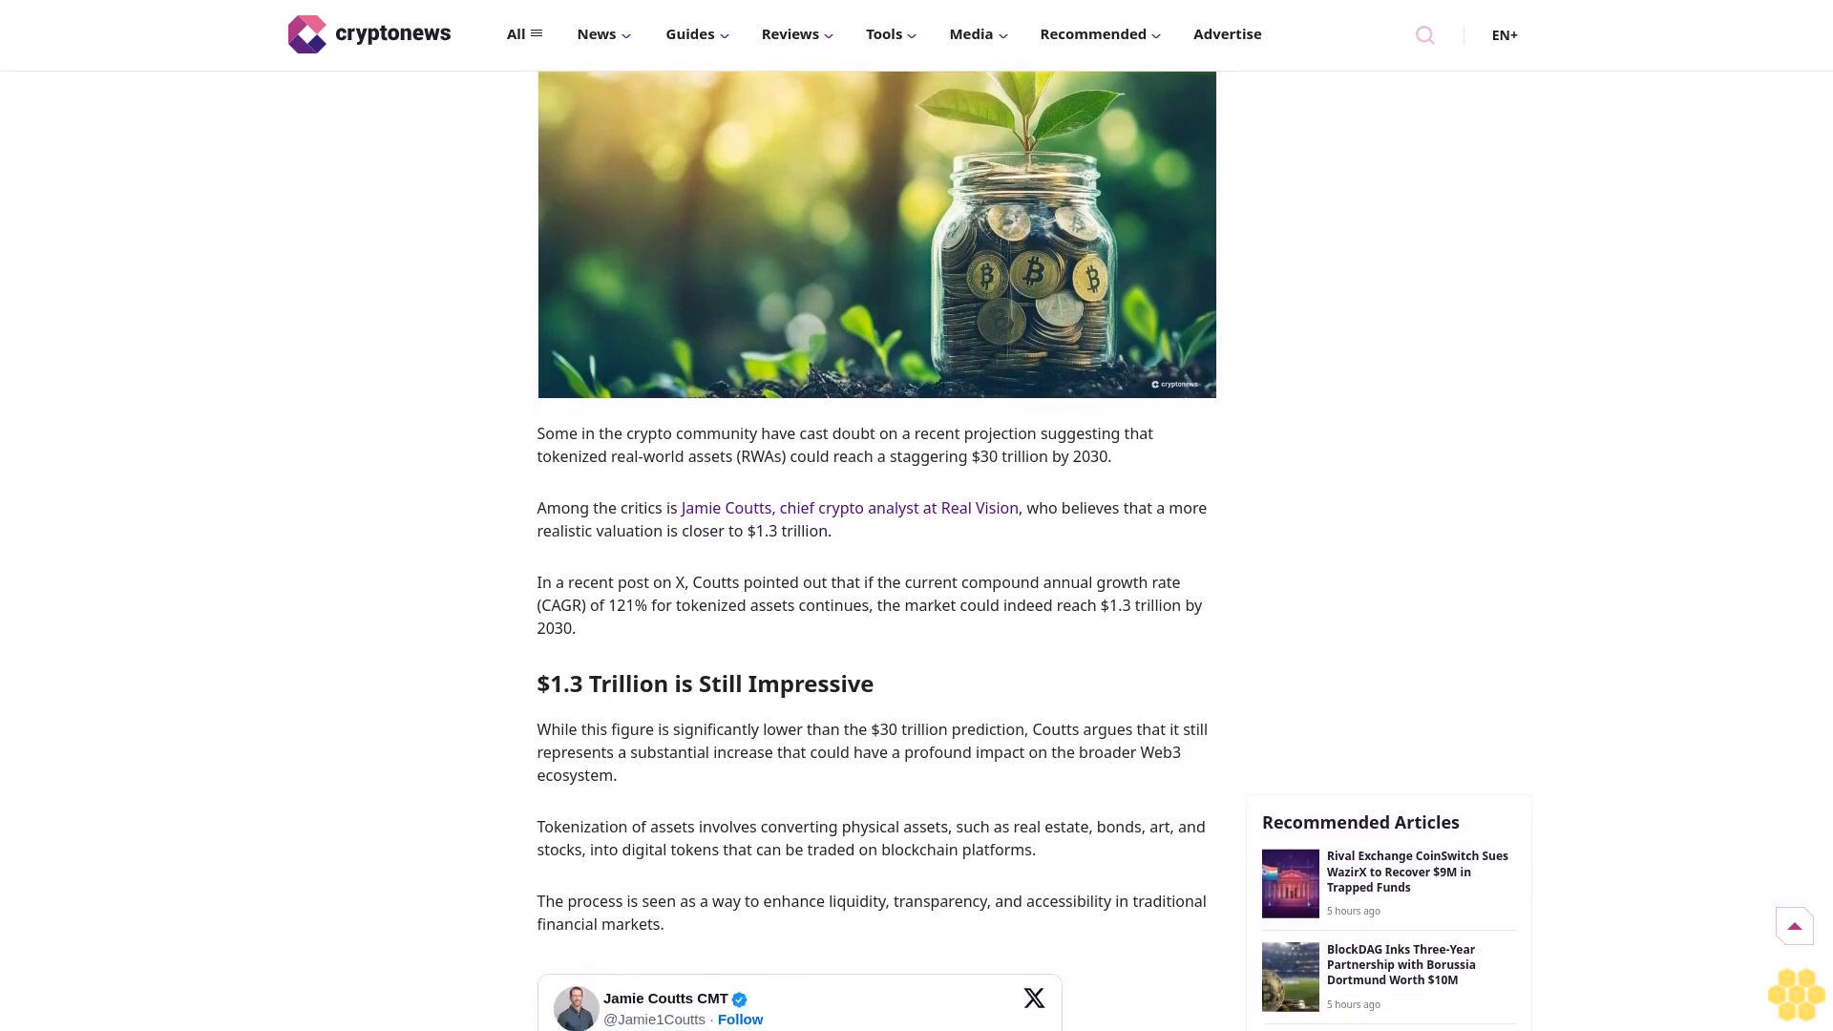
scroll("down", 3)
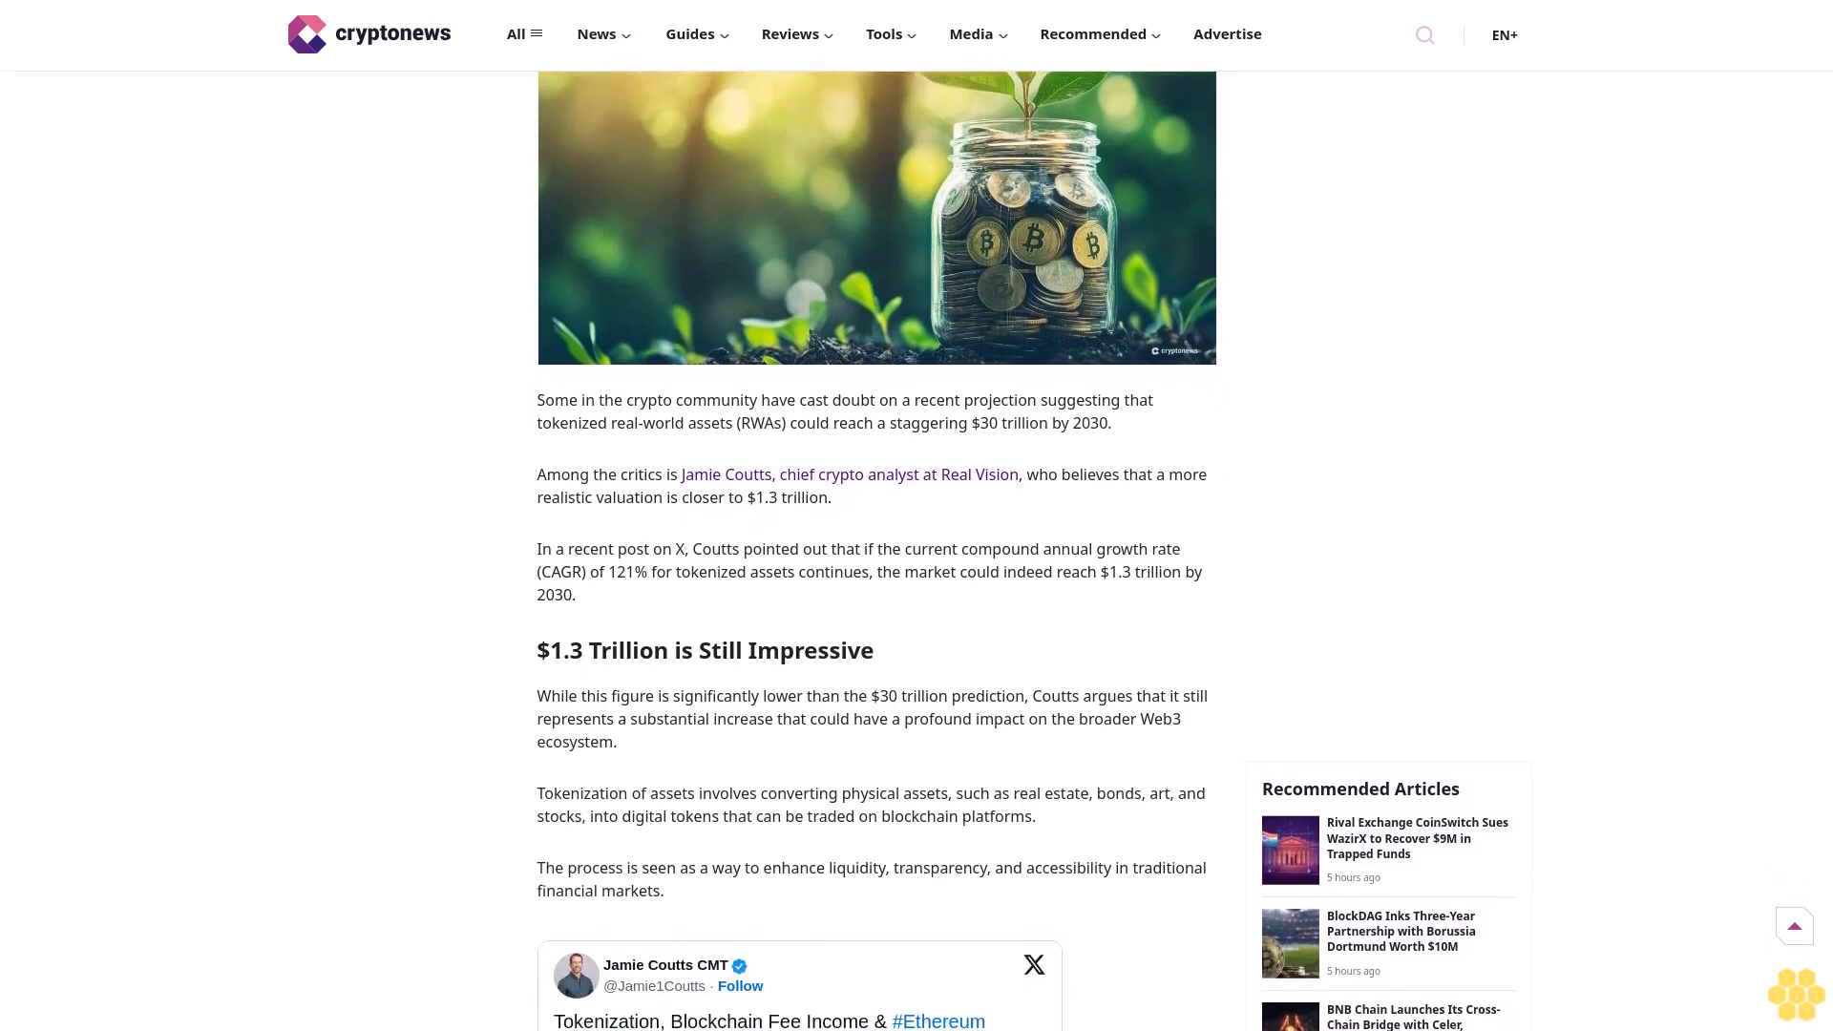
scroll("down", 3)
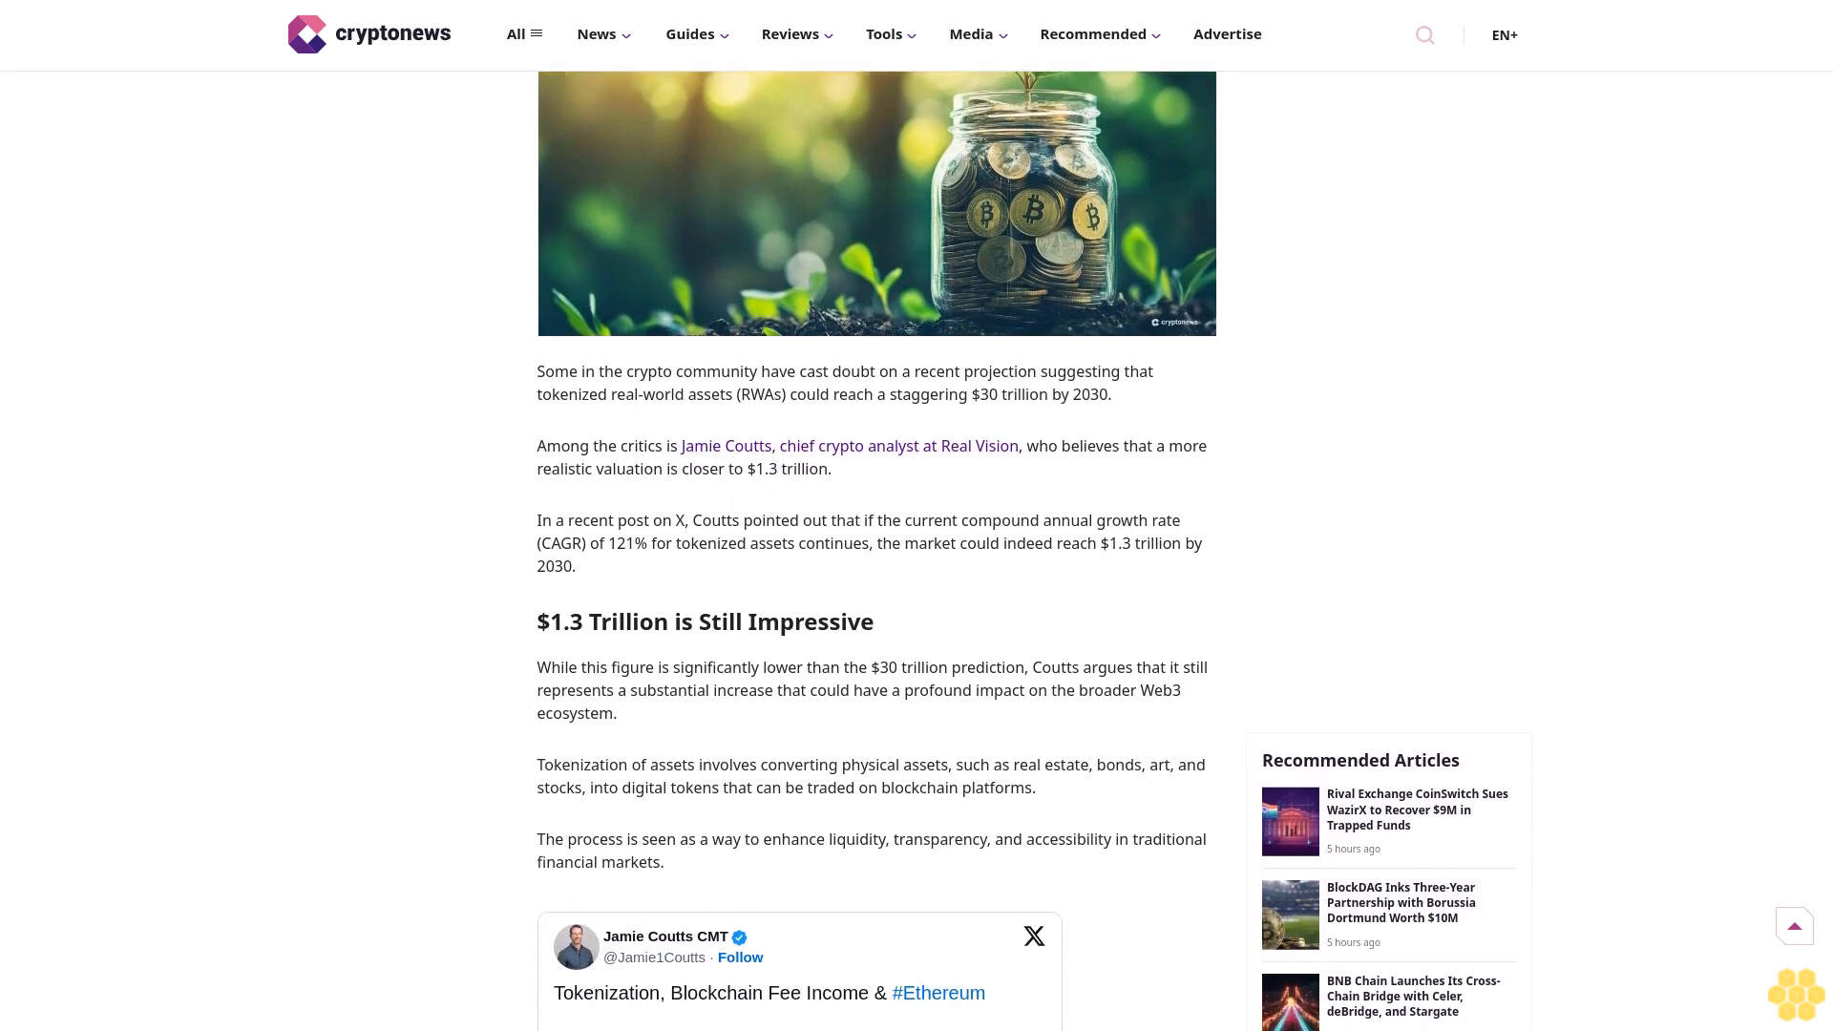
scroll("down", 3)
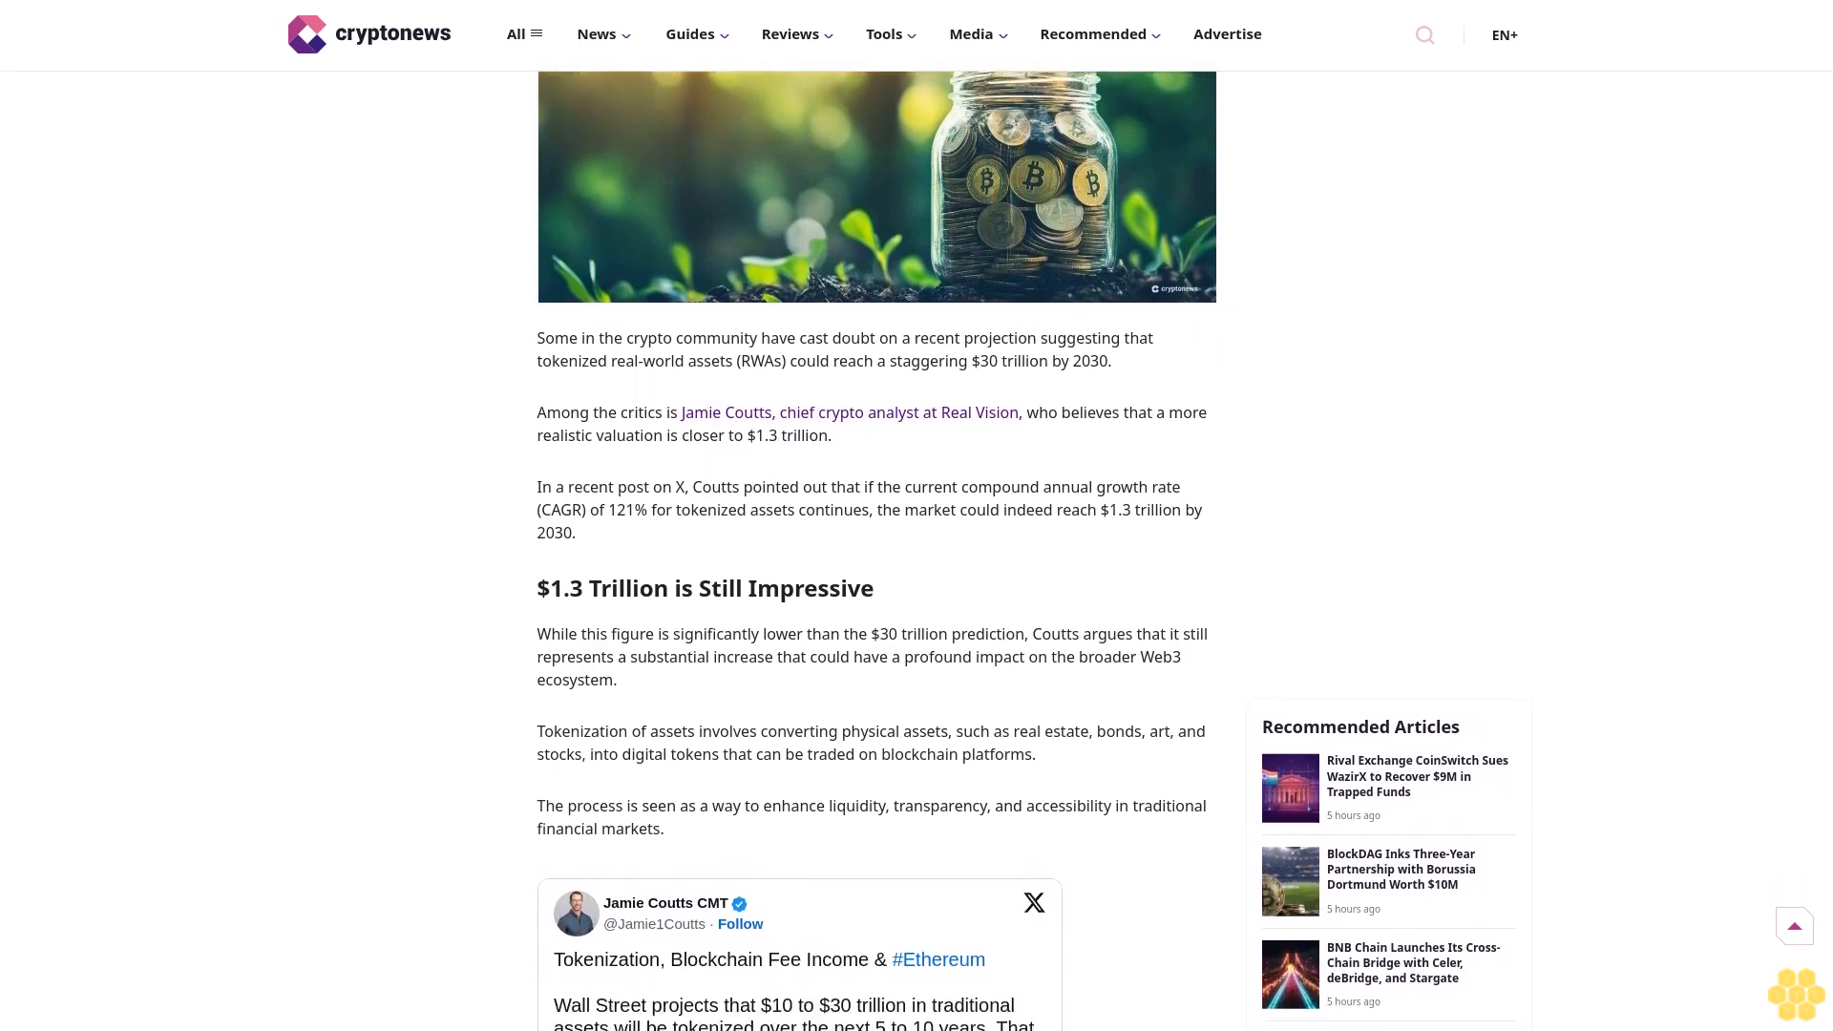
scroll("down", 3)
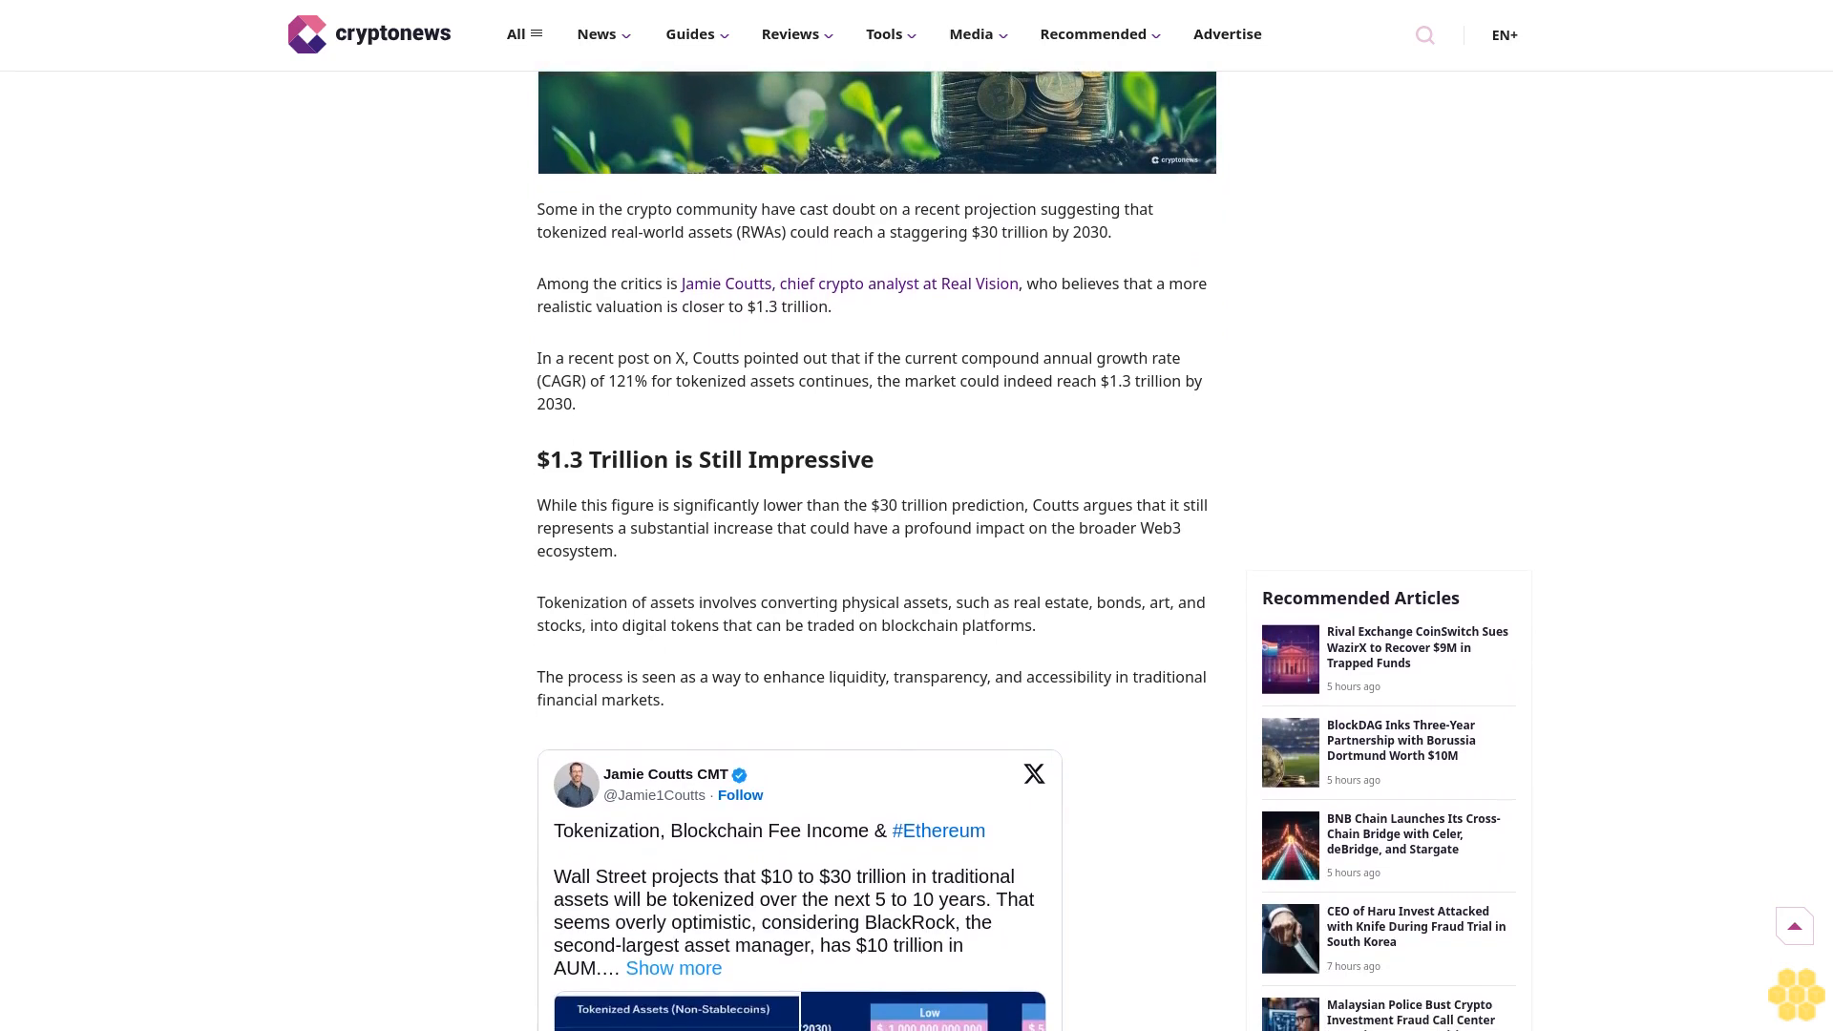
scroll("down", 3)
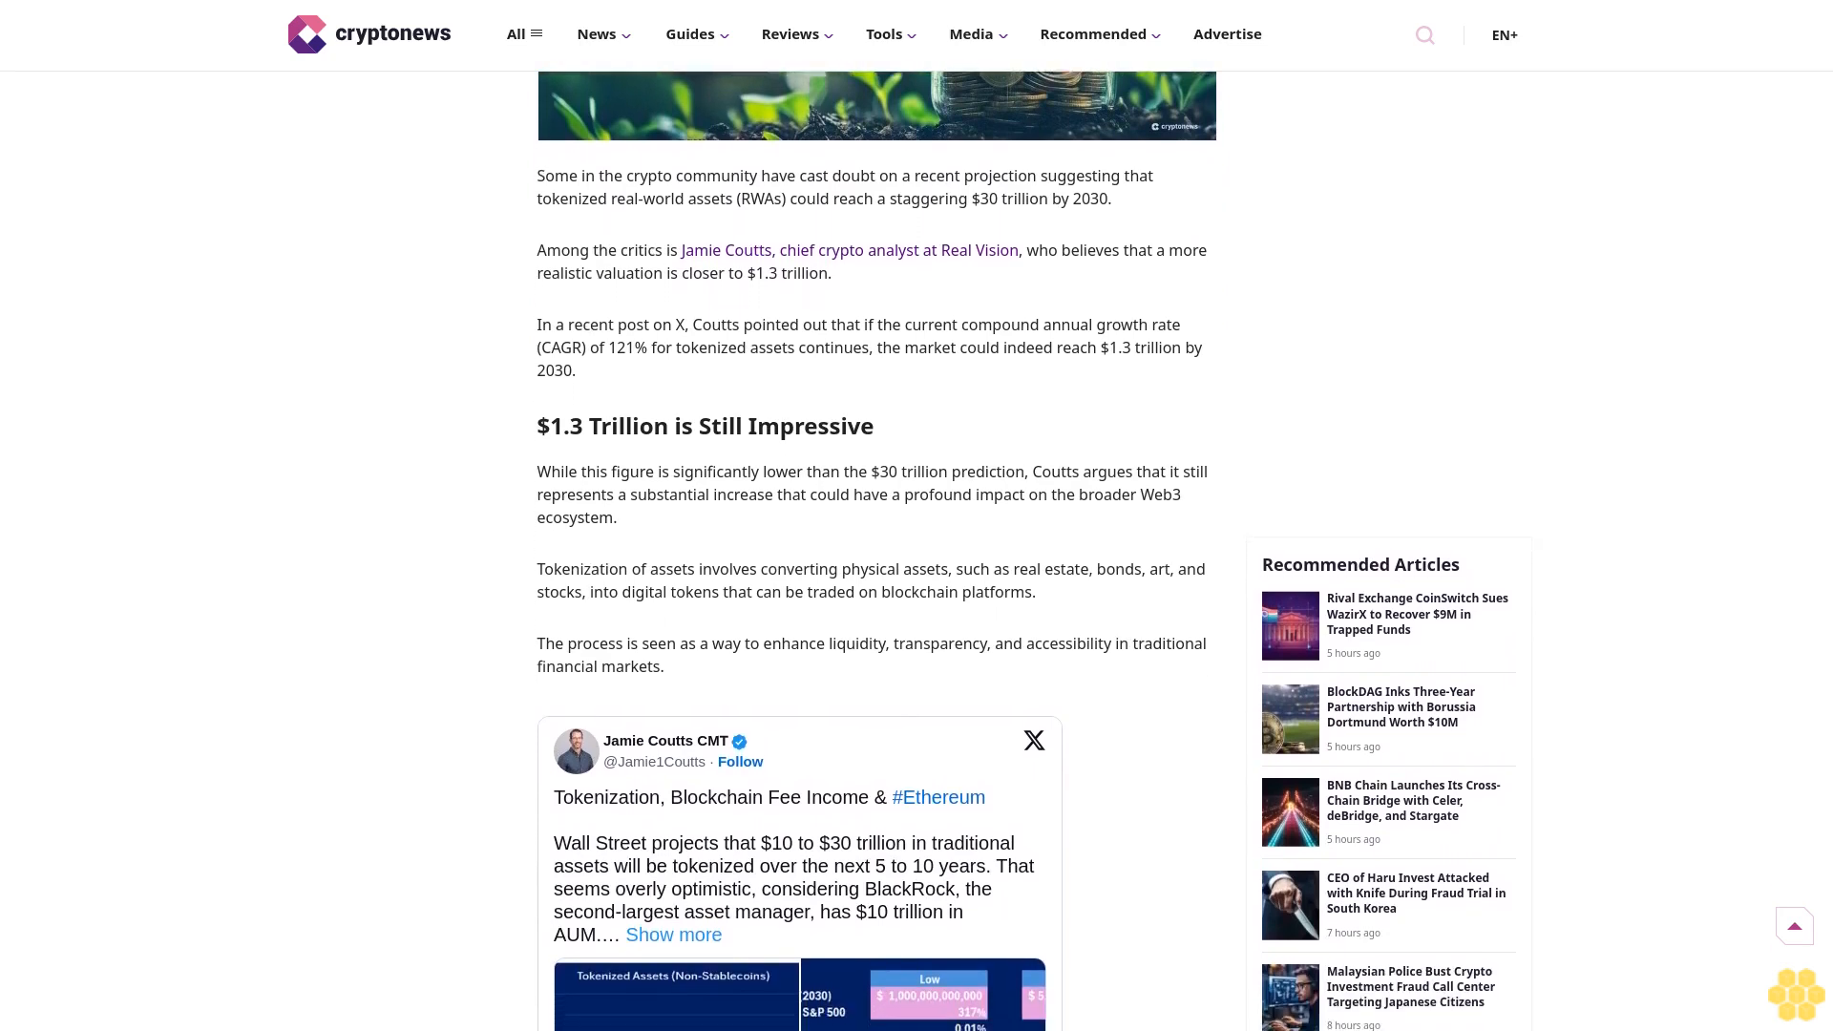
scroll("down", 3)
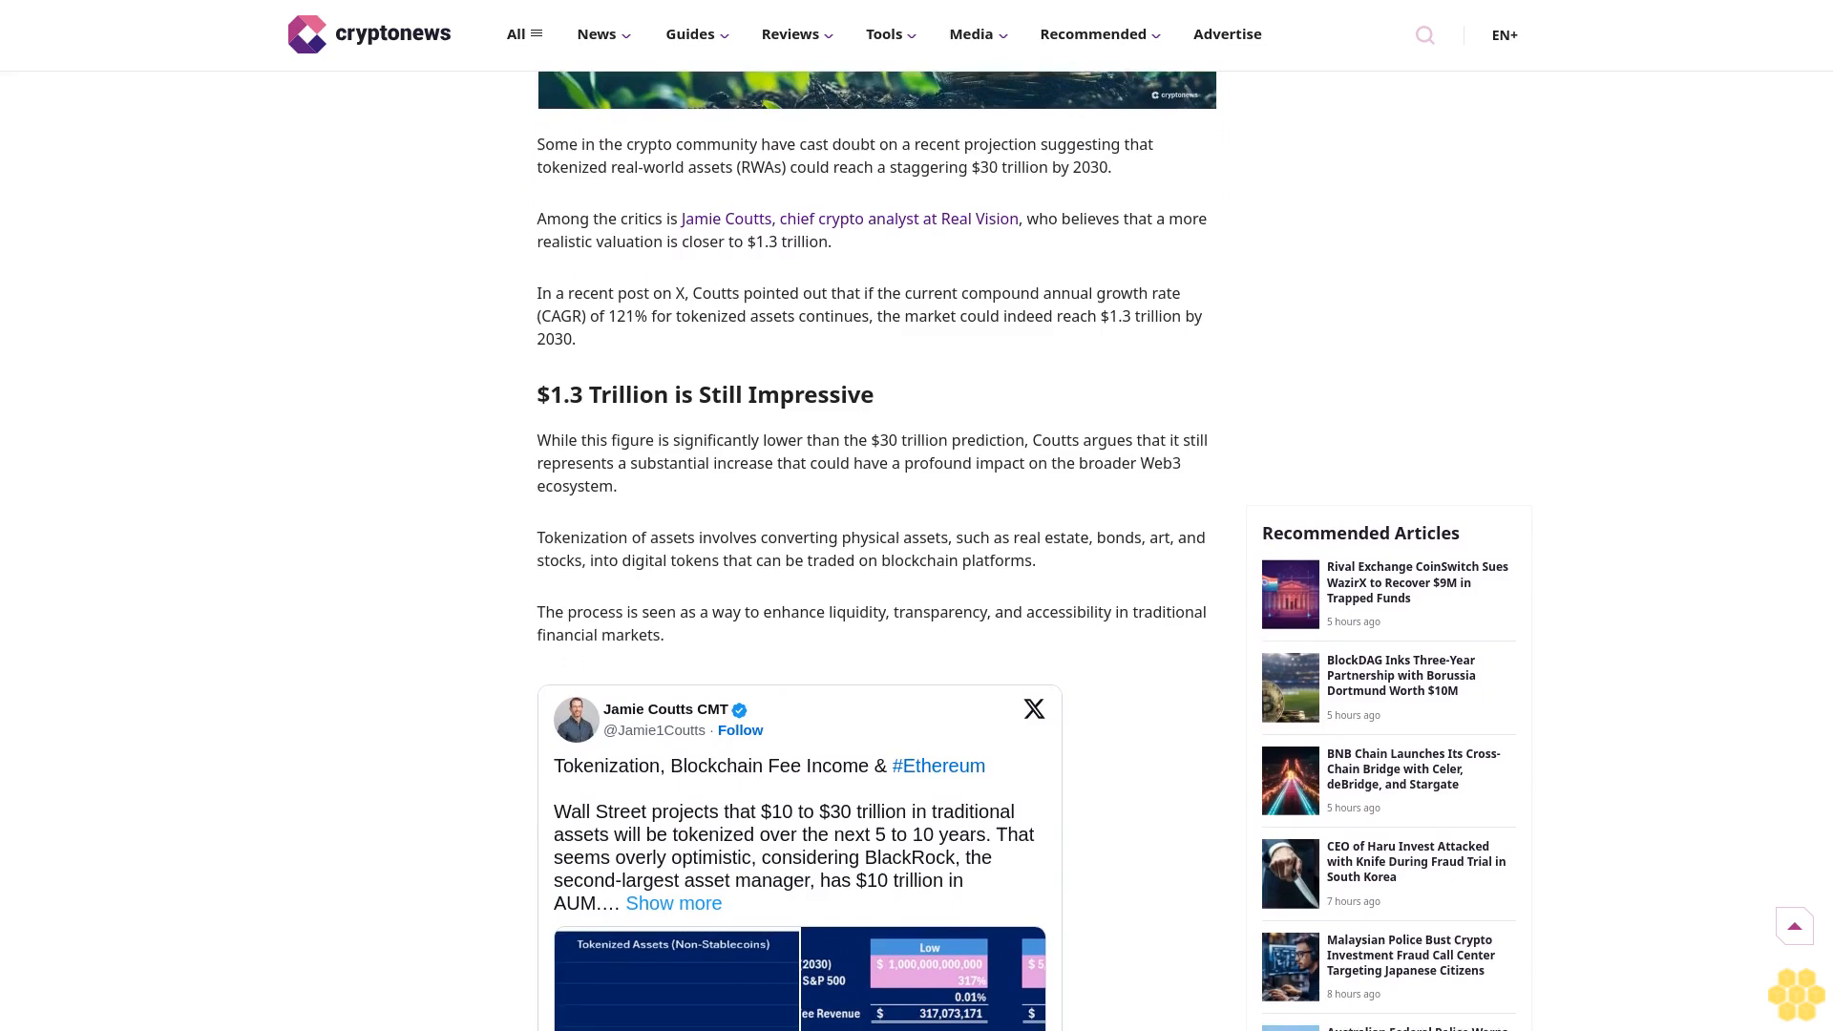
scroll("down", 3)
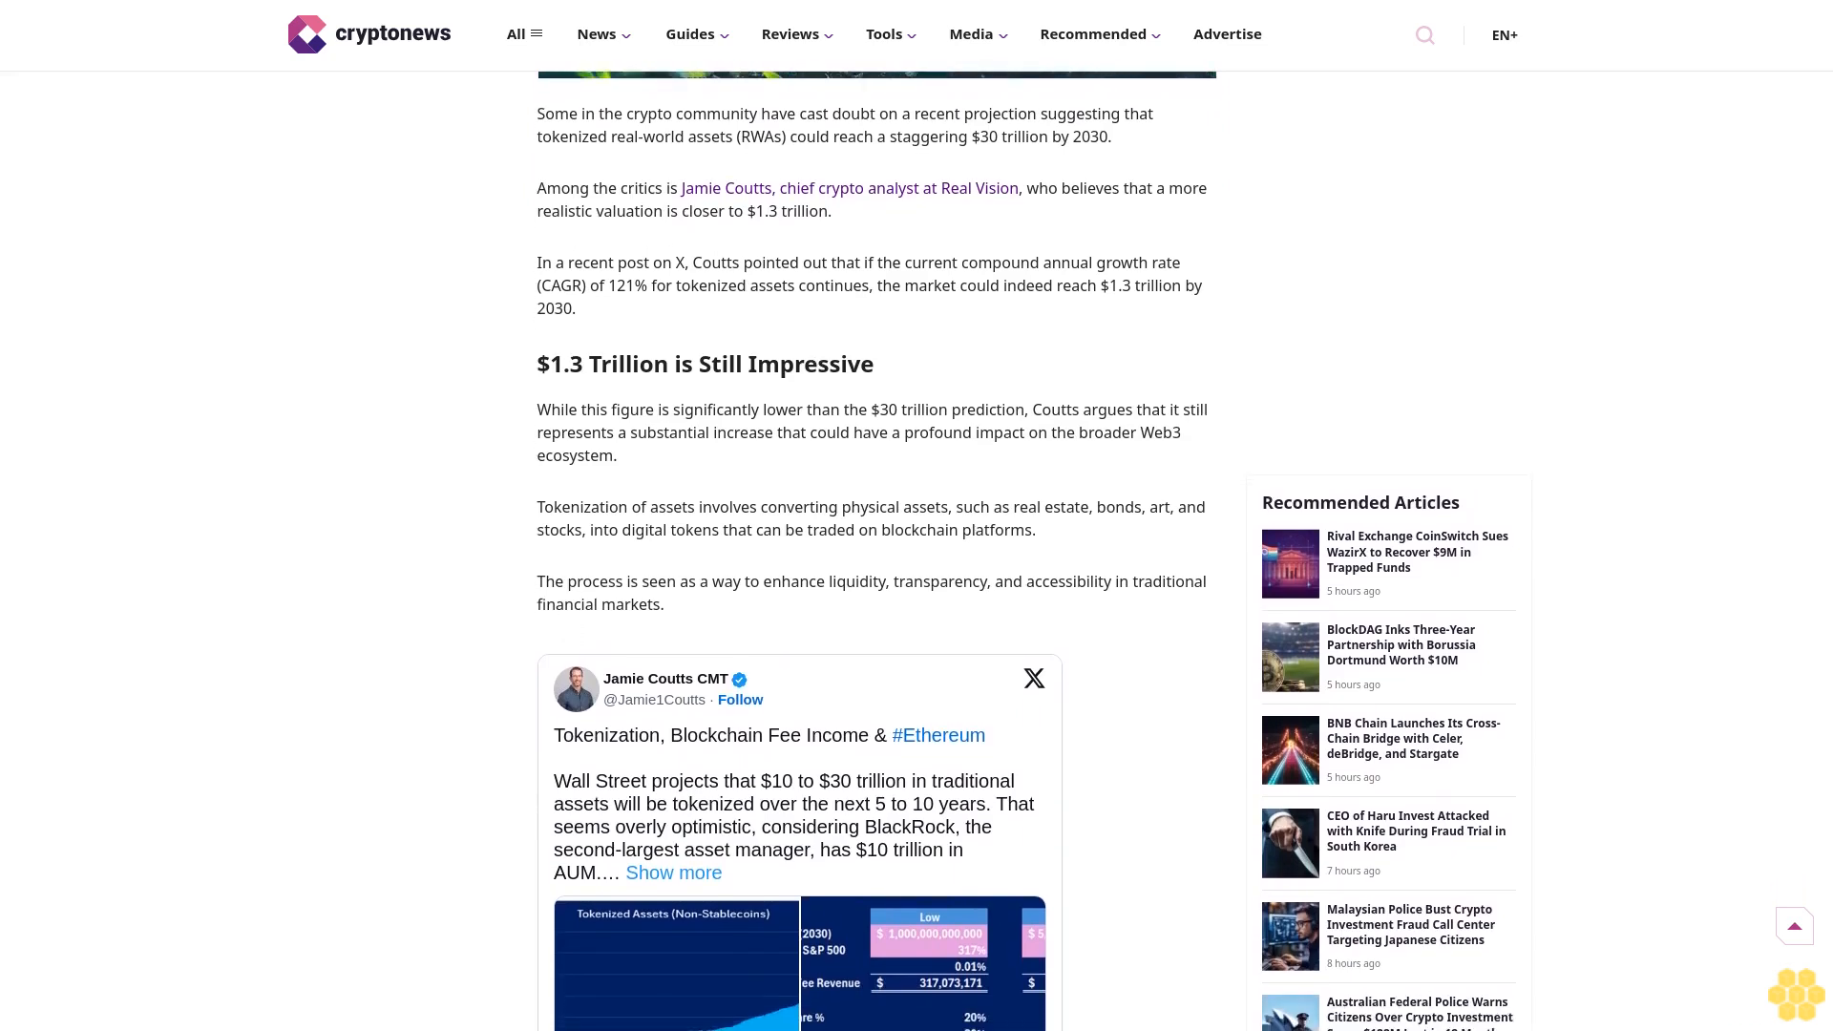
scroll("down", 3)
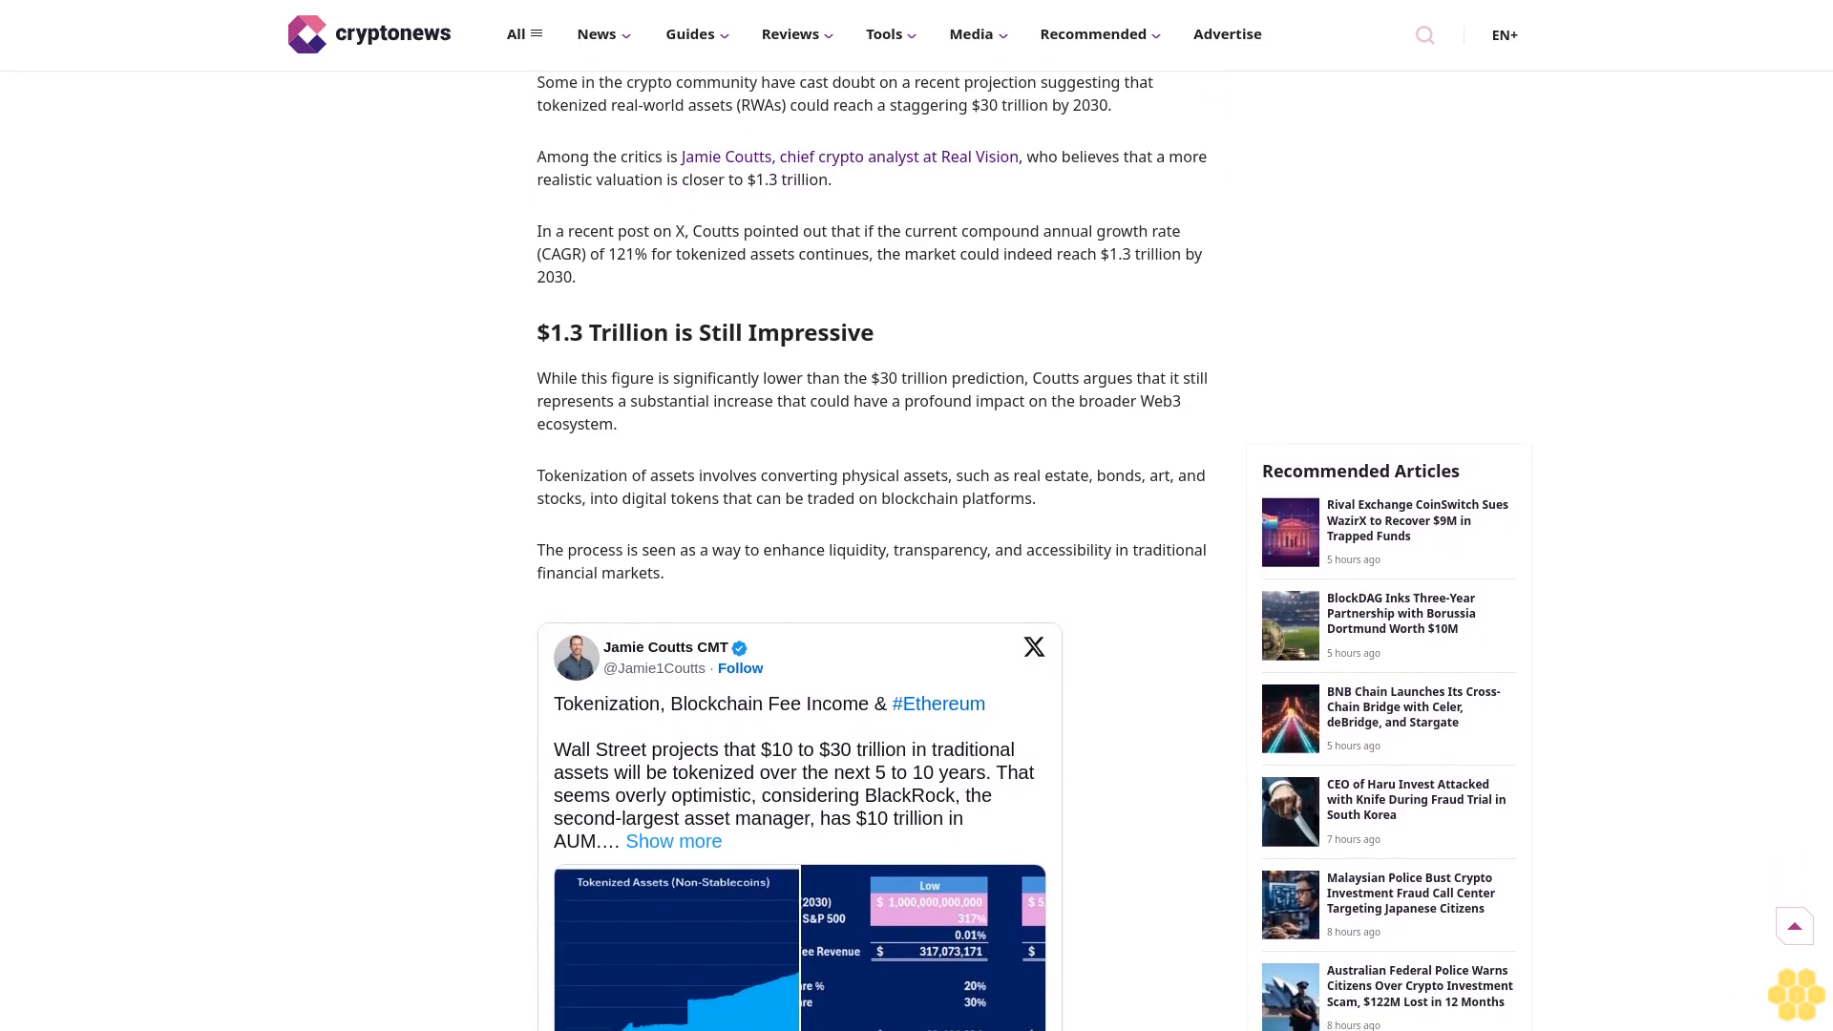
scroll("down", 3)
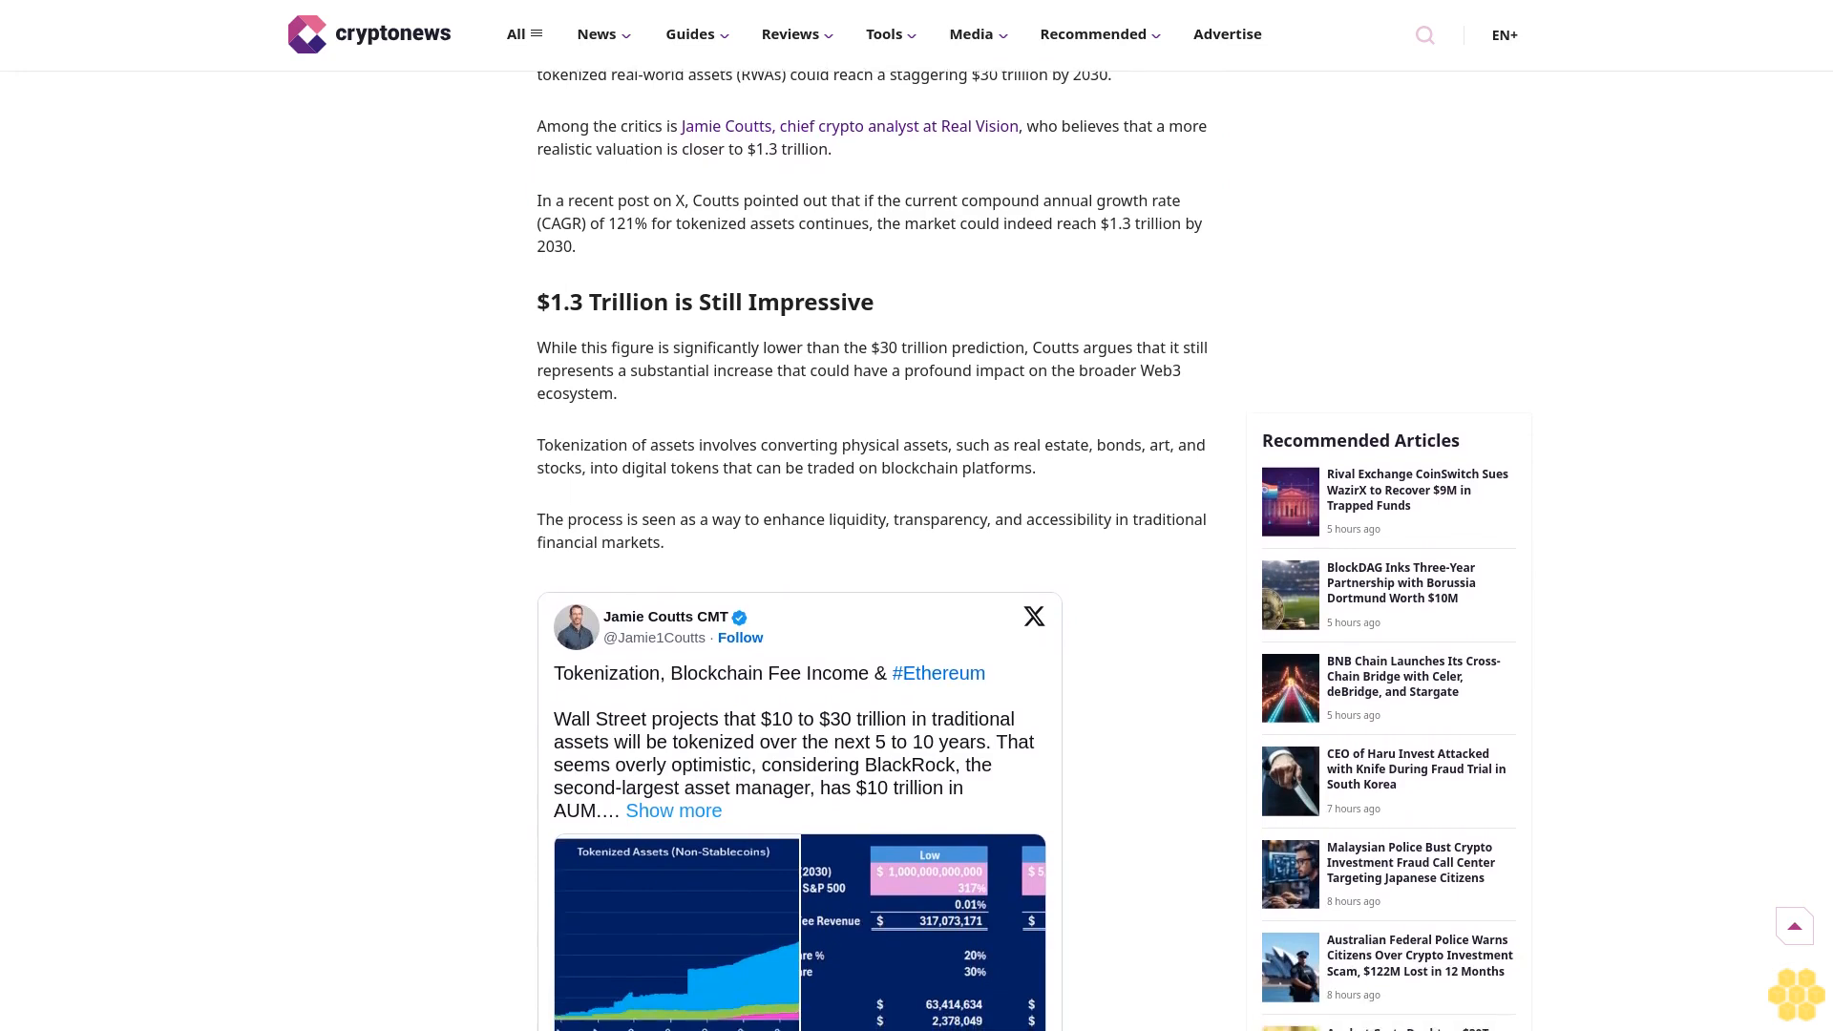
scroll("down", 3)
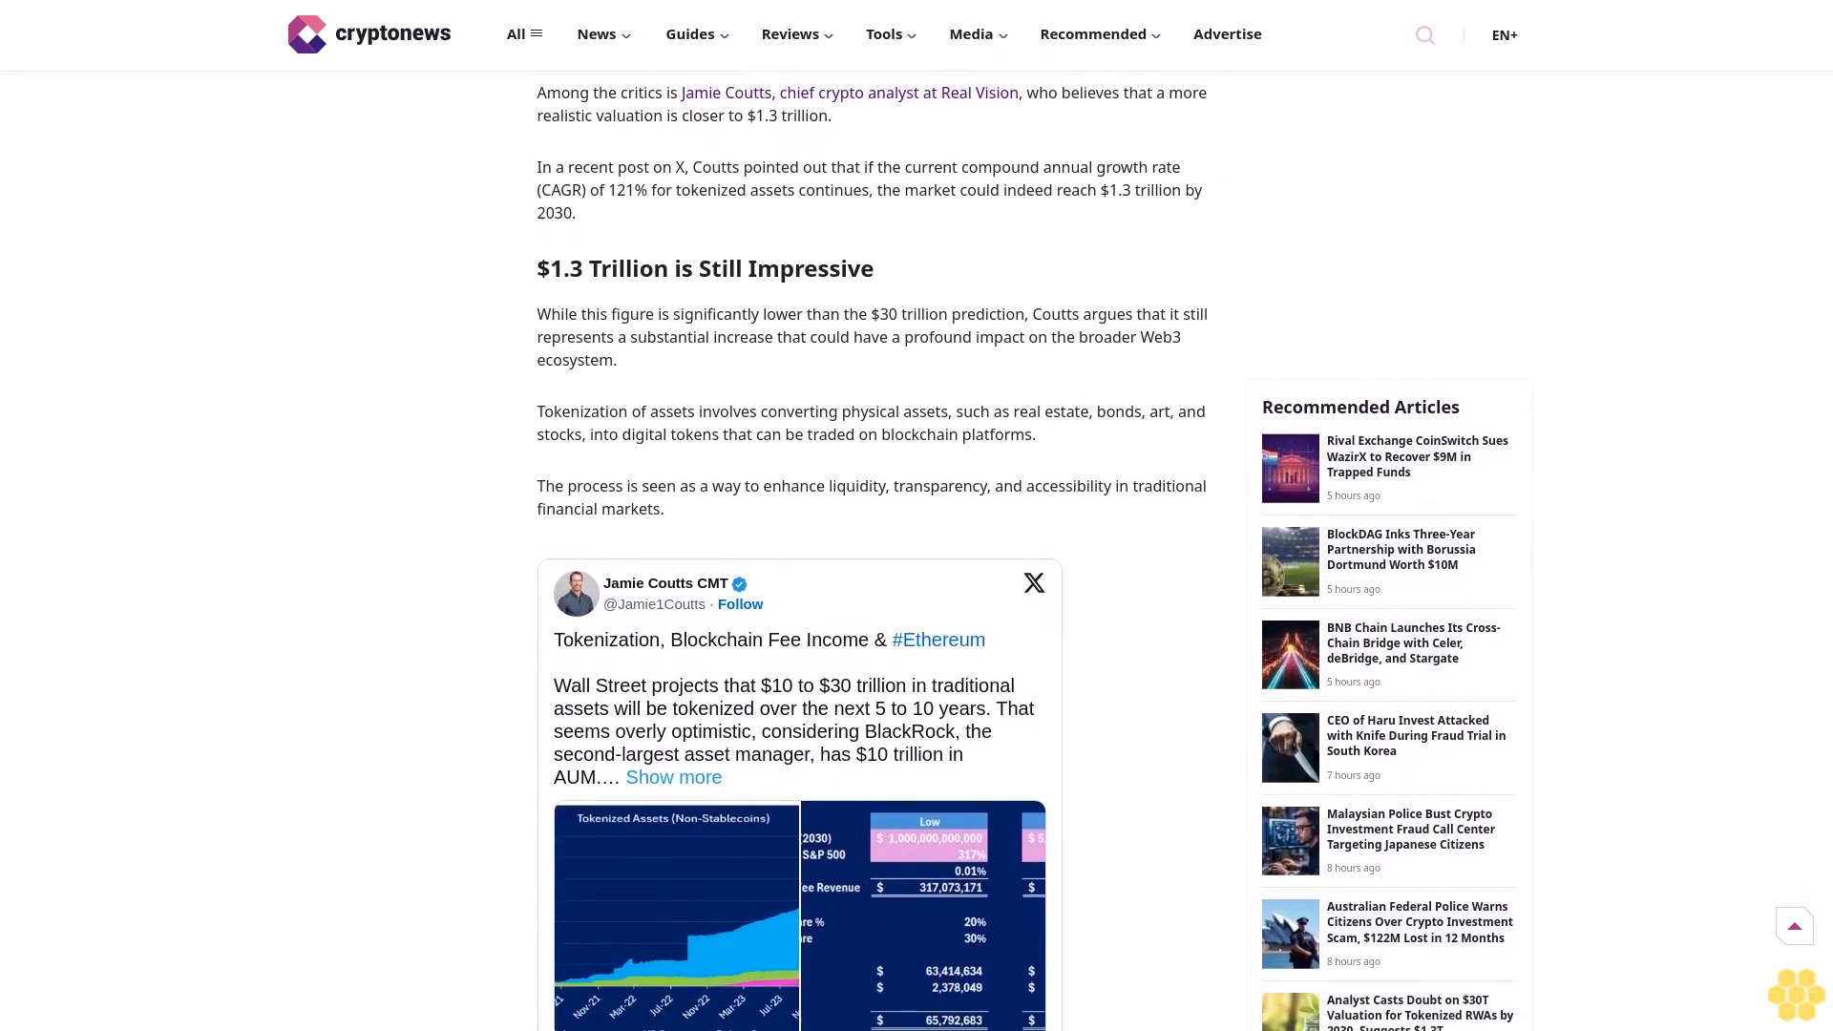
scroll("down", 3)
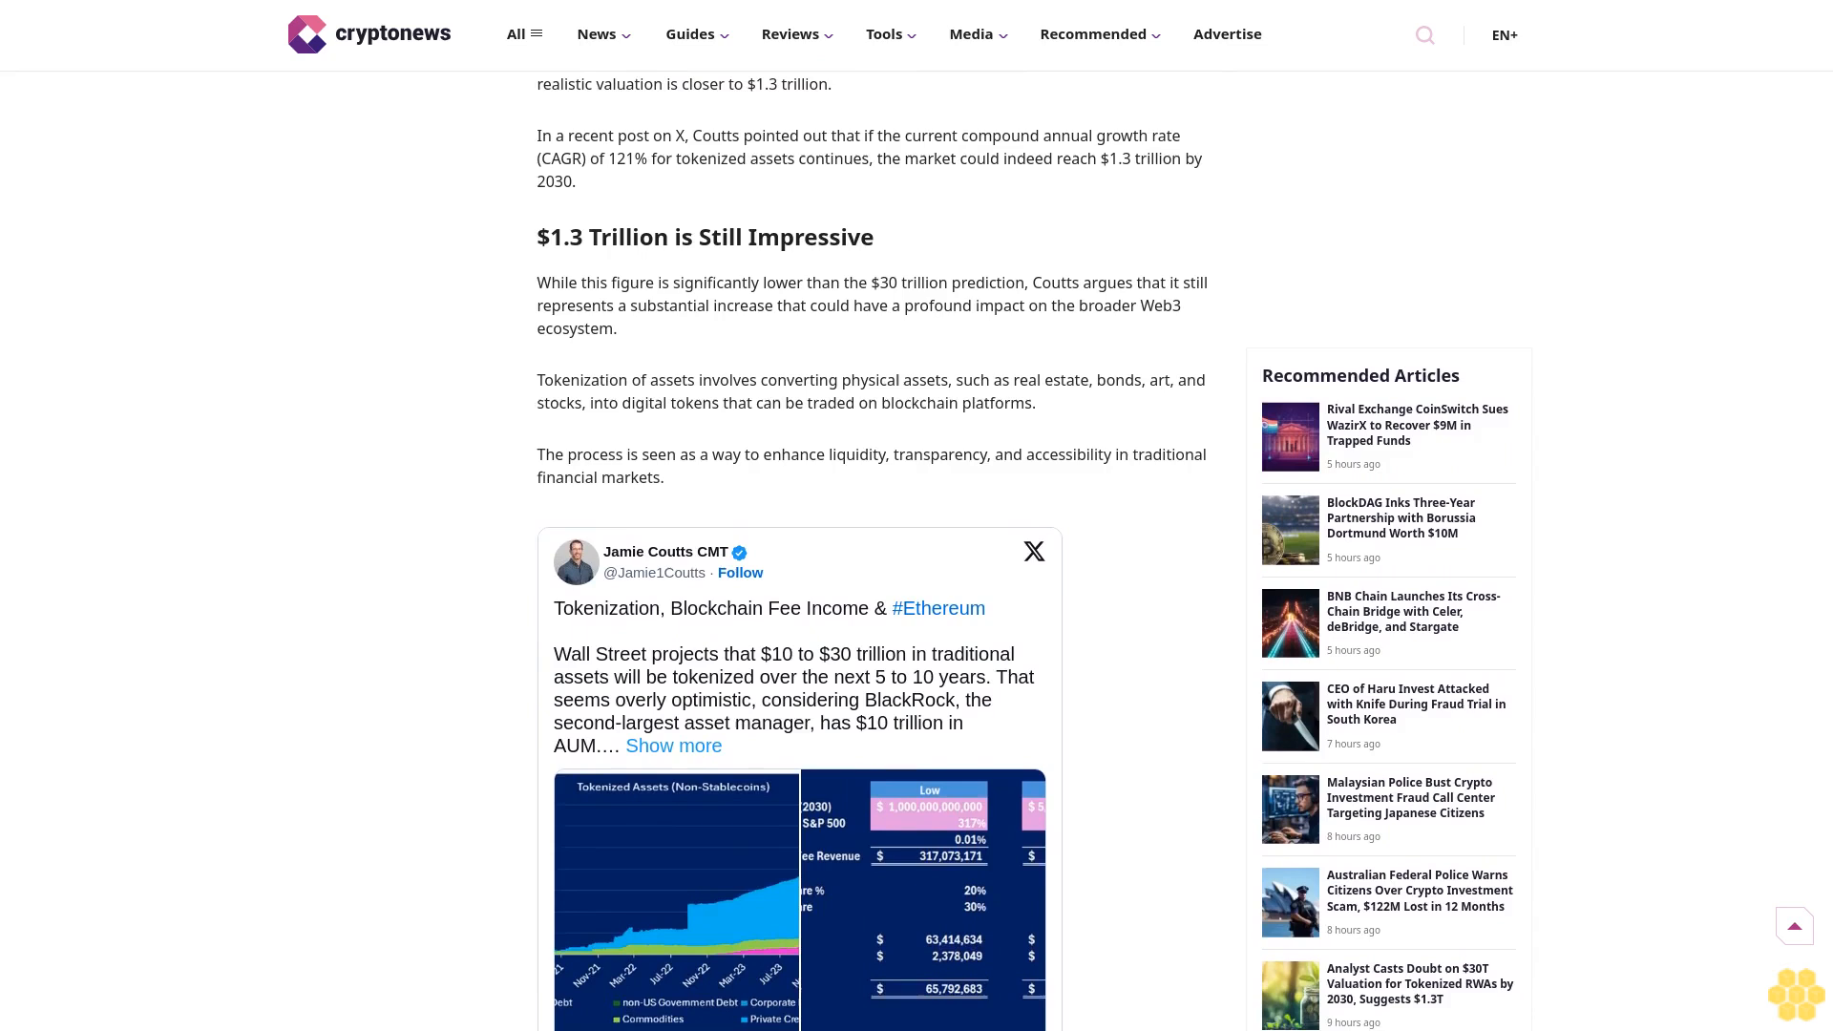
scroll("down", 3)
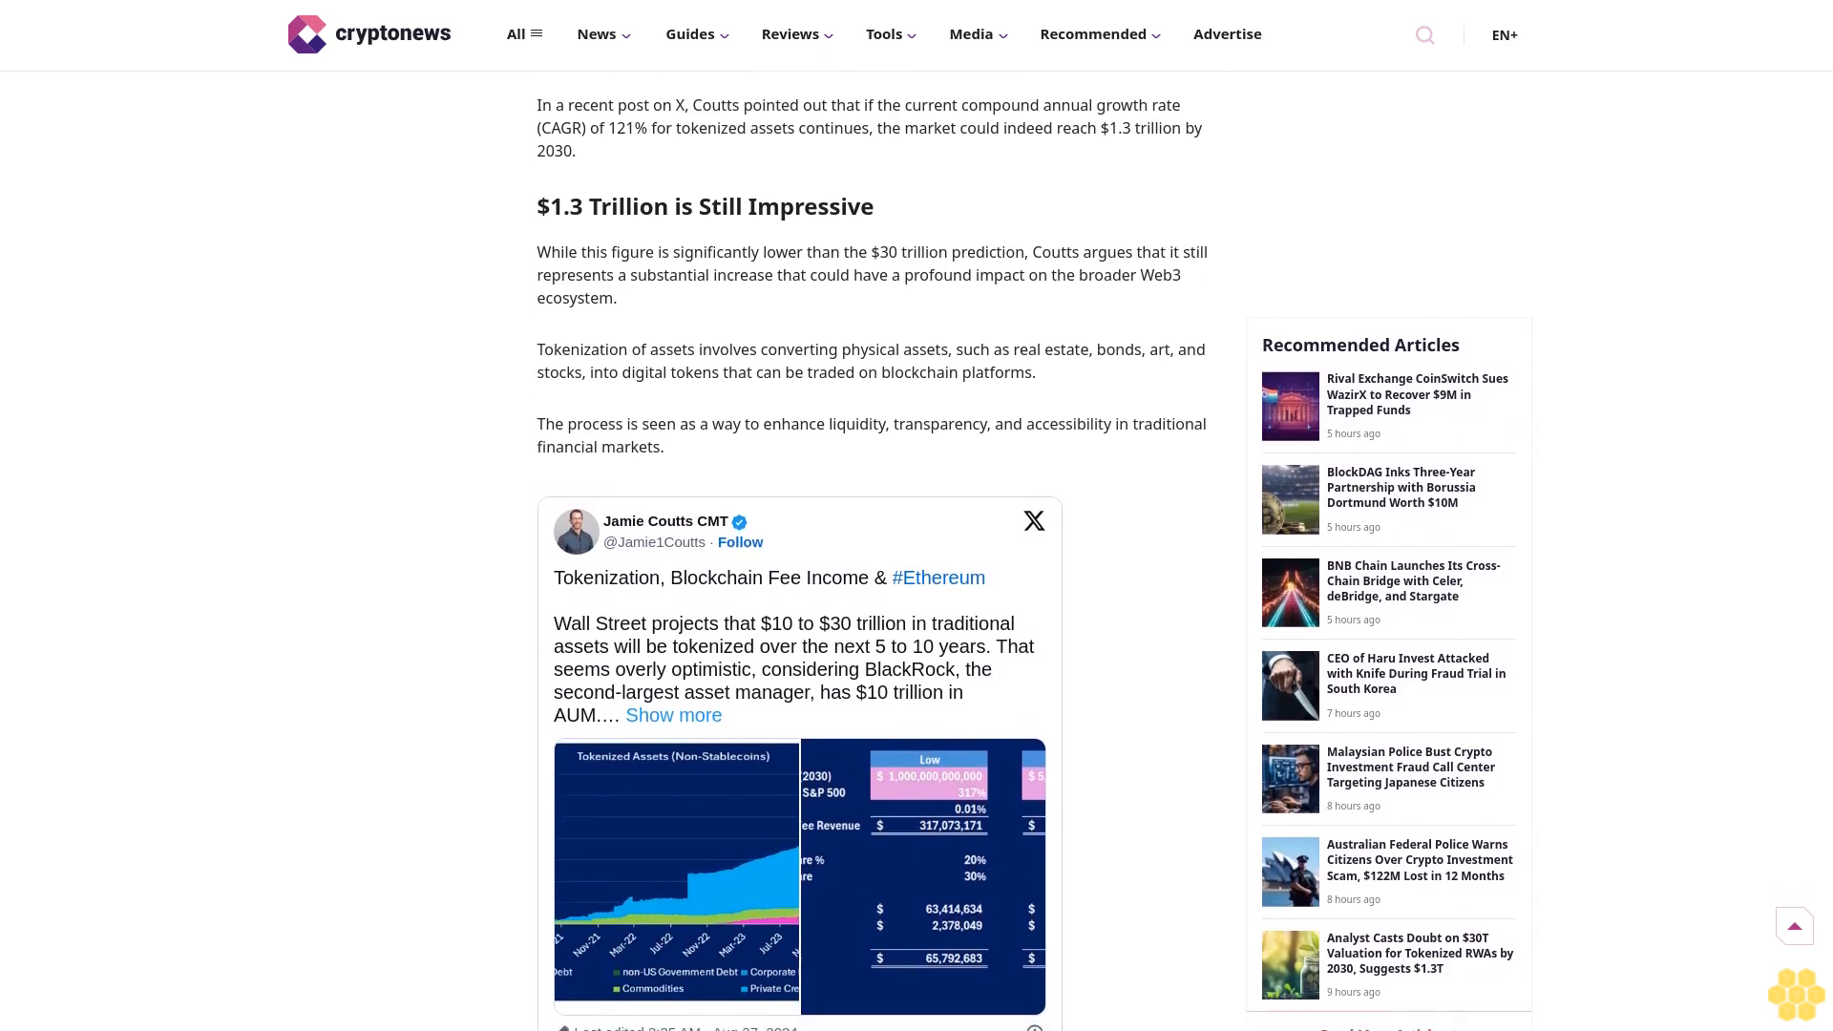
scroll("down", 3)
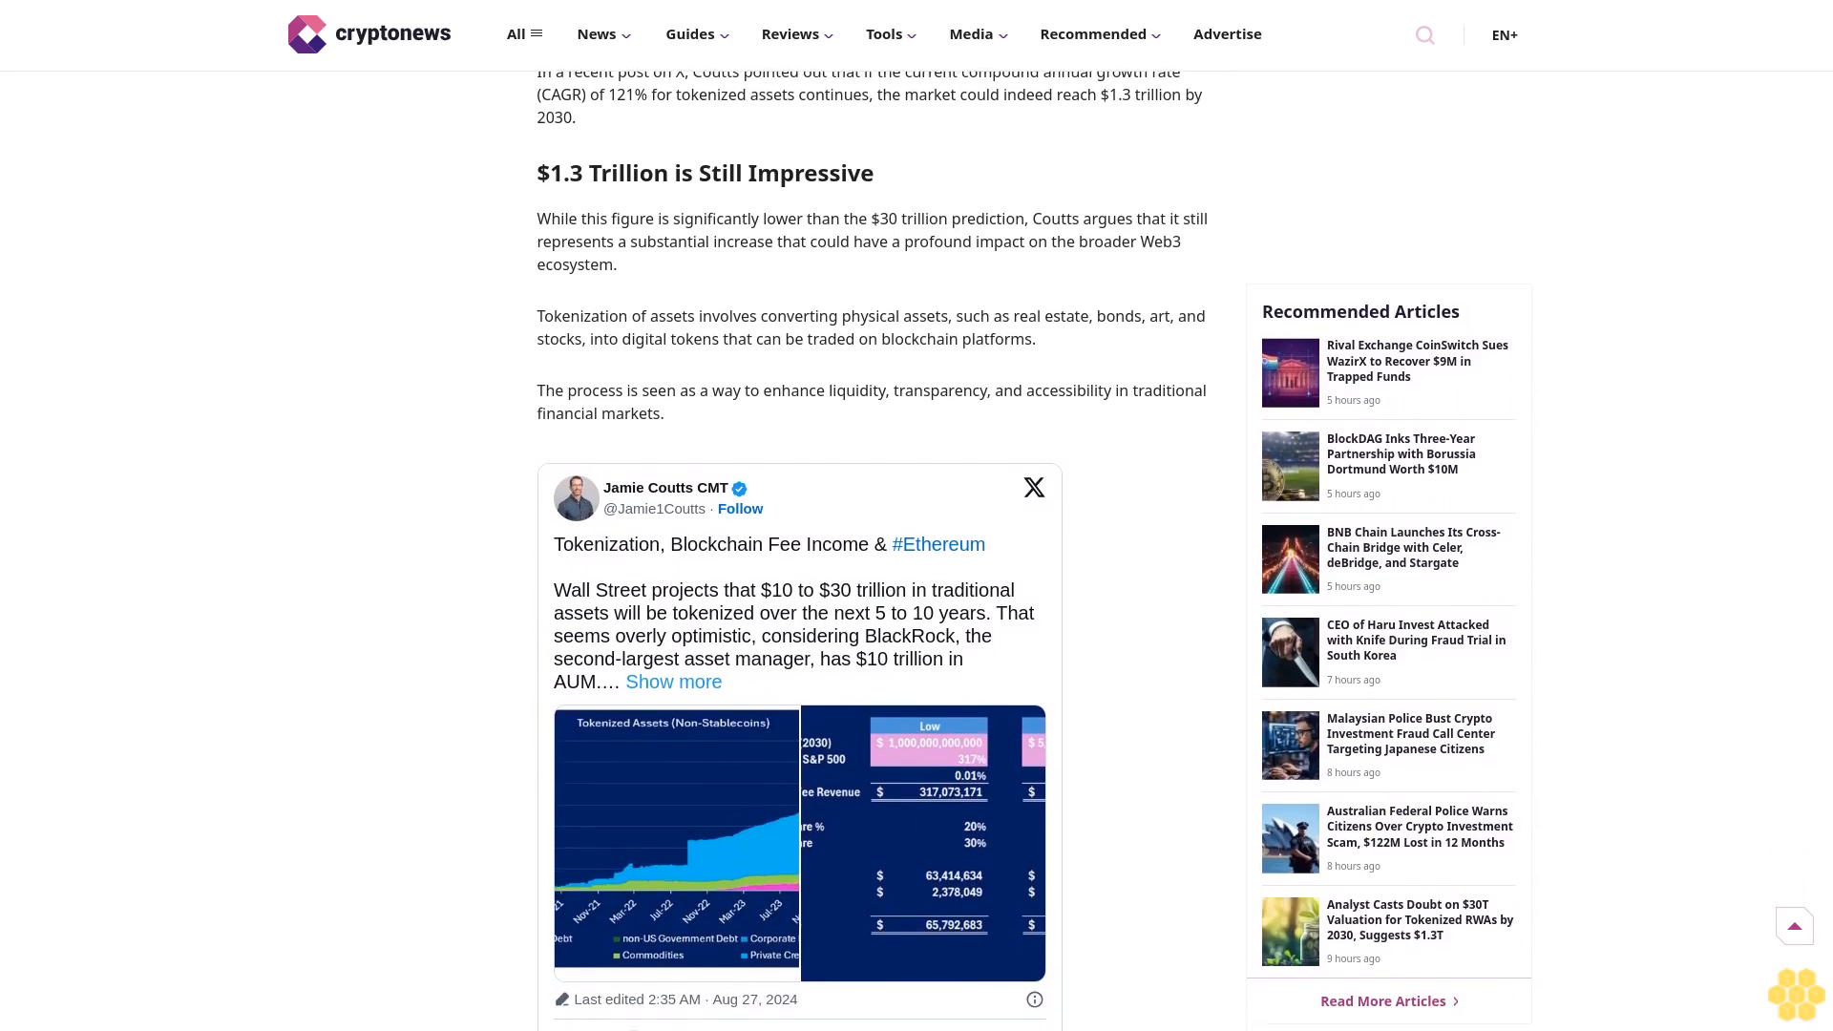
scroll("down", 3)
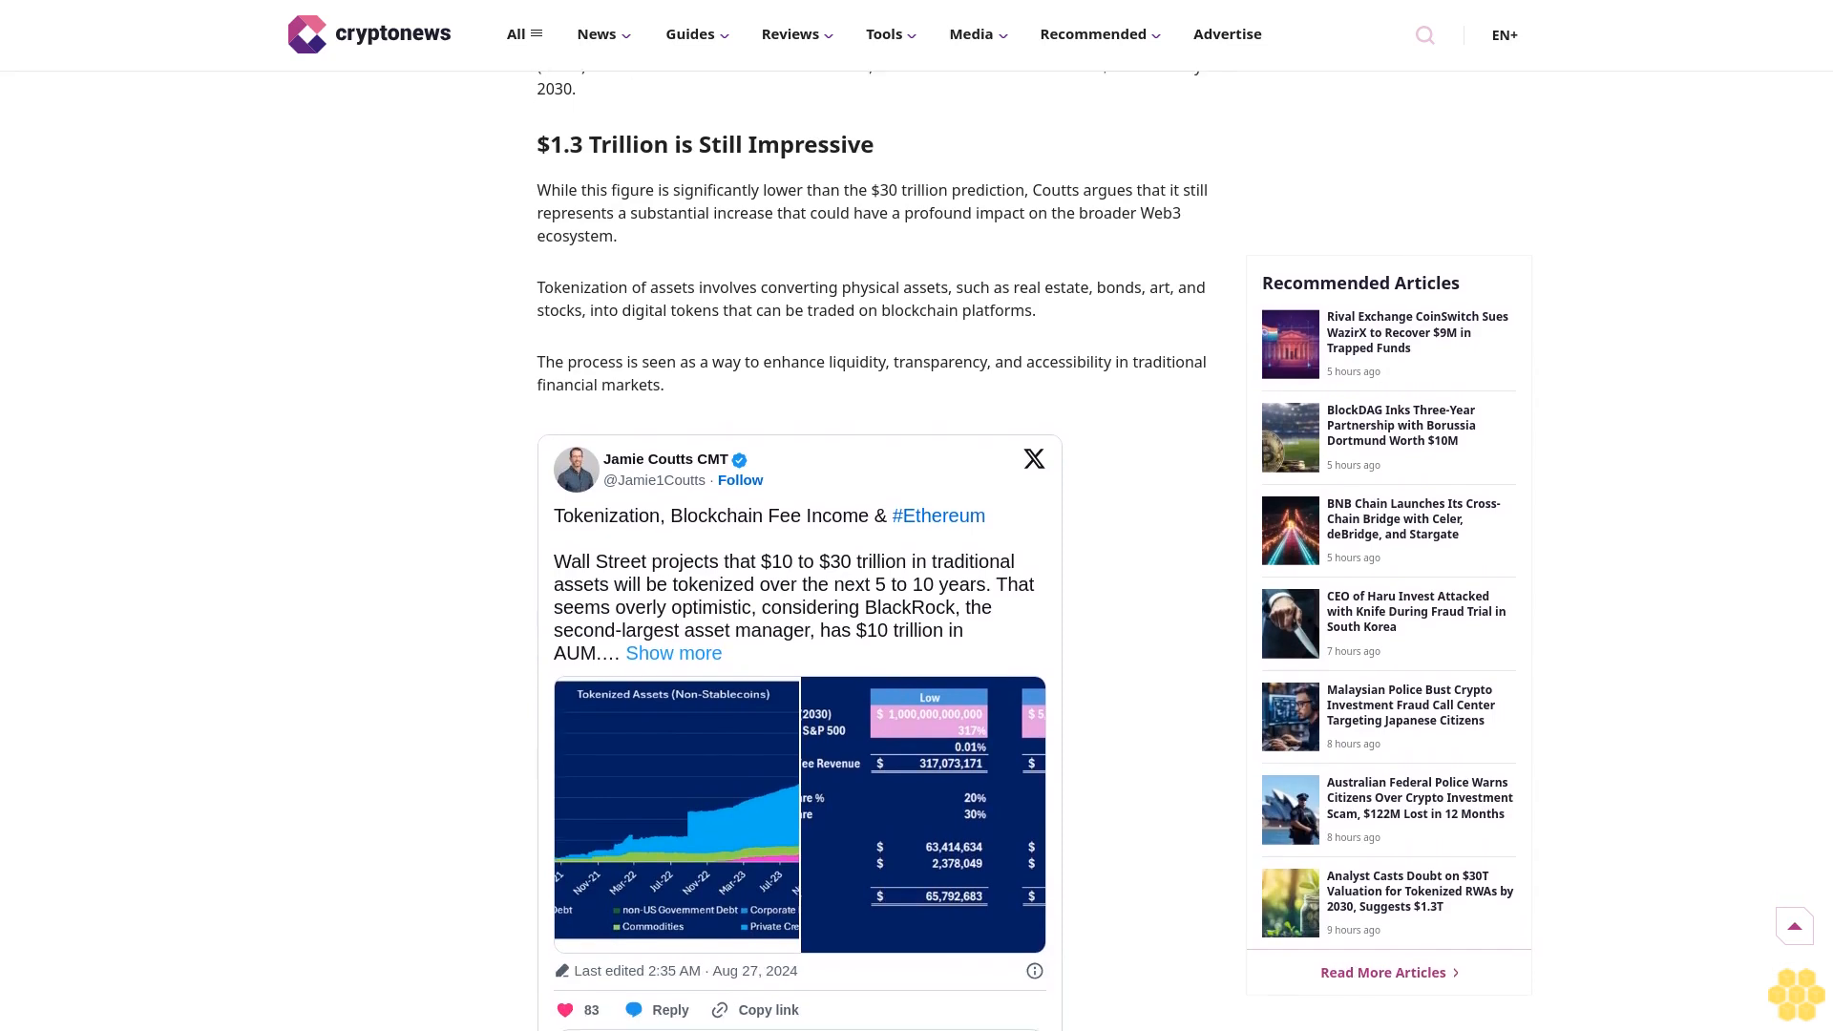
scroll("down", 3)
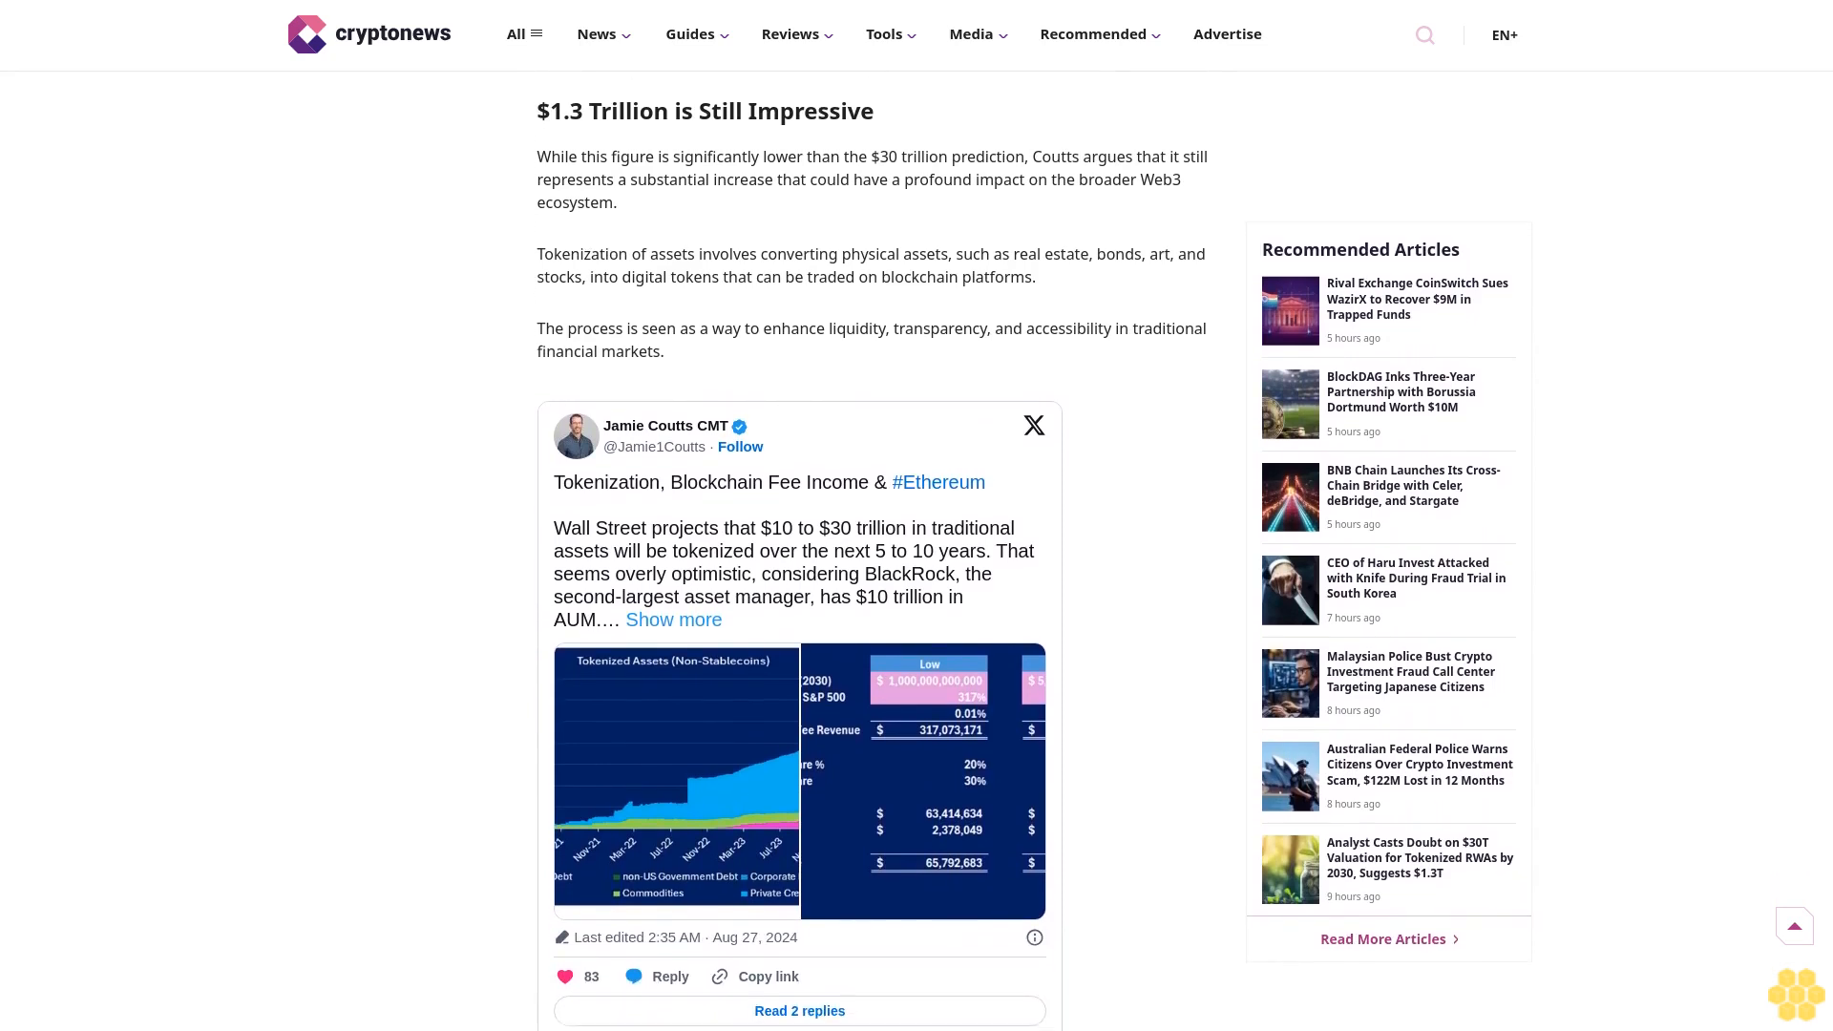
scroll("down", 3)
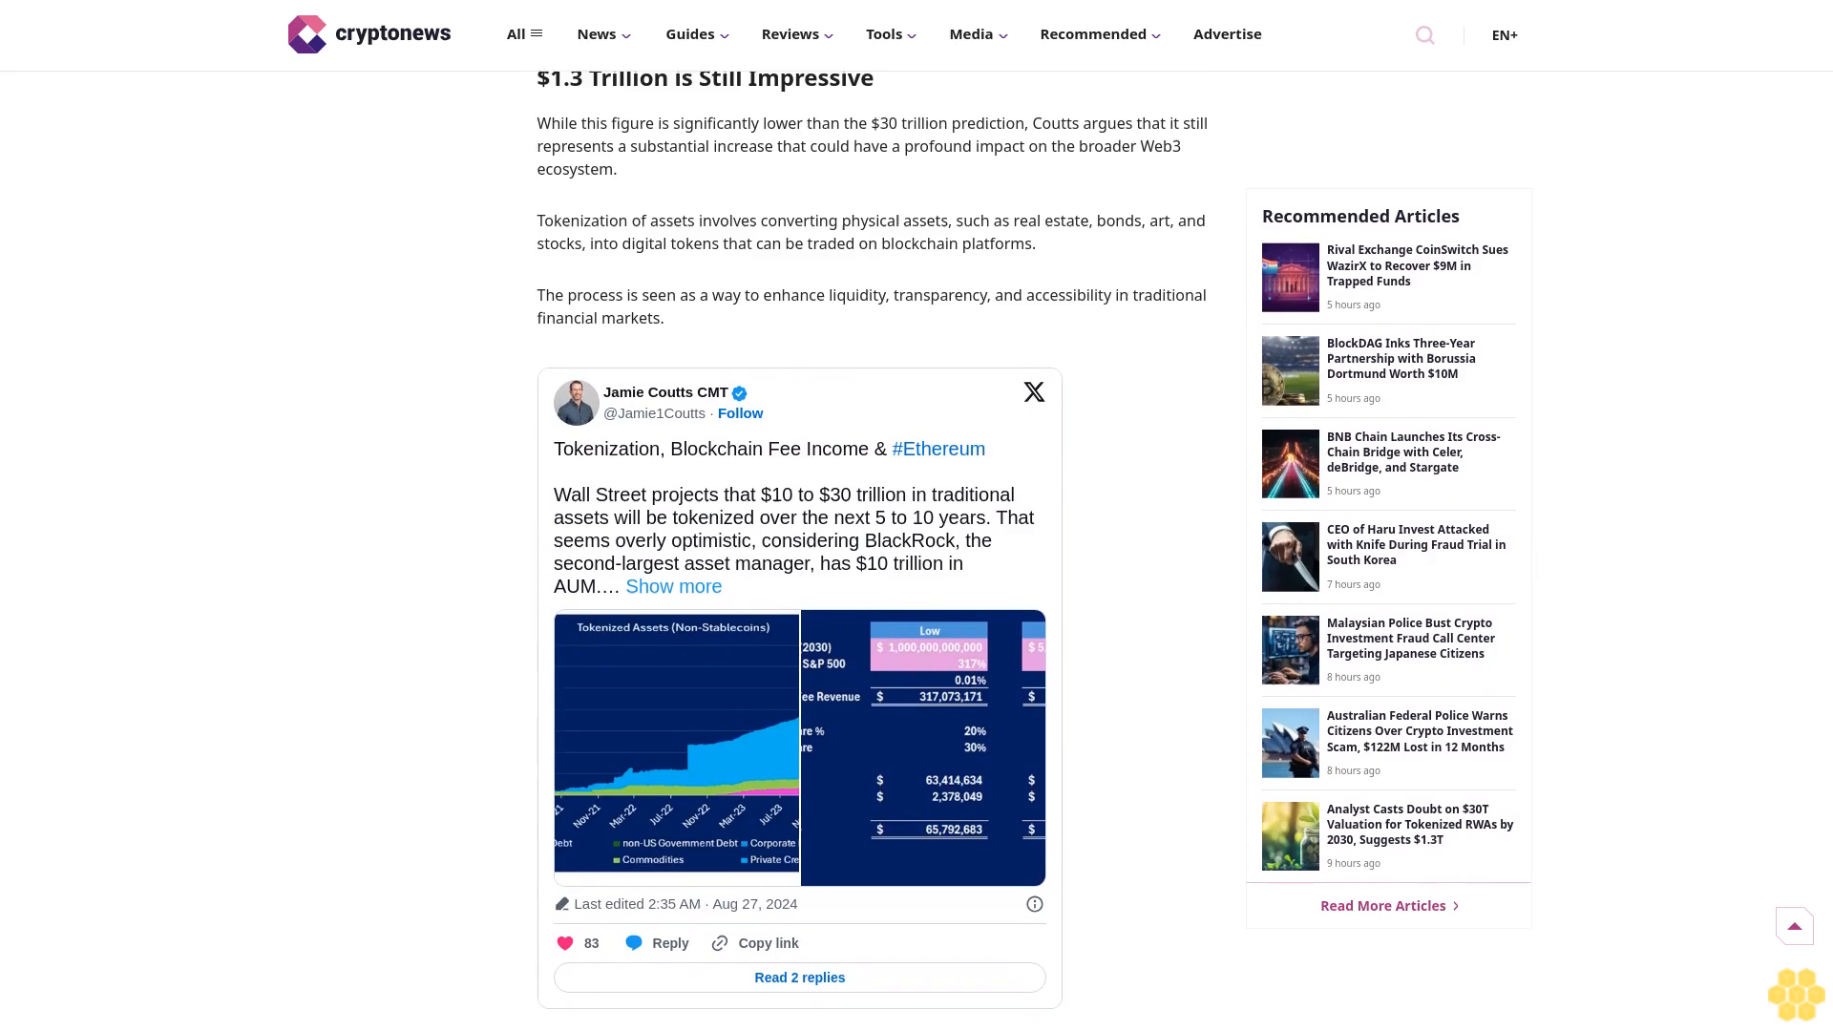
scroll("down", 3)
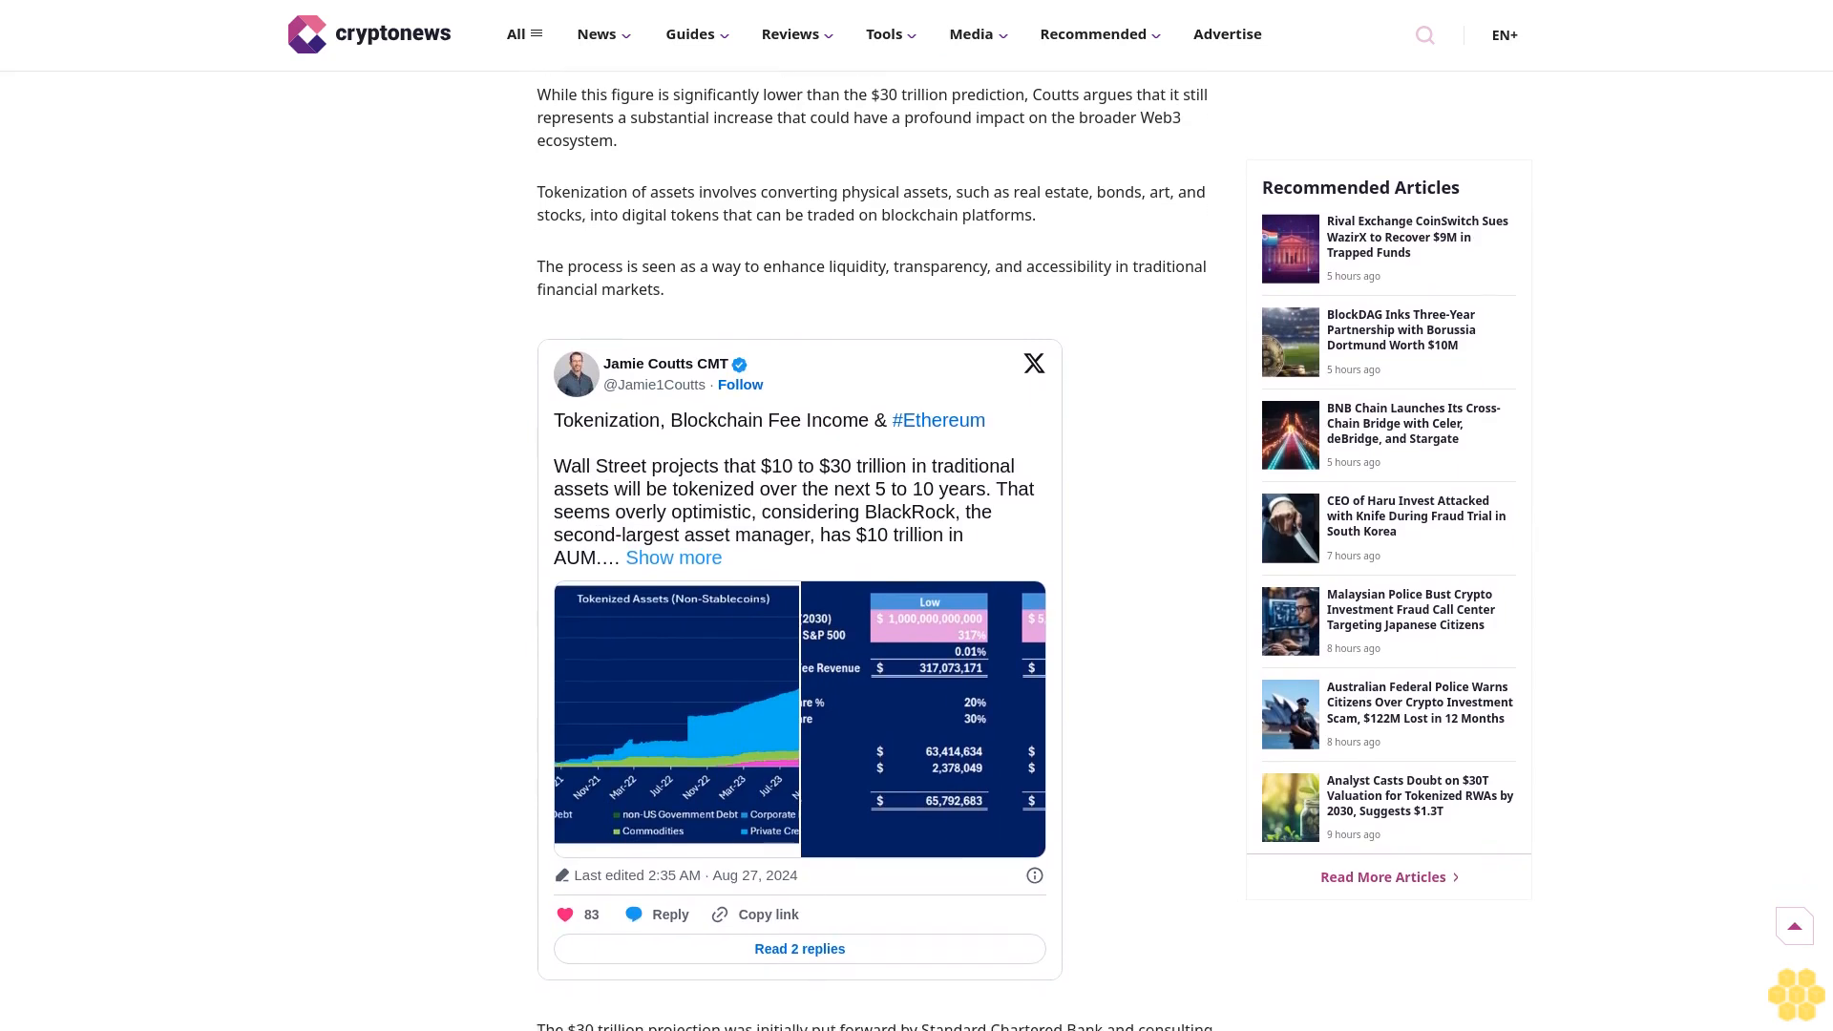
scroll("down", 3)
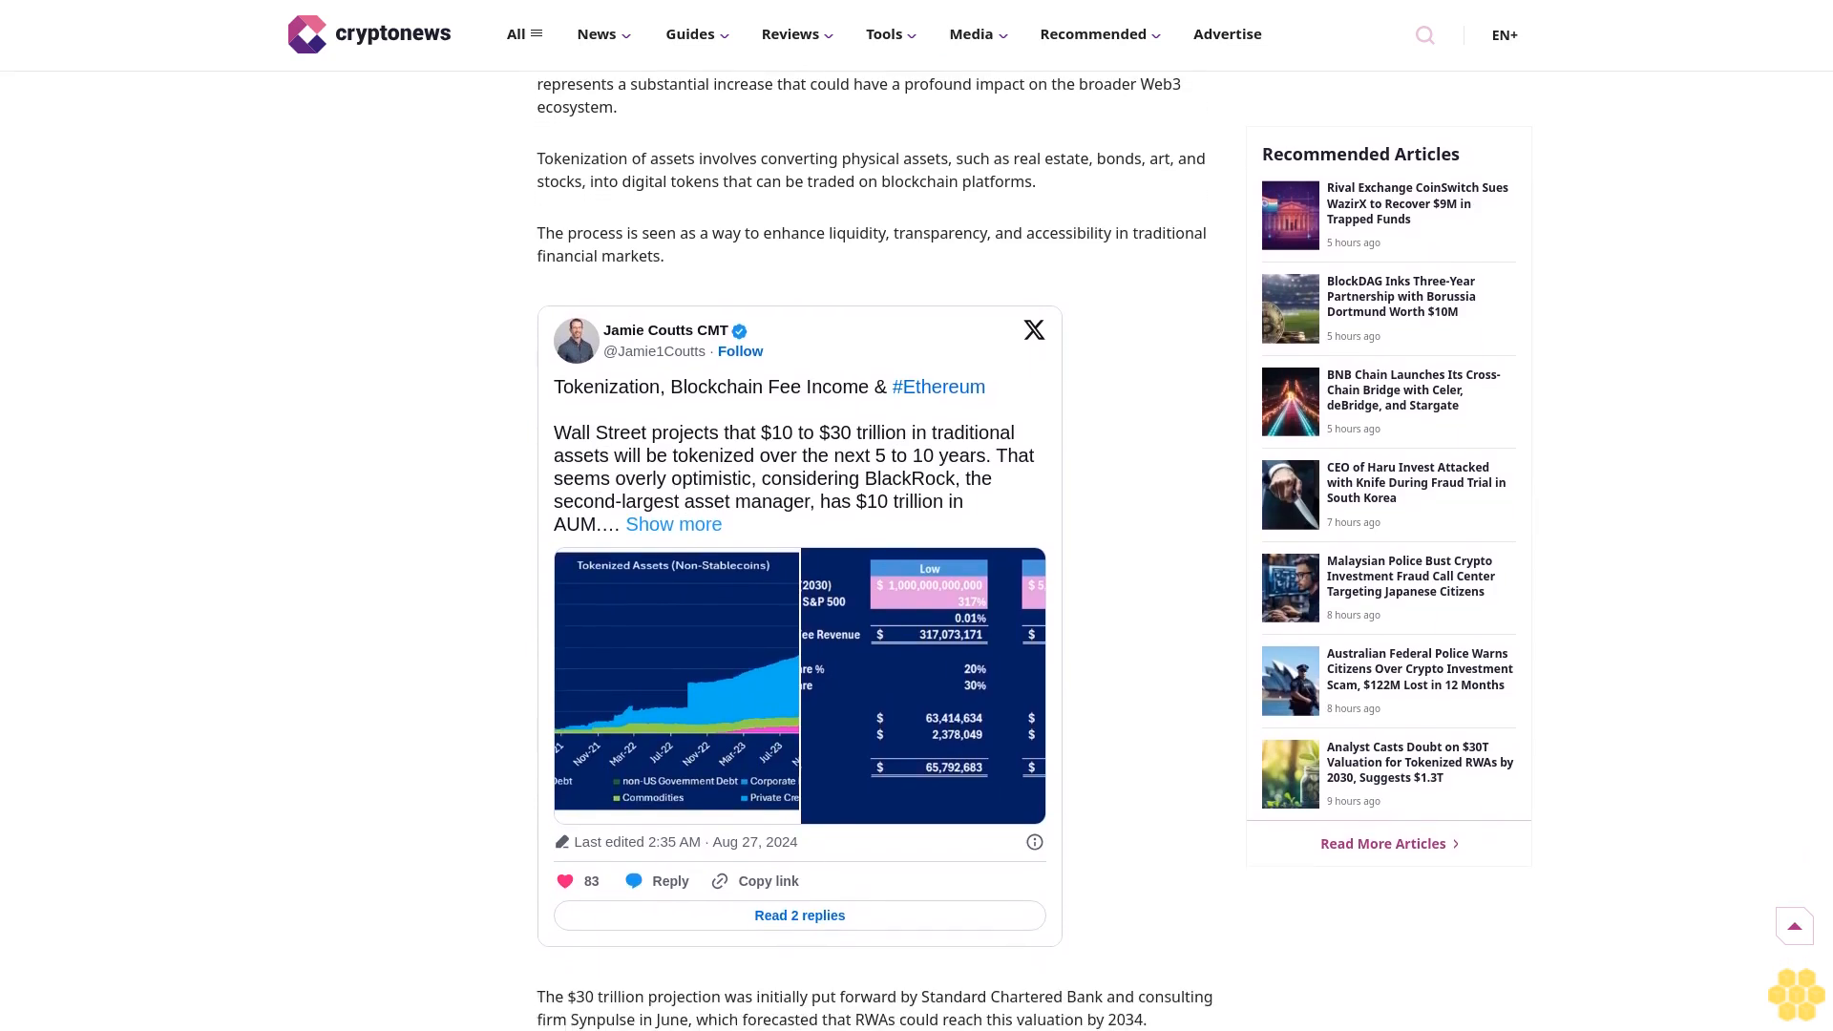
scroll("down", 3)
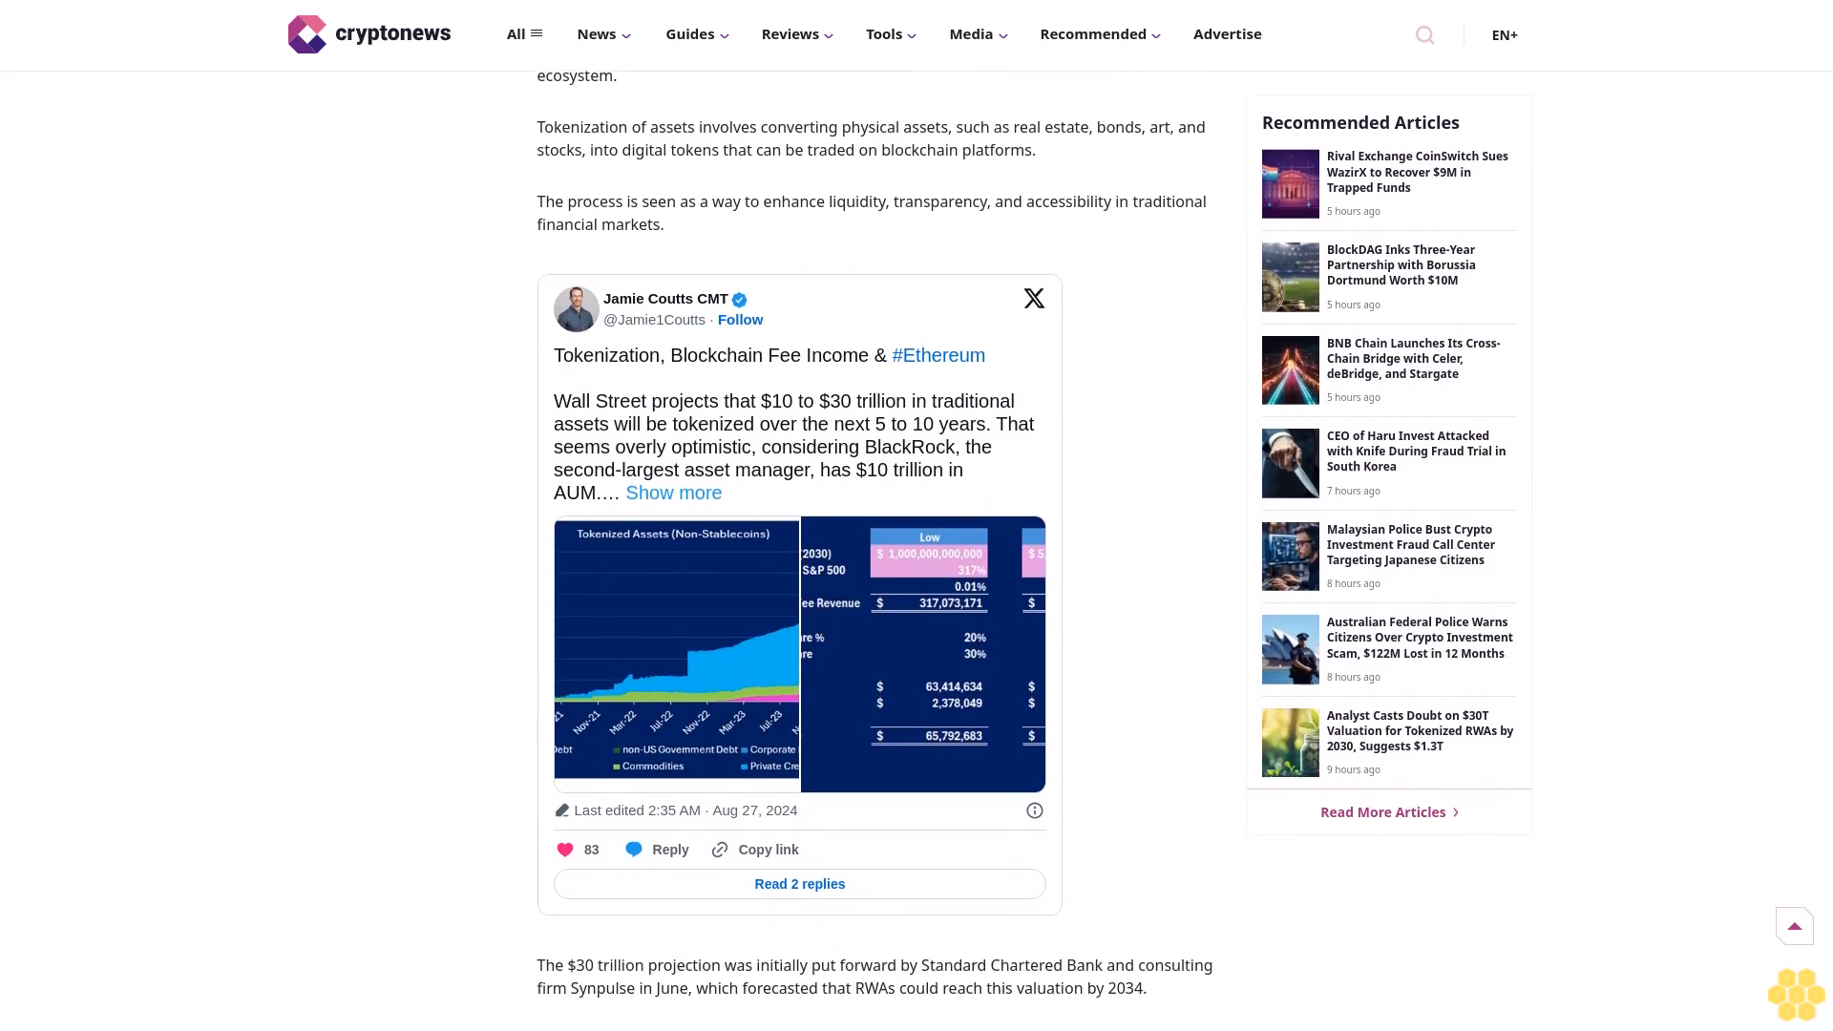
scroll("down", 3)
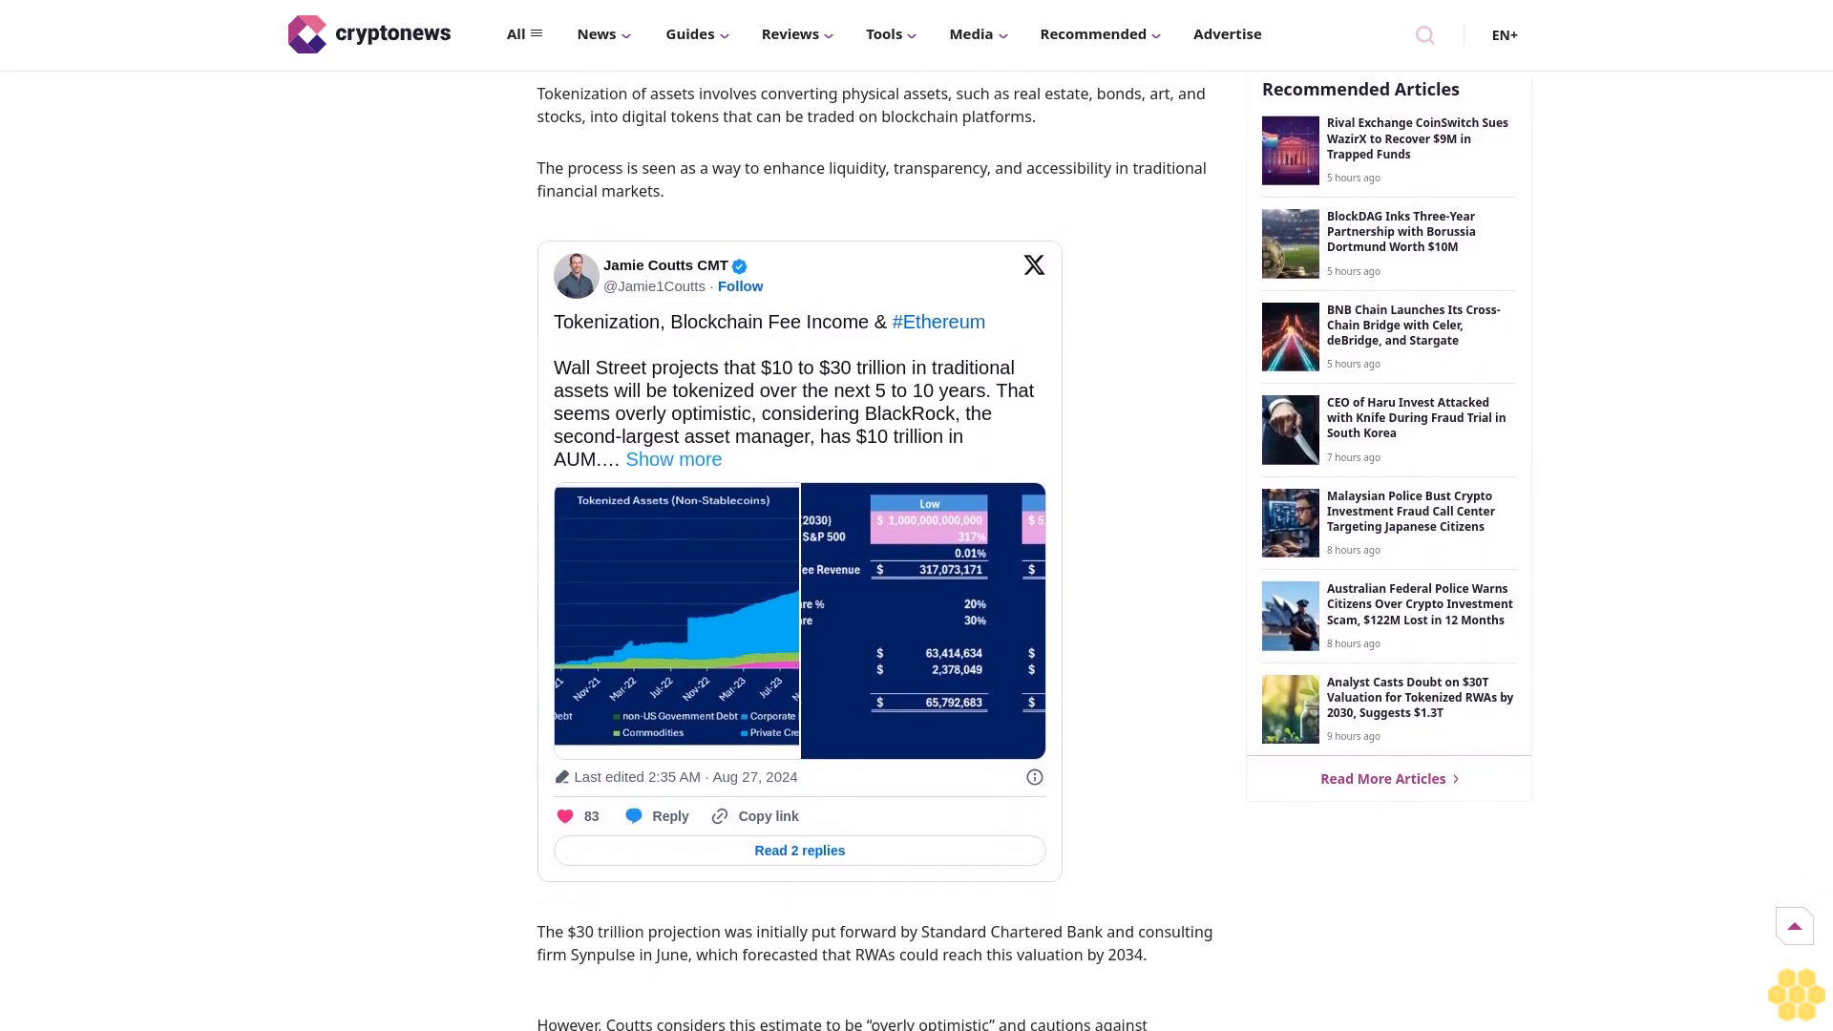
scroll("down", 3)
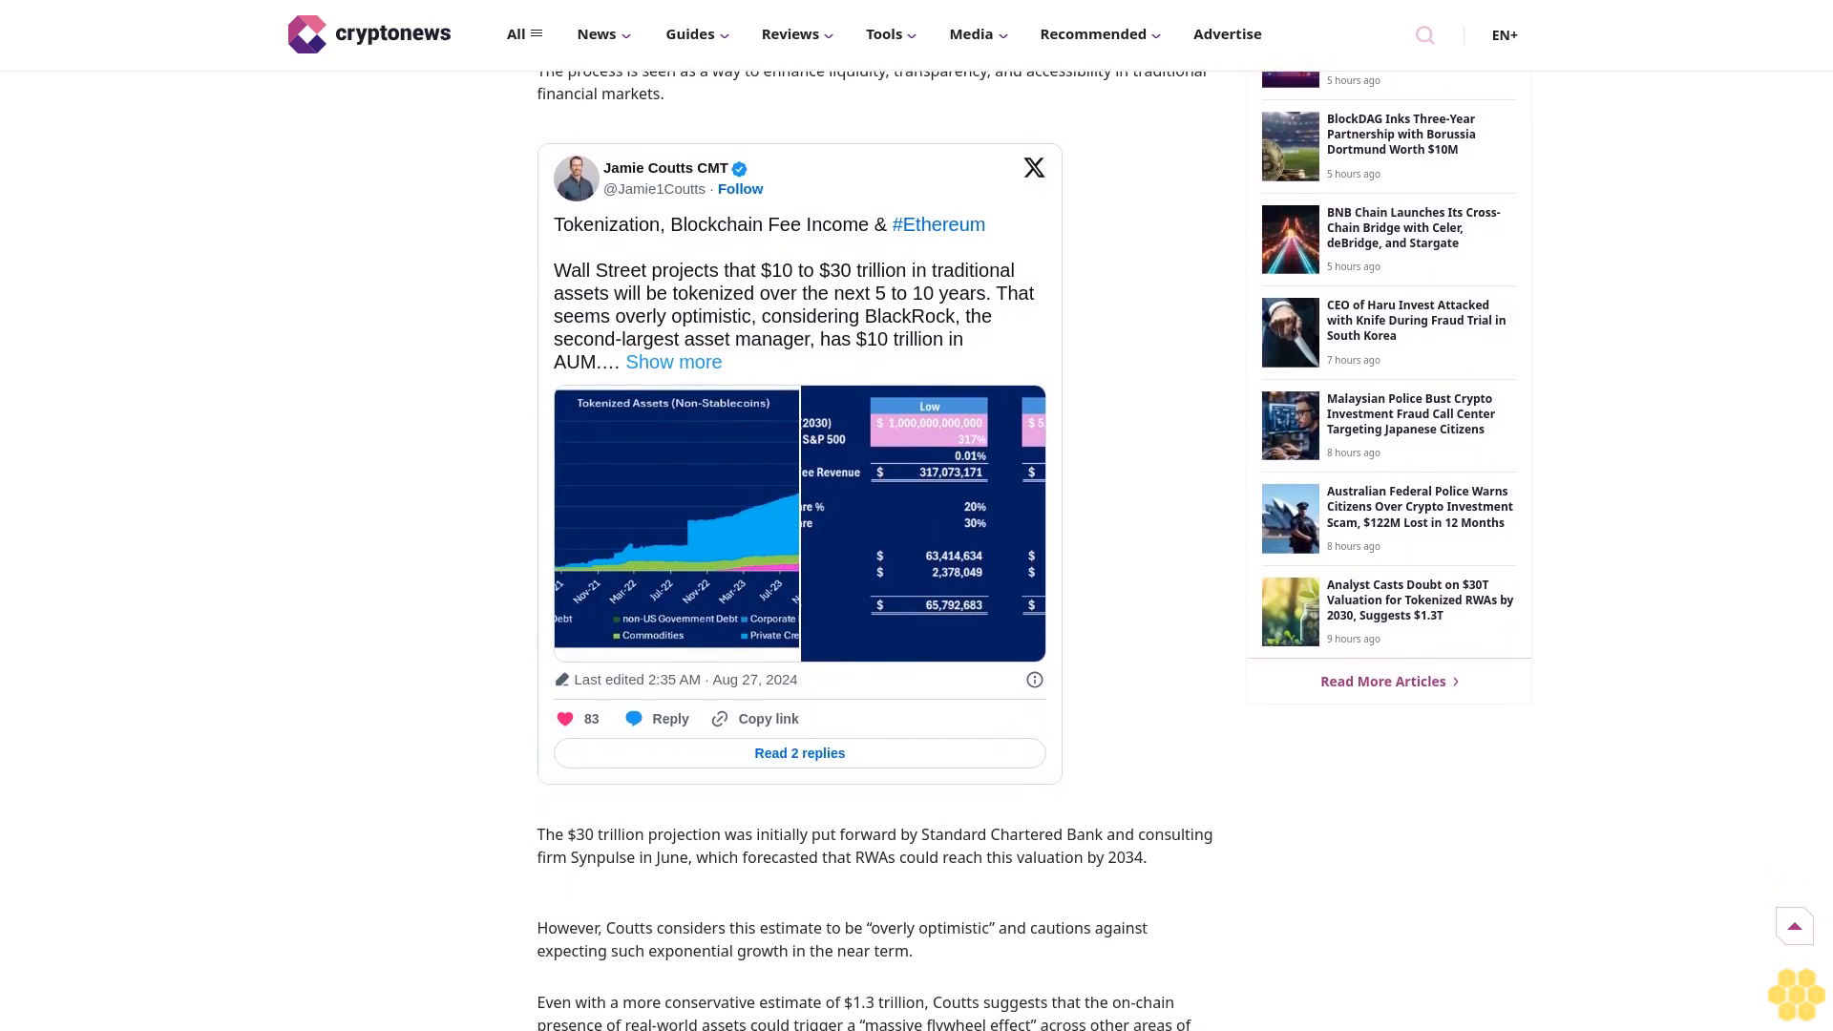
scroll("down", 3)
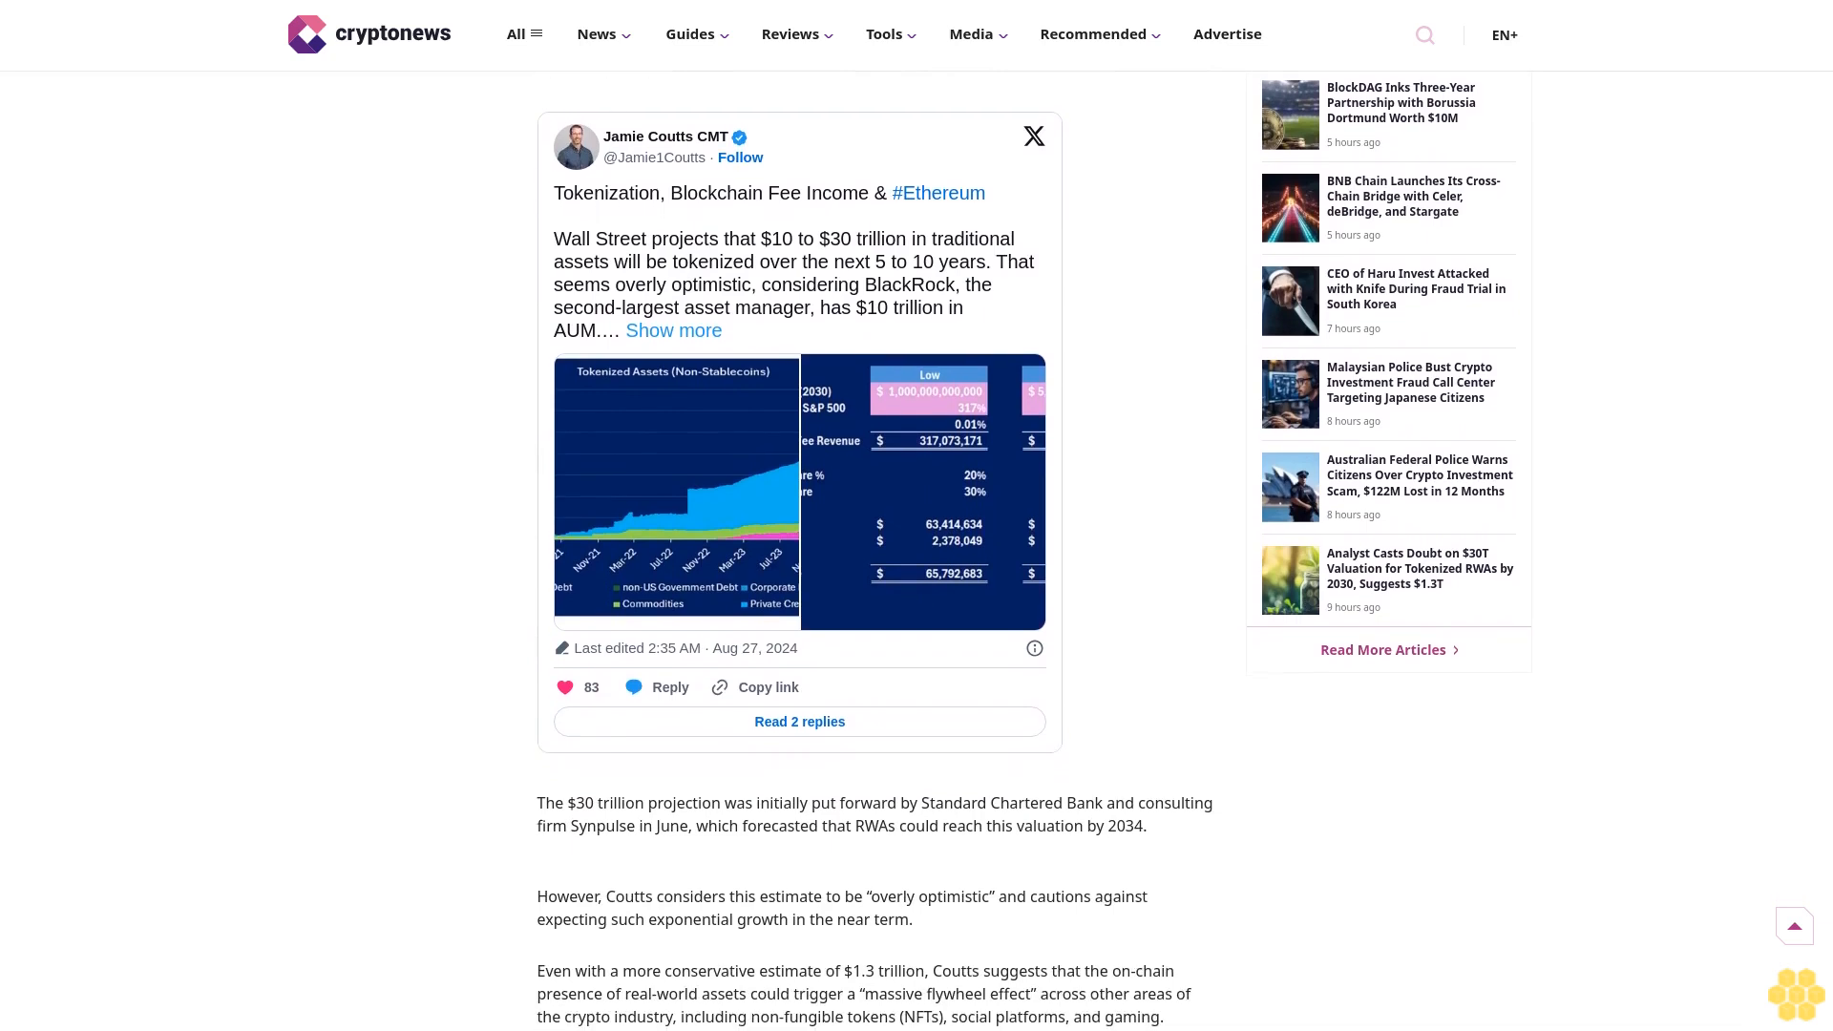
scroll("down", 3)
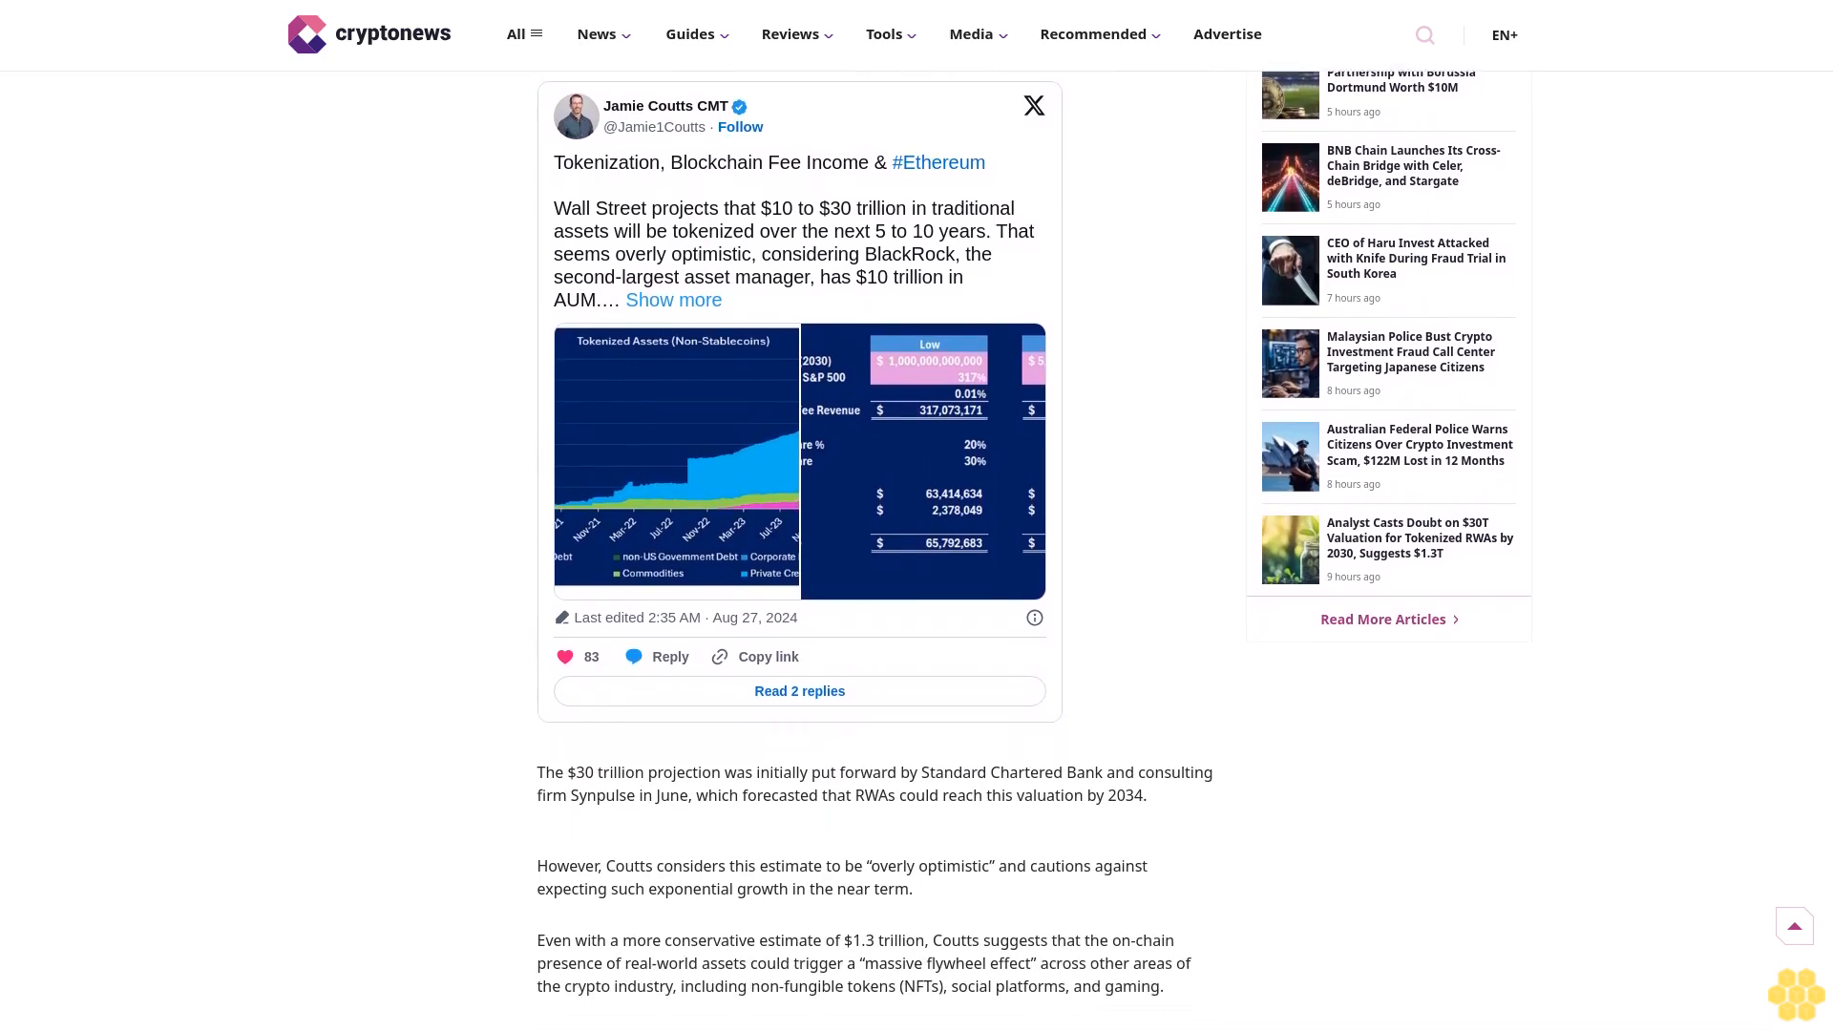
scroll("down", 3)
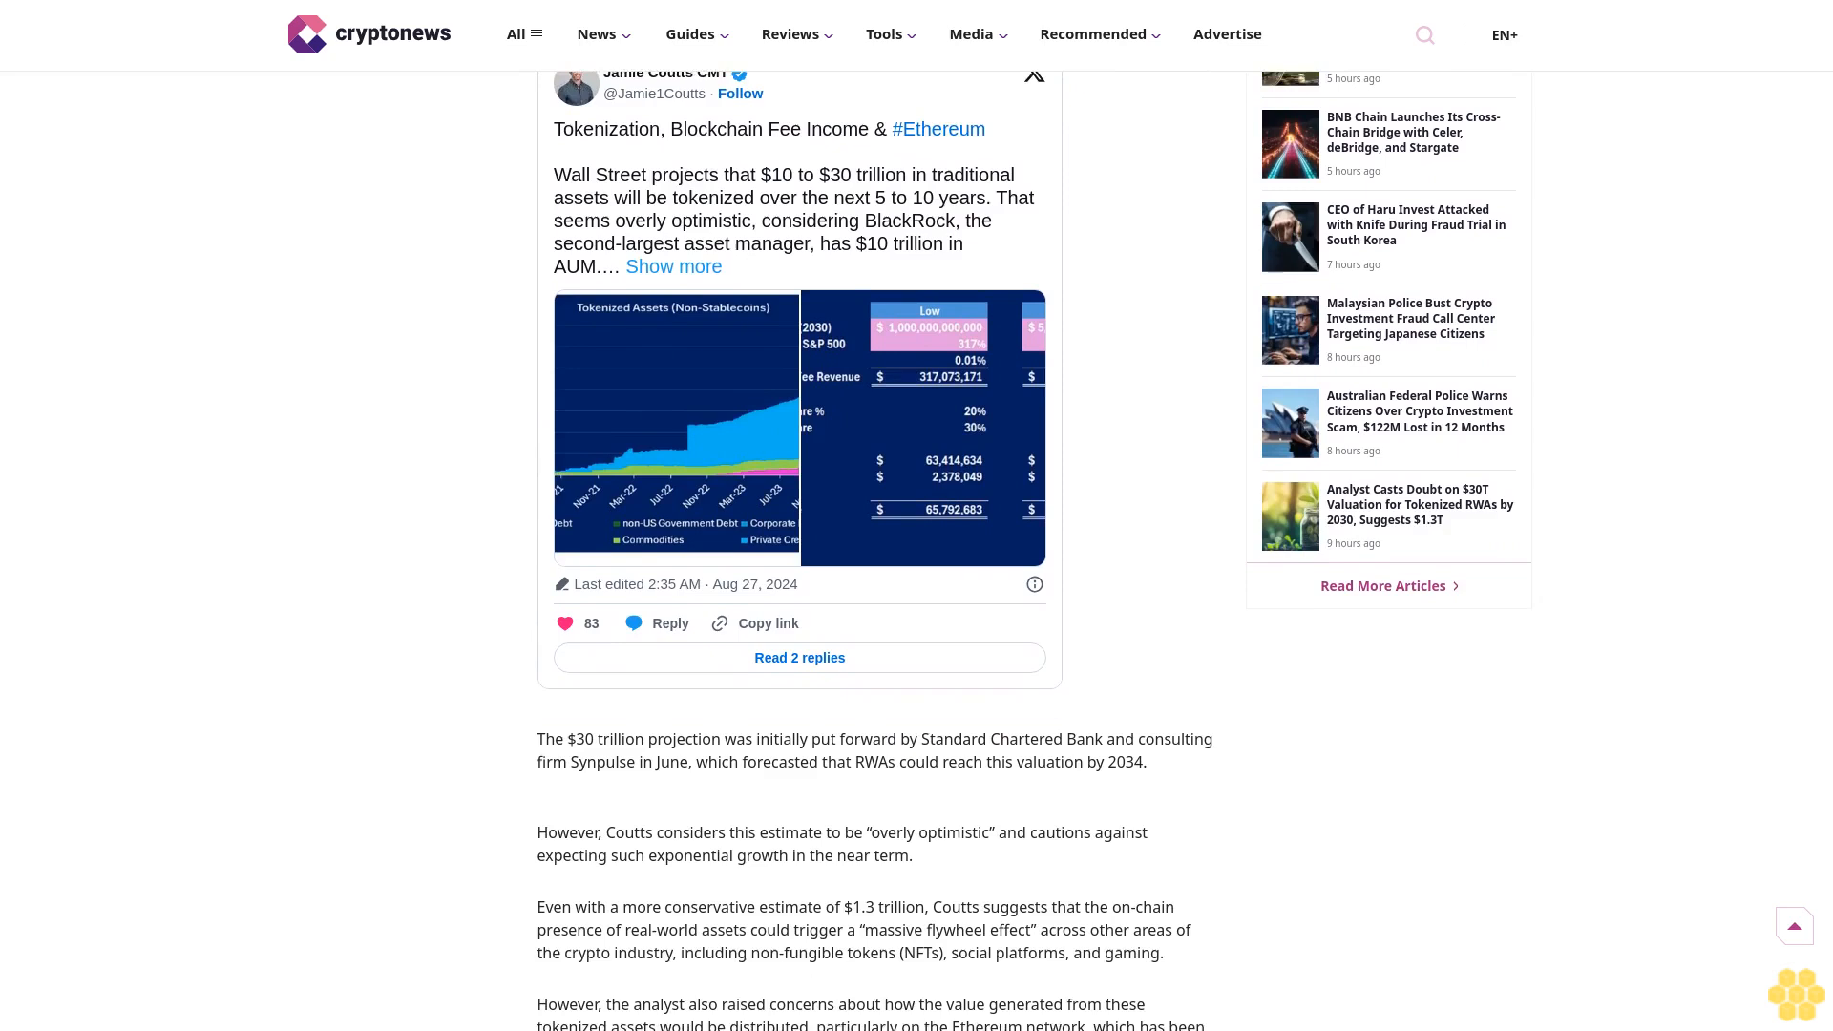
scroll("down", 3)
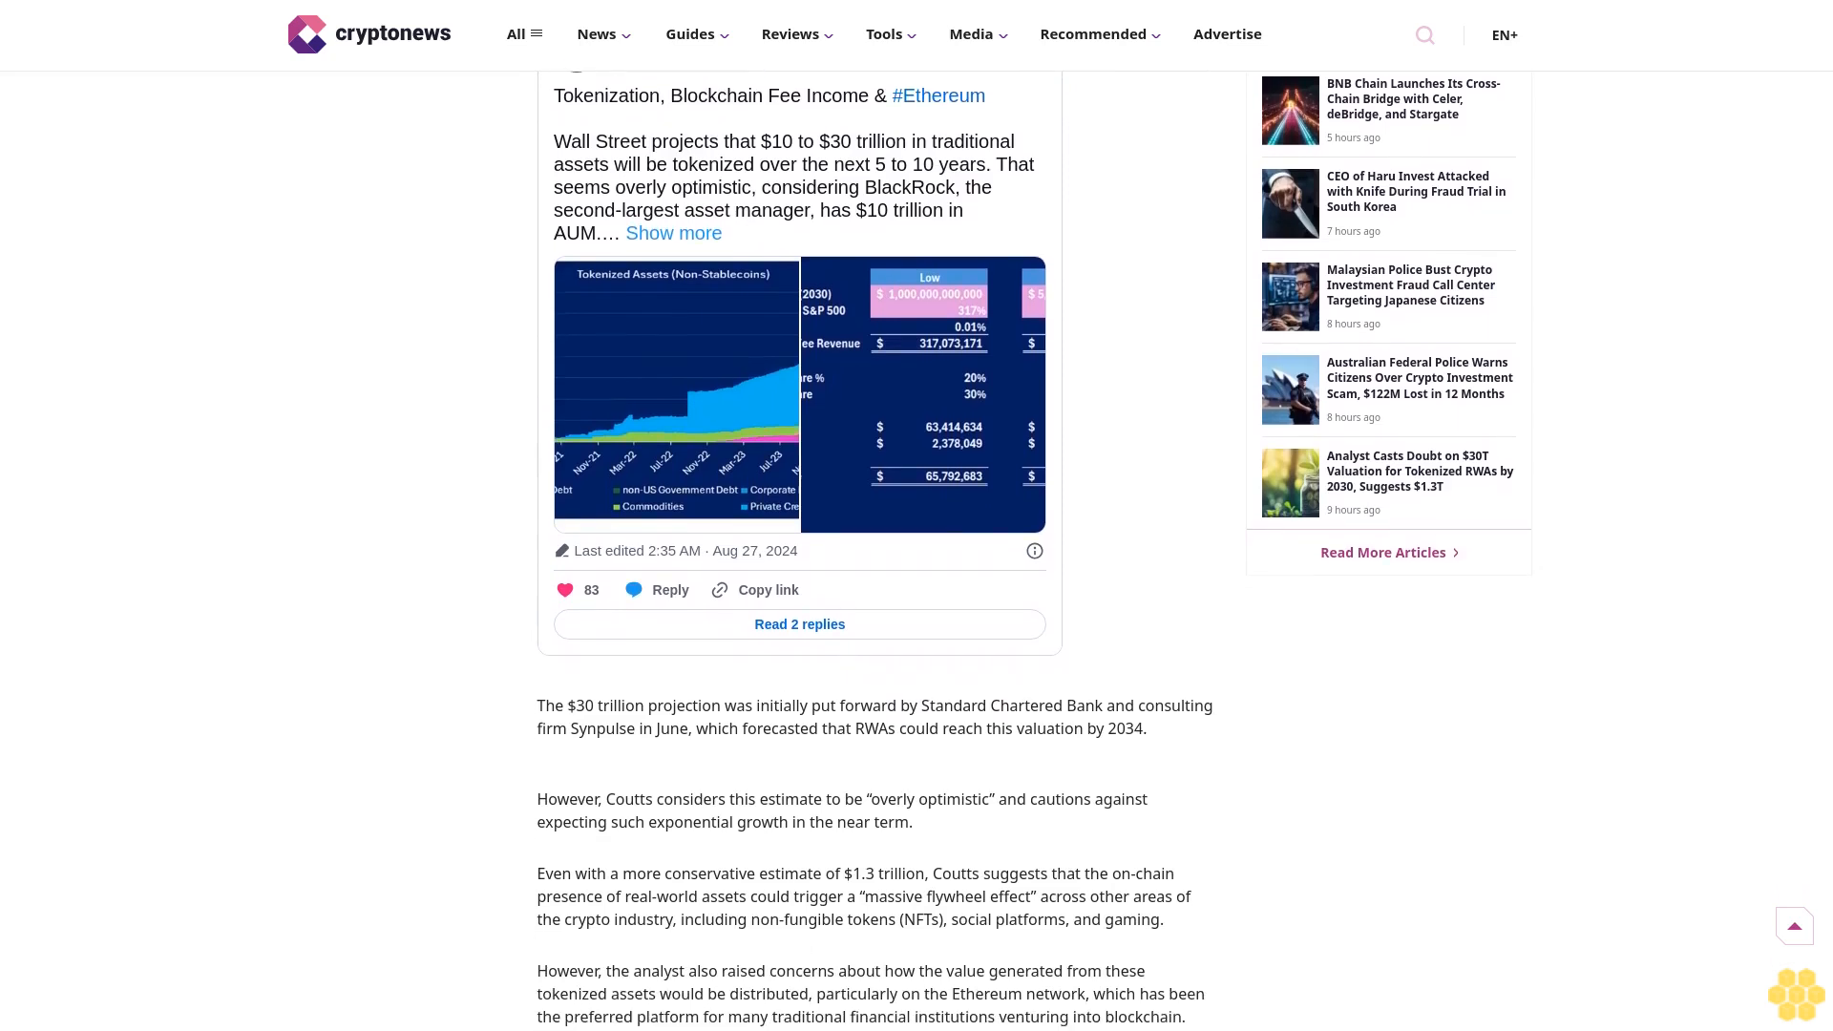
scroll("down", 3)
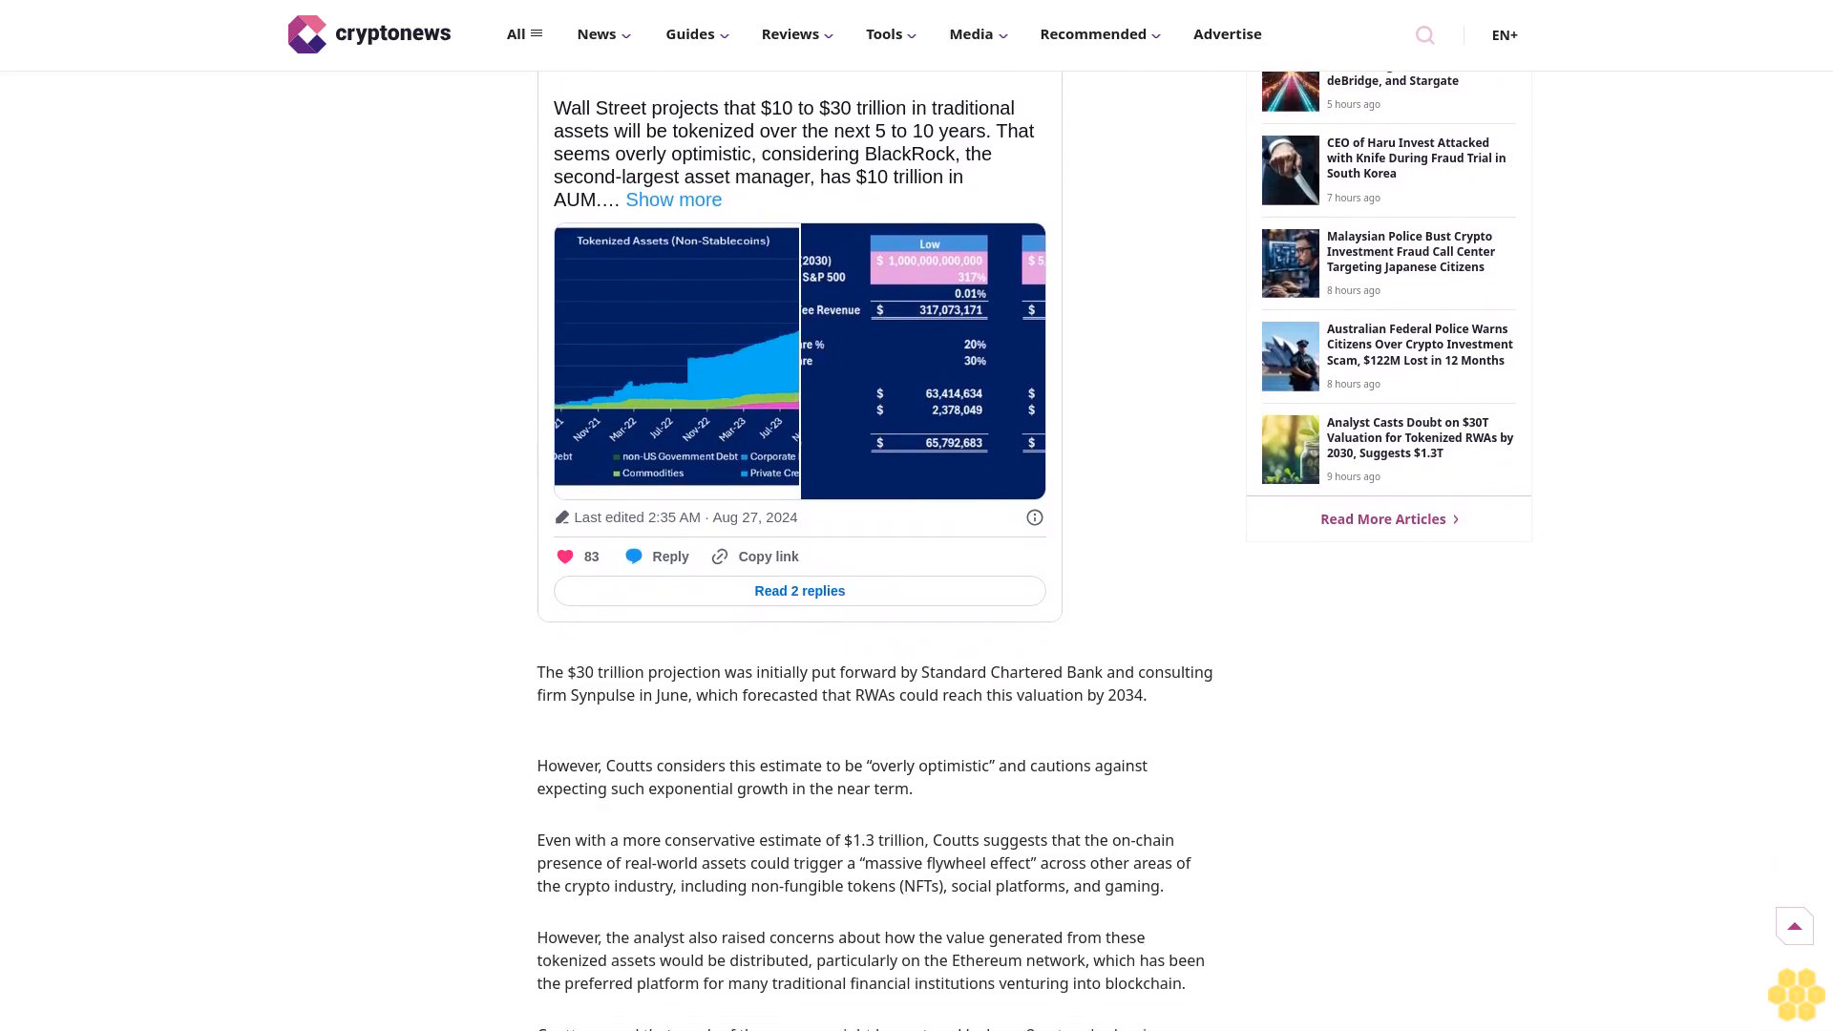
scroll("down", 3)
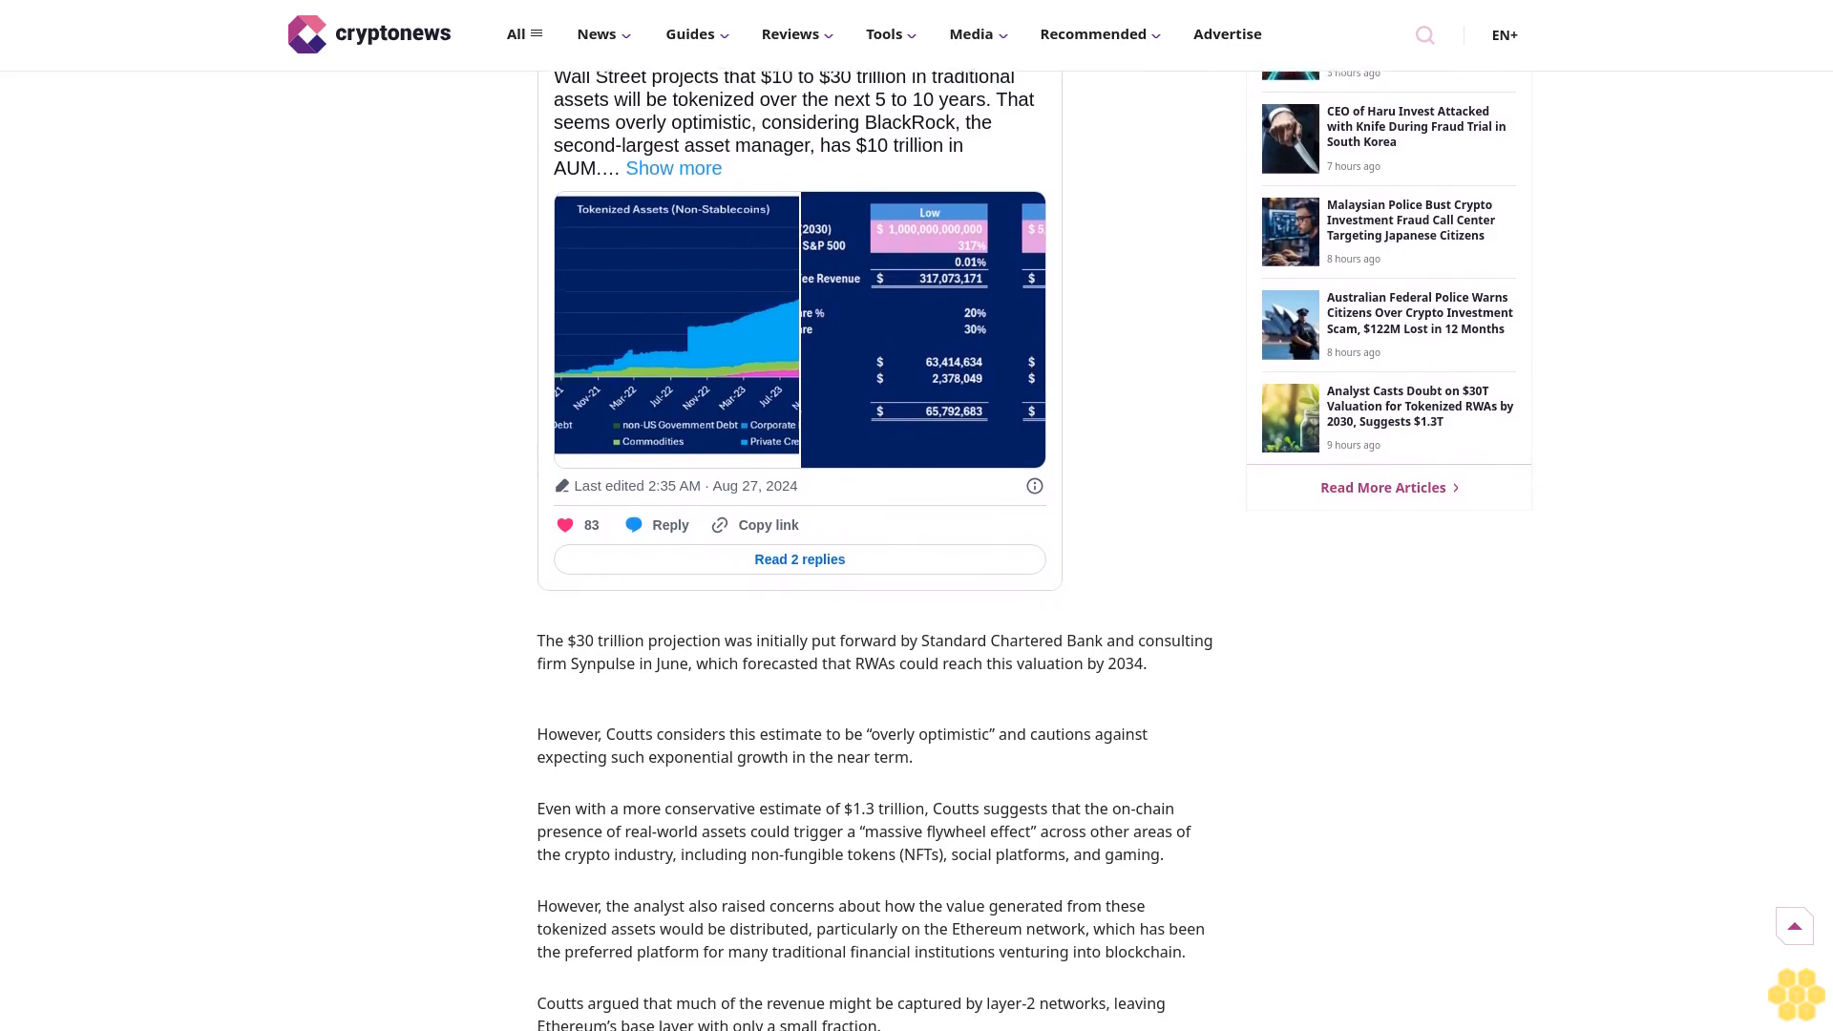
scroll("down", 3)
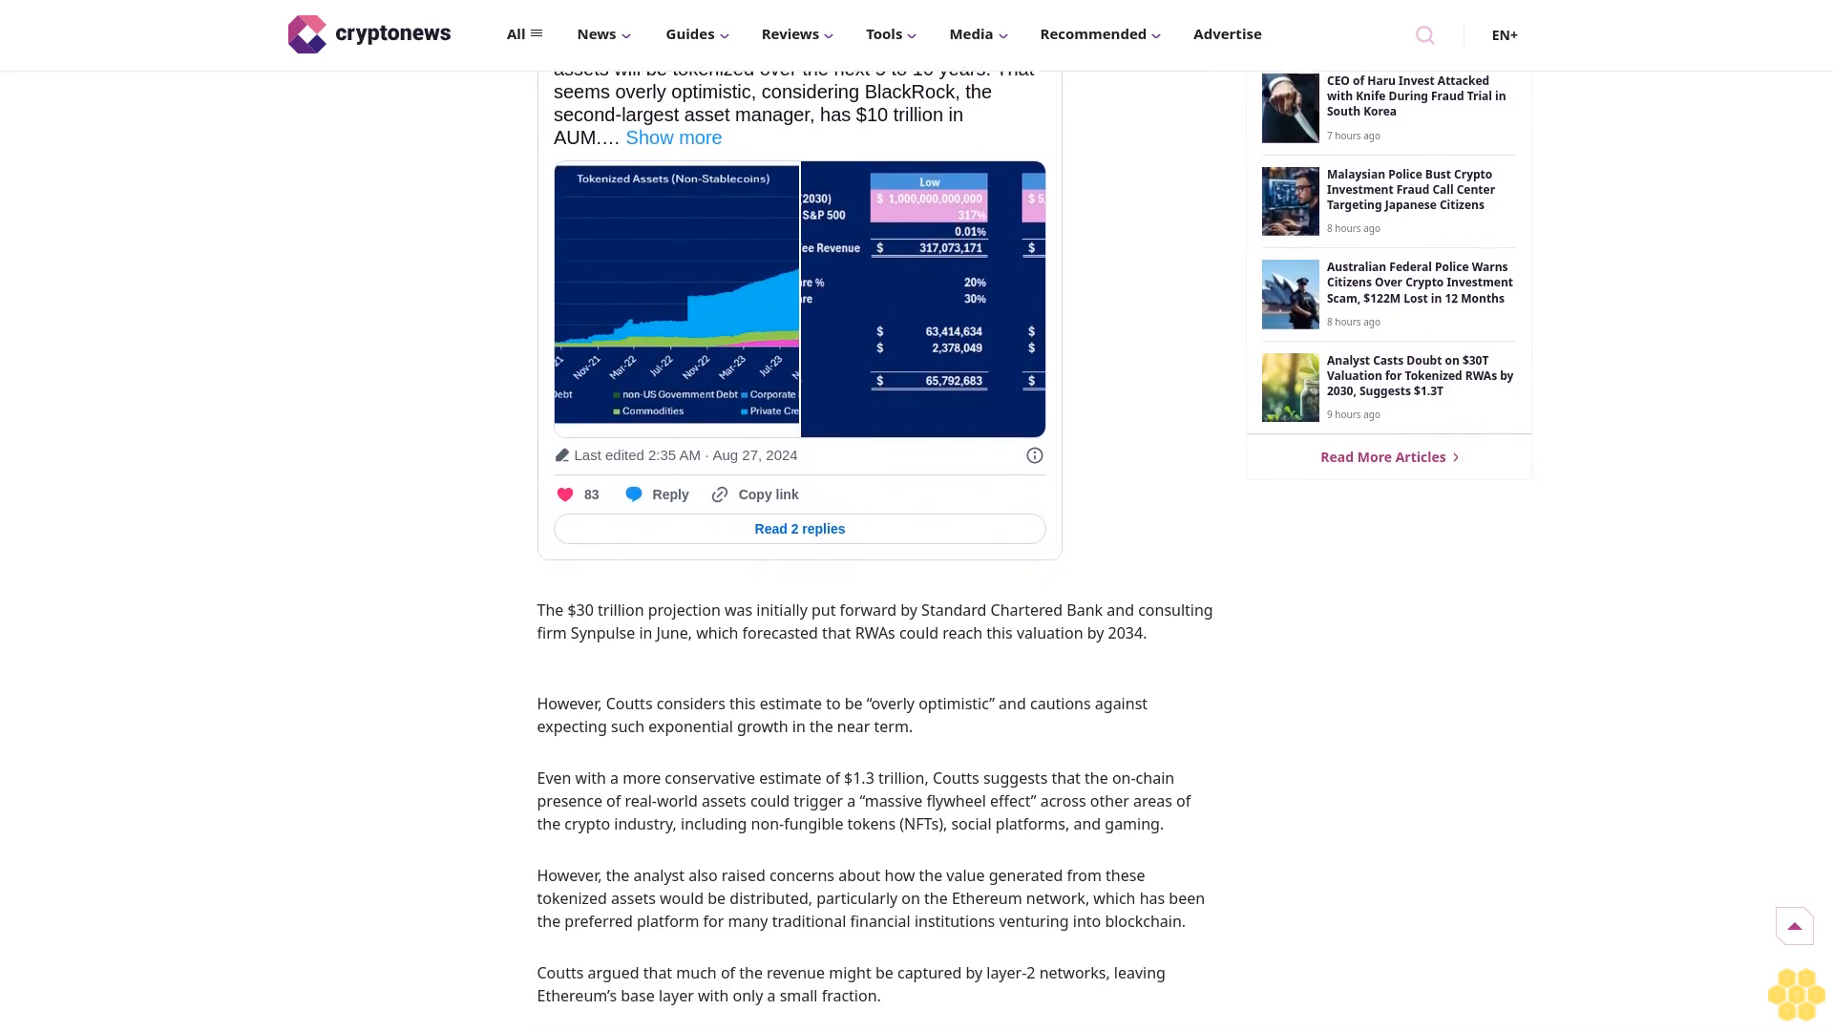
scroll("down", 3)
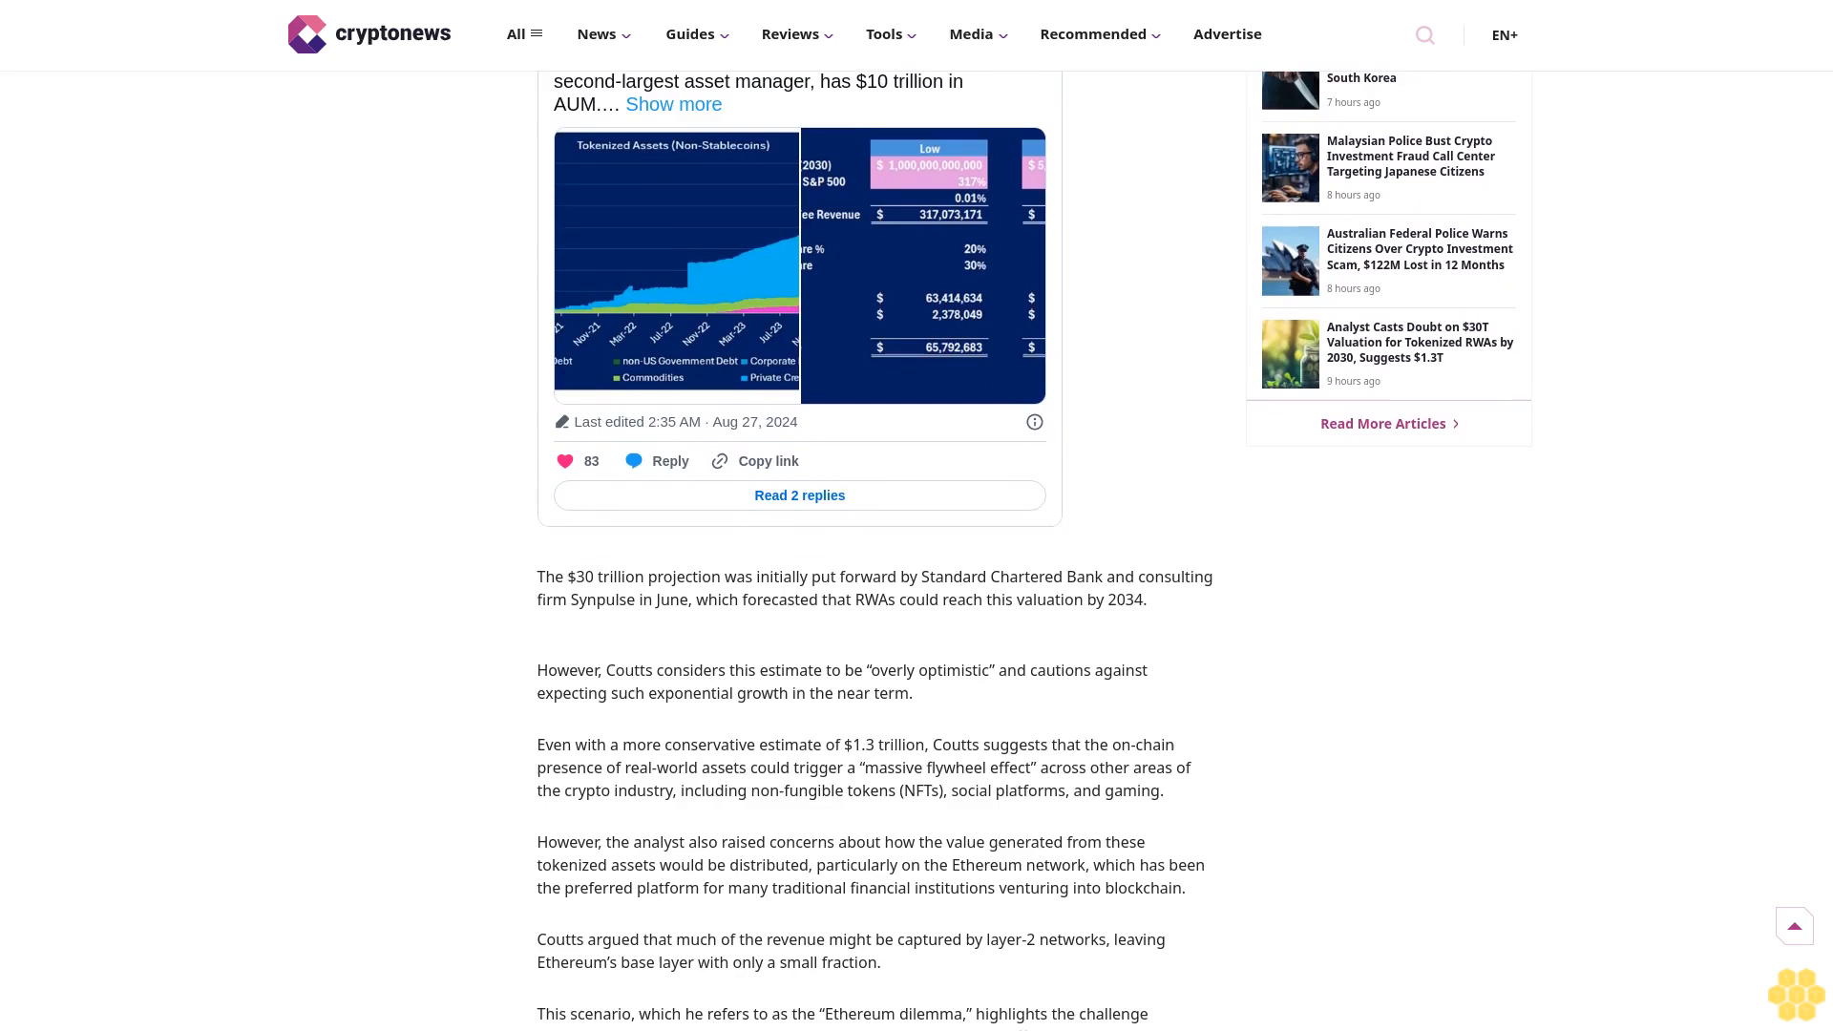
scroll("down", 3)
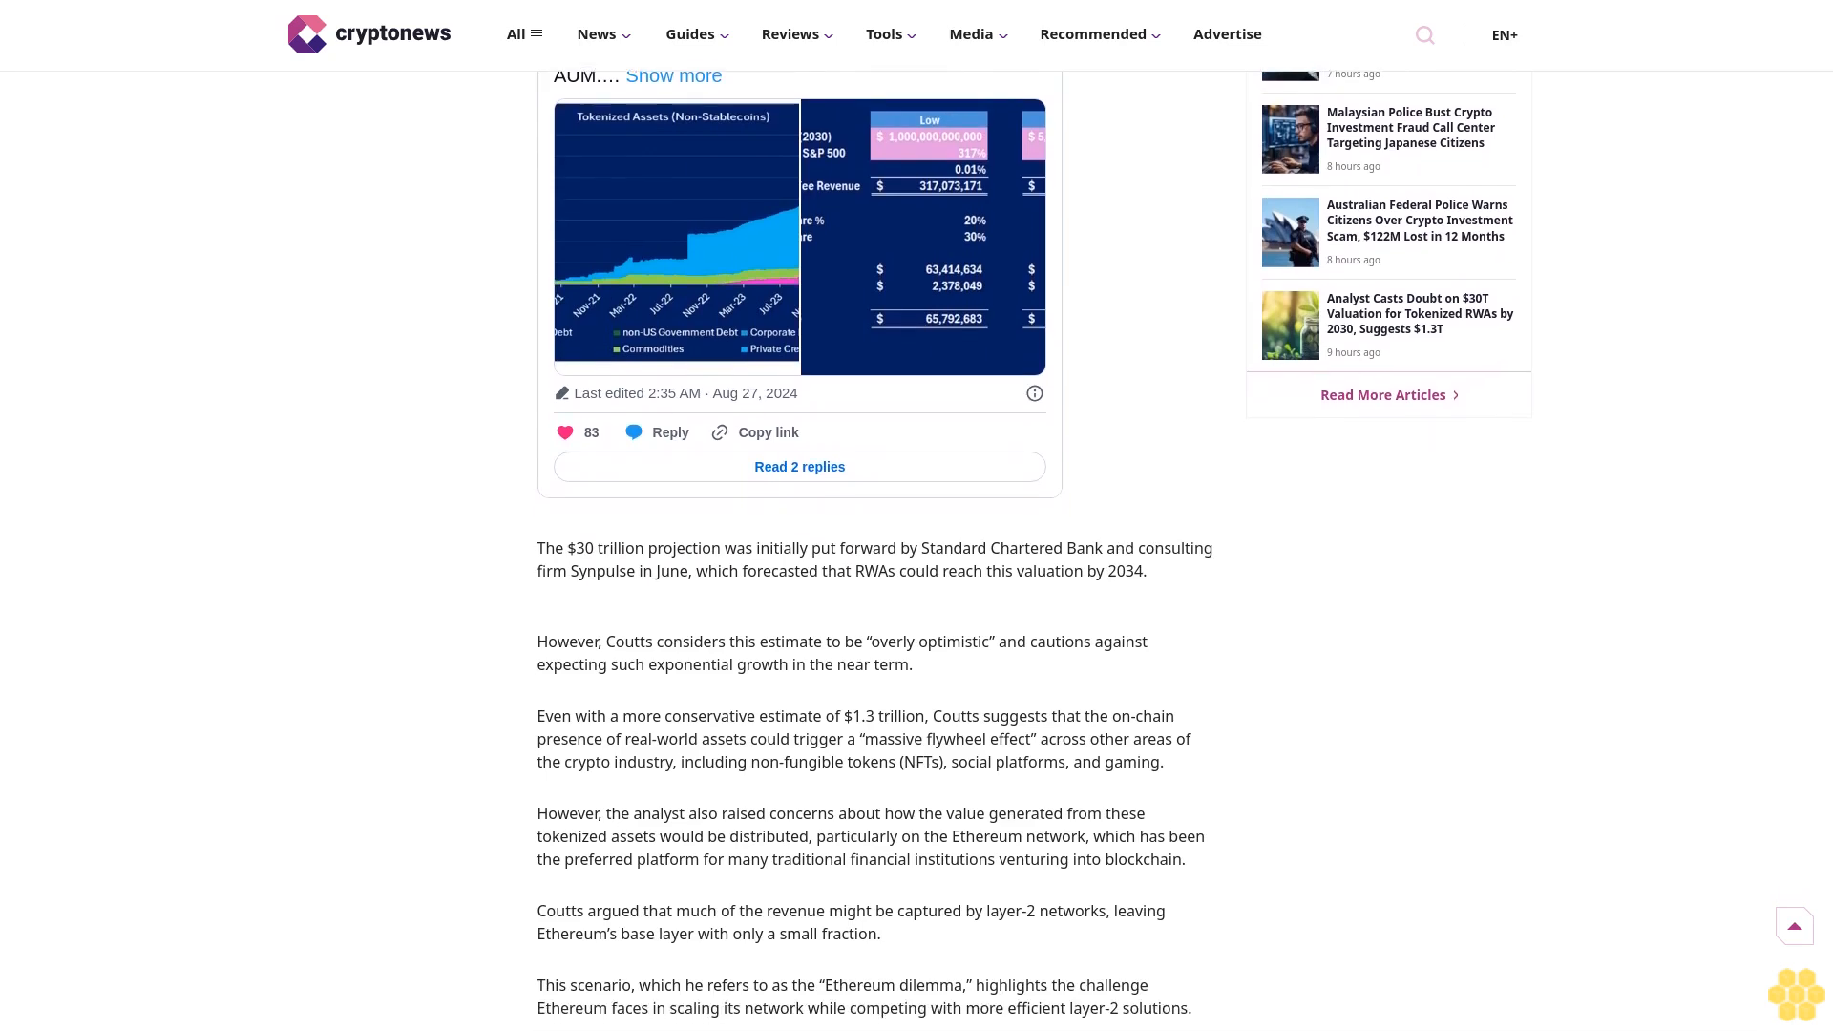
scroll("down", 3)
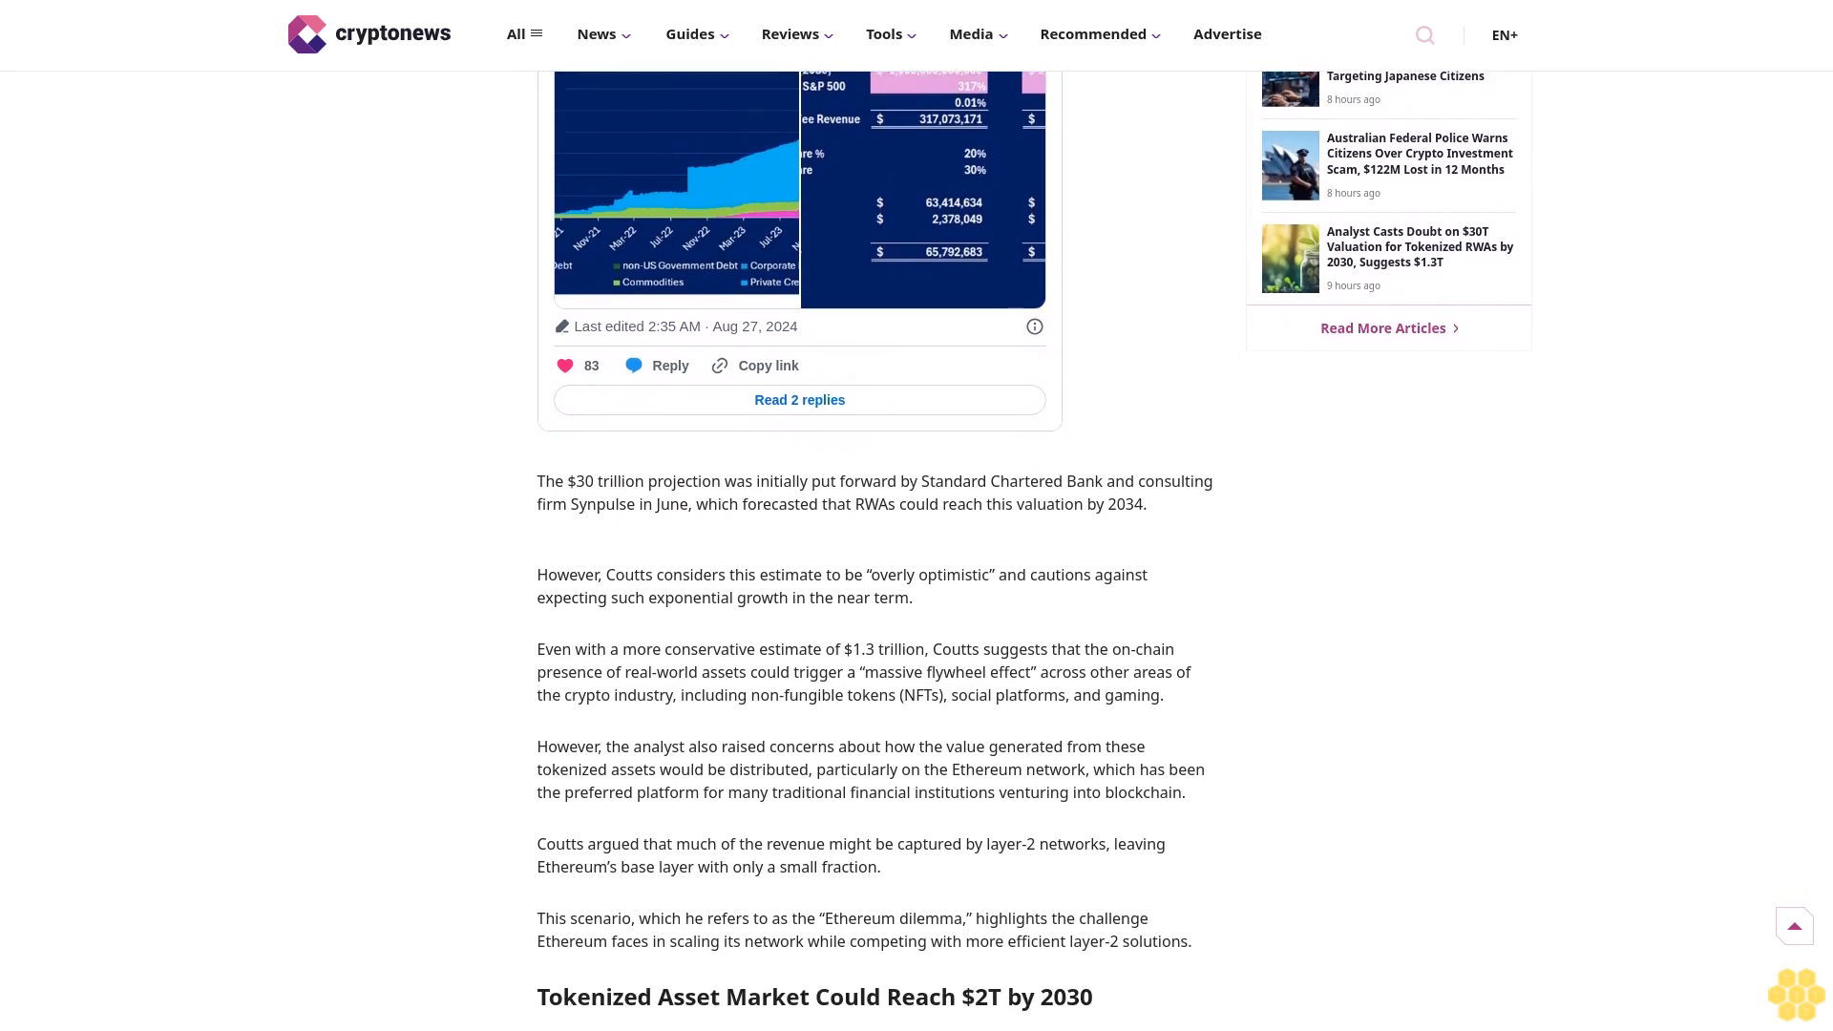
scroll("down", 3)
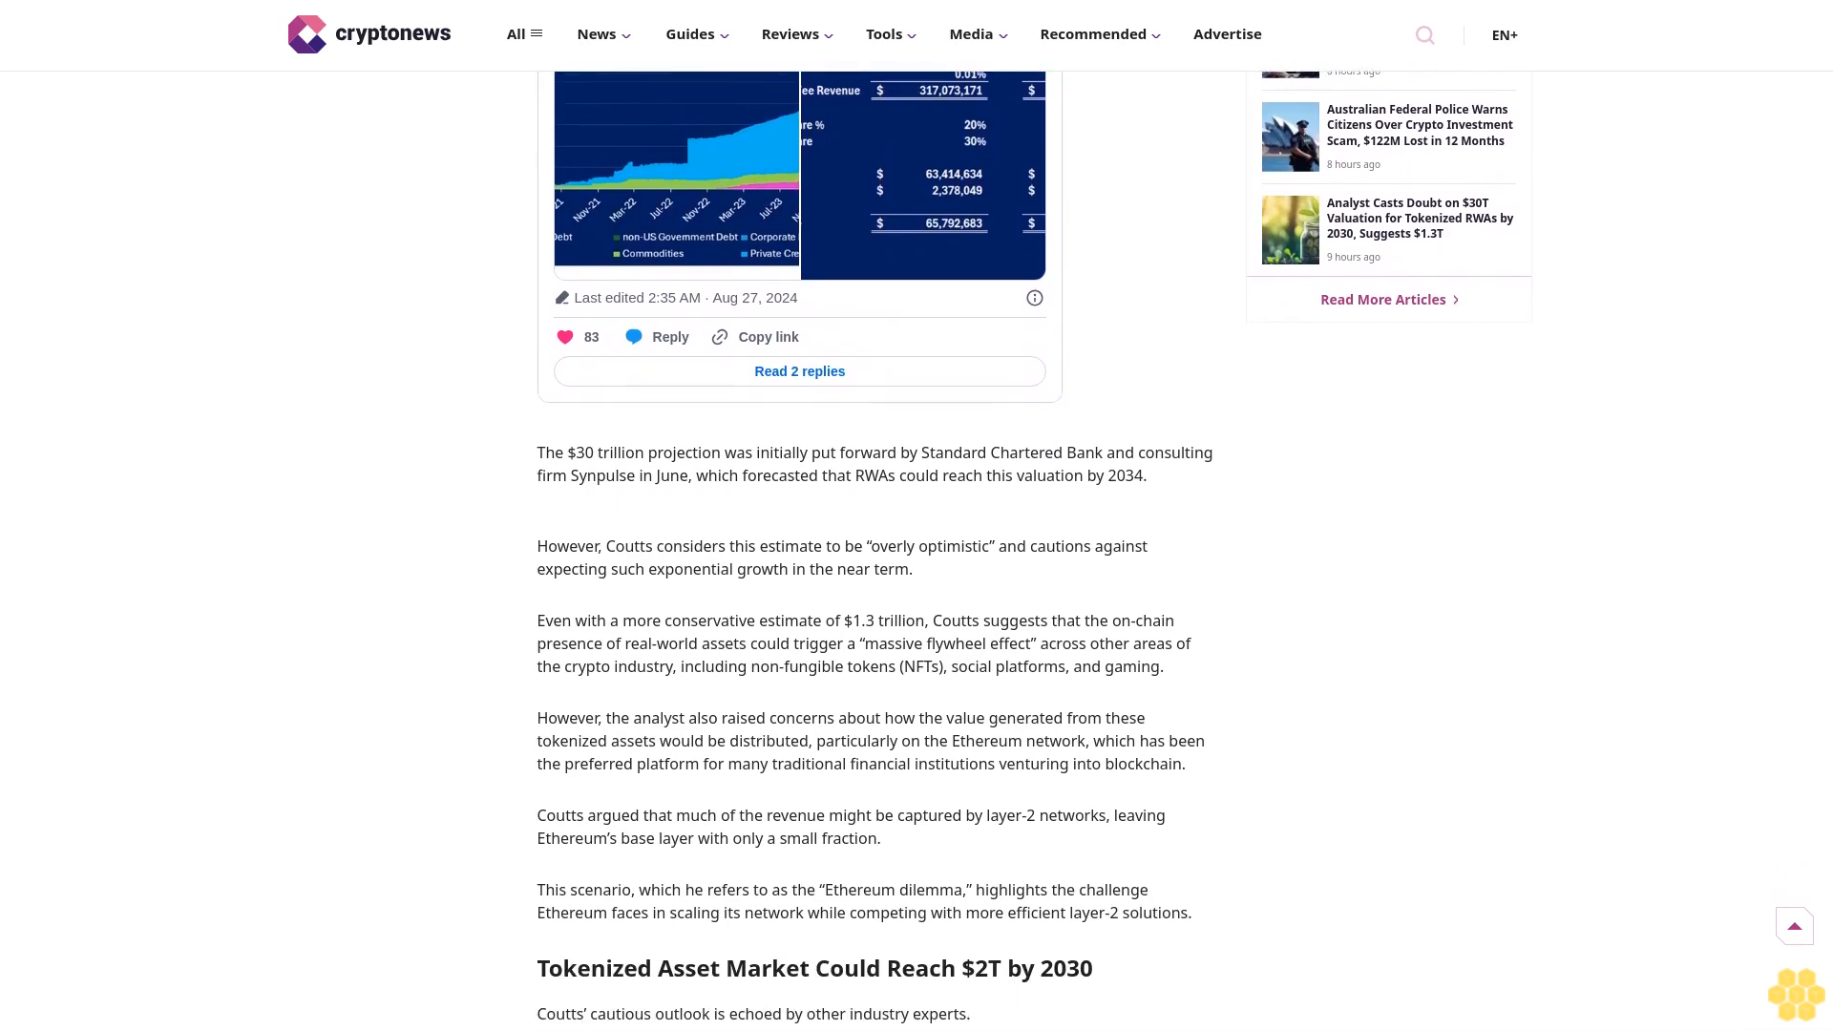
scroll("down", 3)
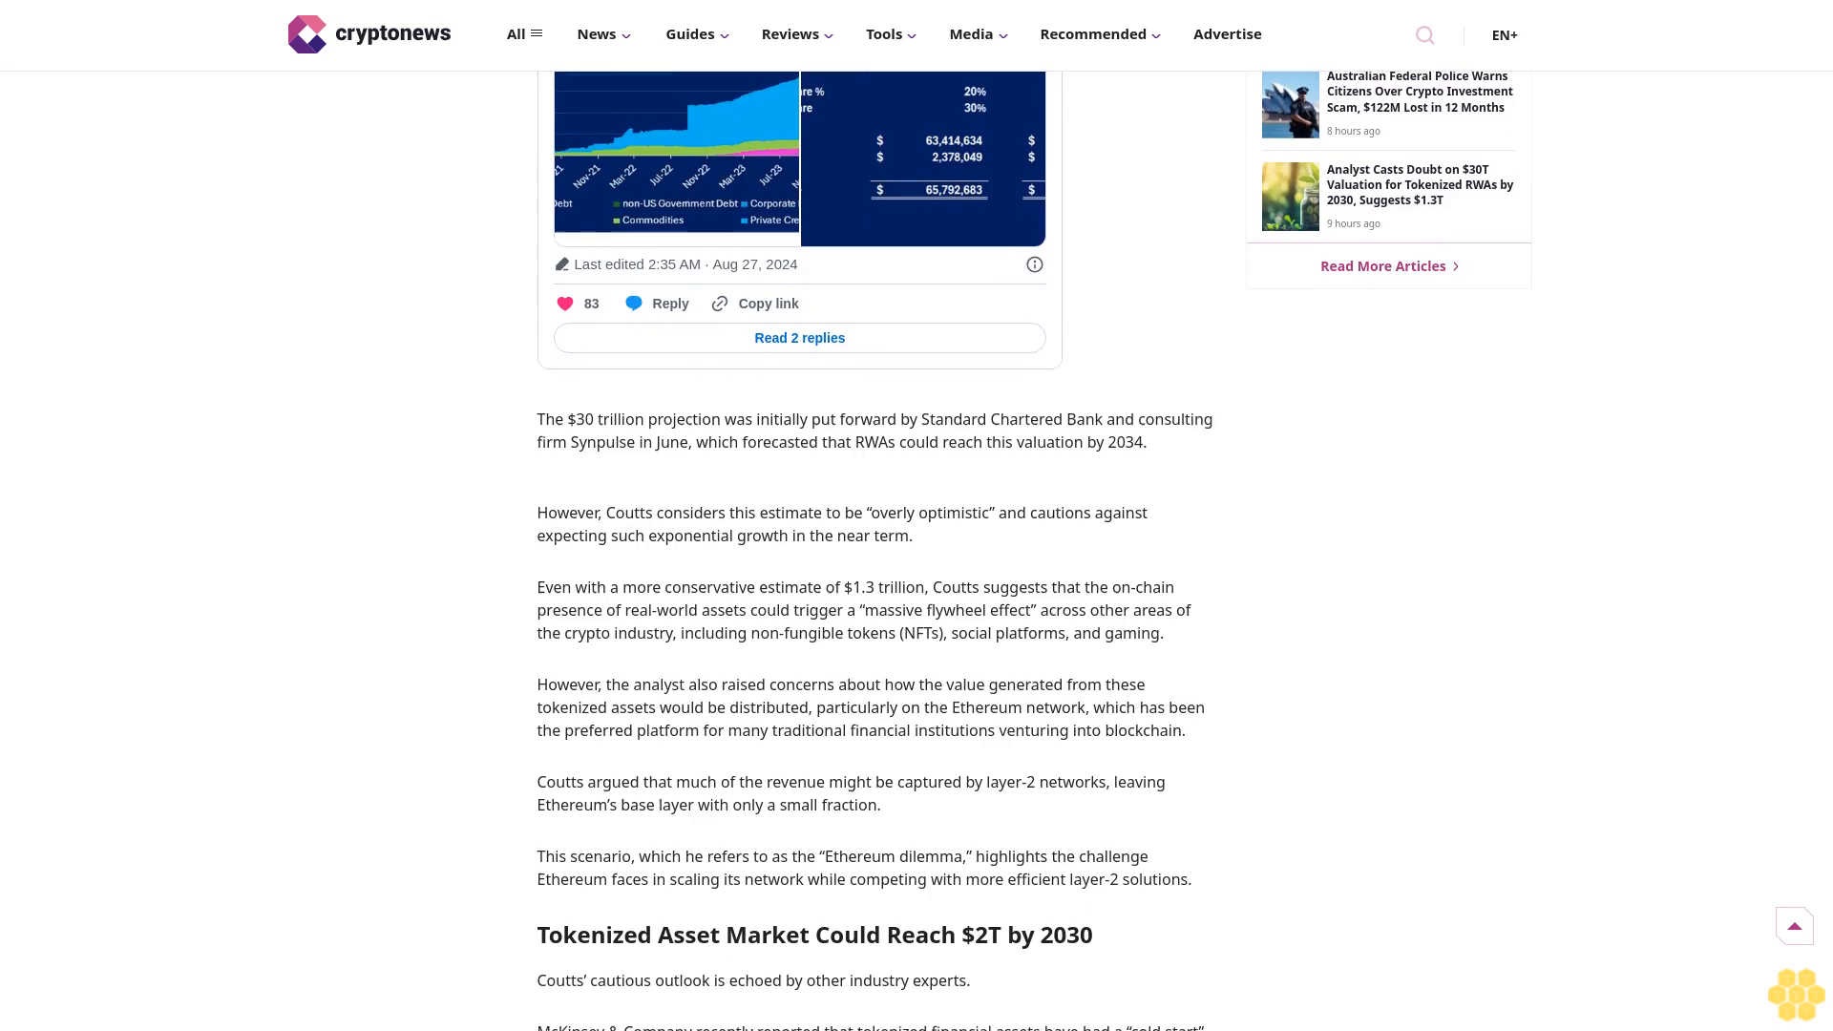
scroll("down", 3)
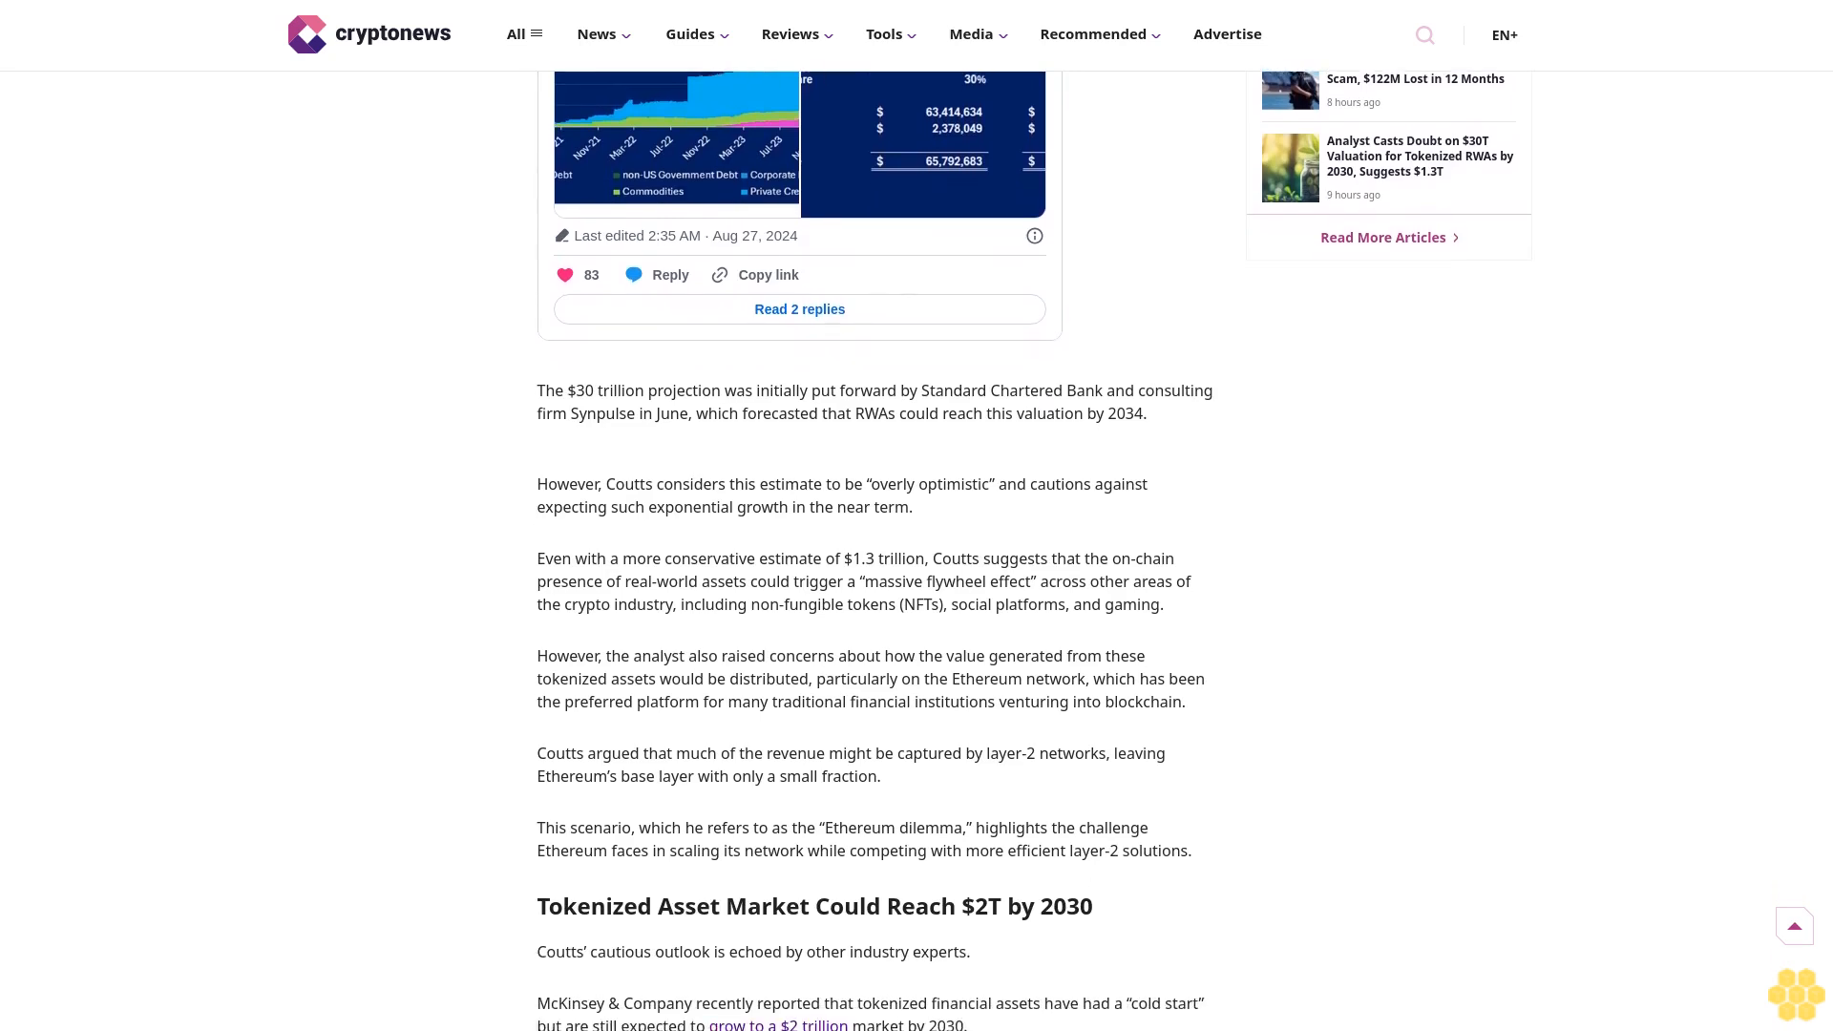
scroll("down", 3)
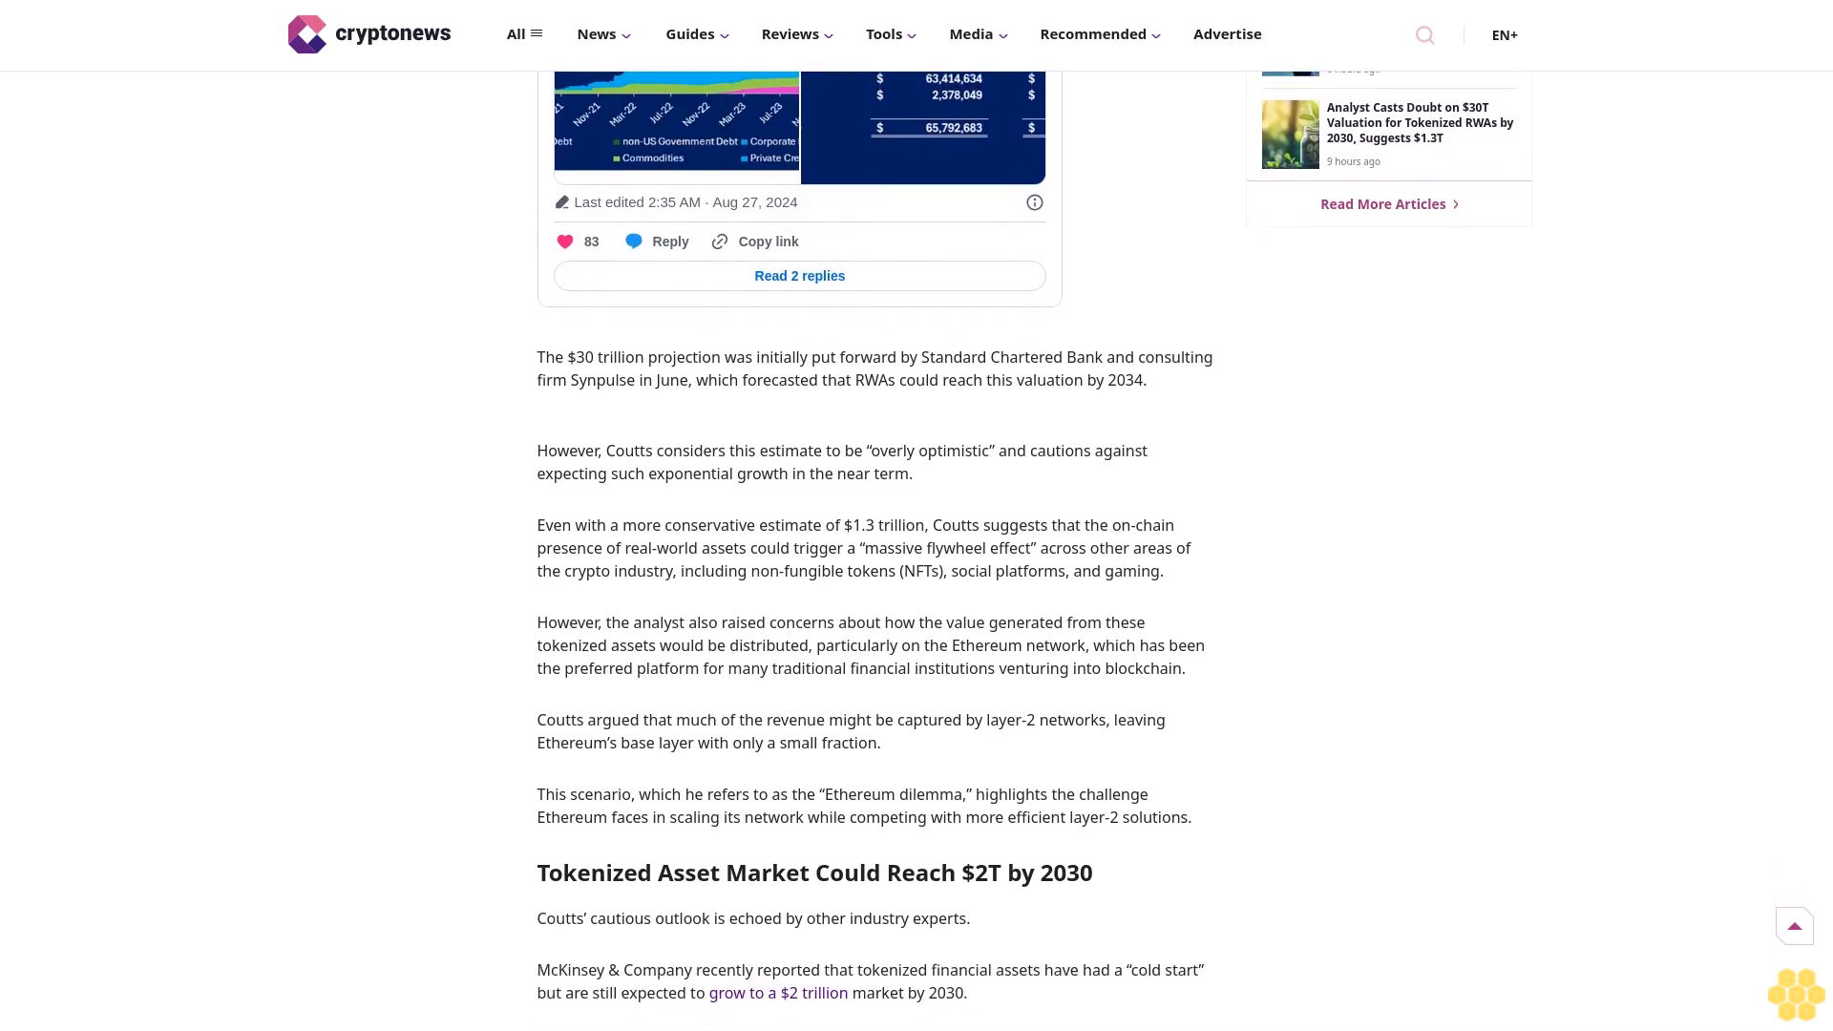
scroll("down", 3)
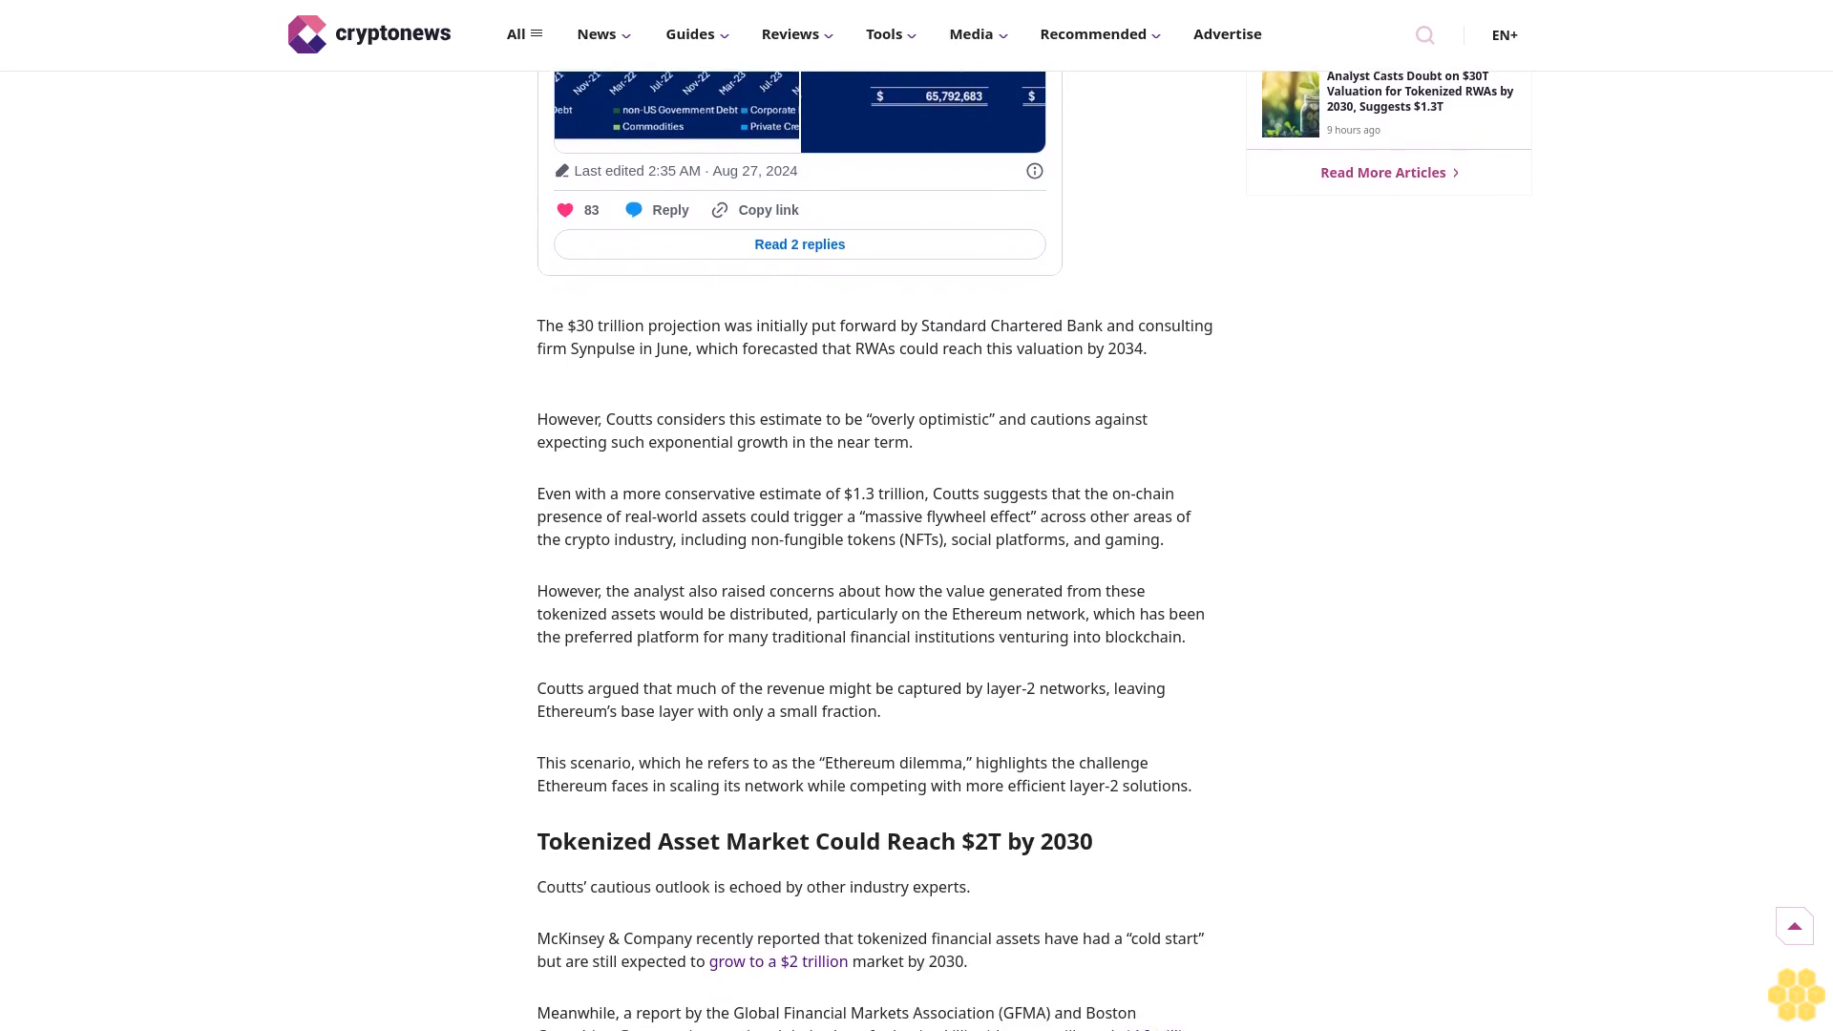
scroll("down", 3)
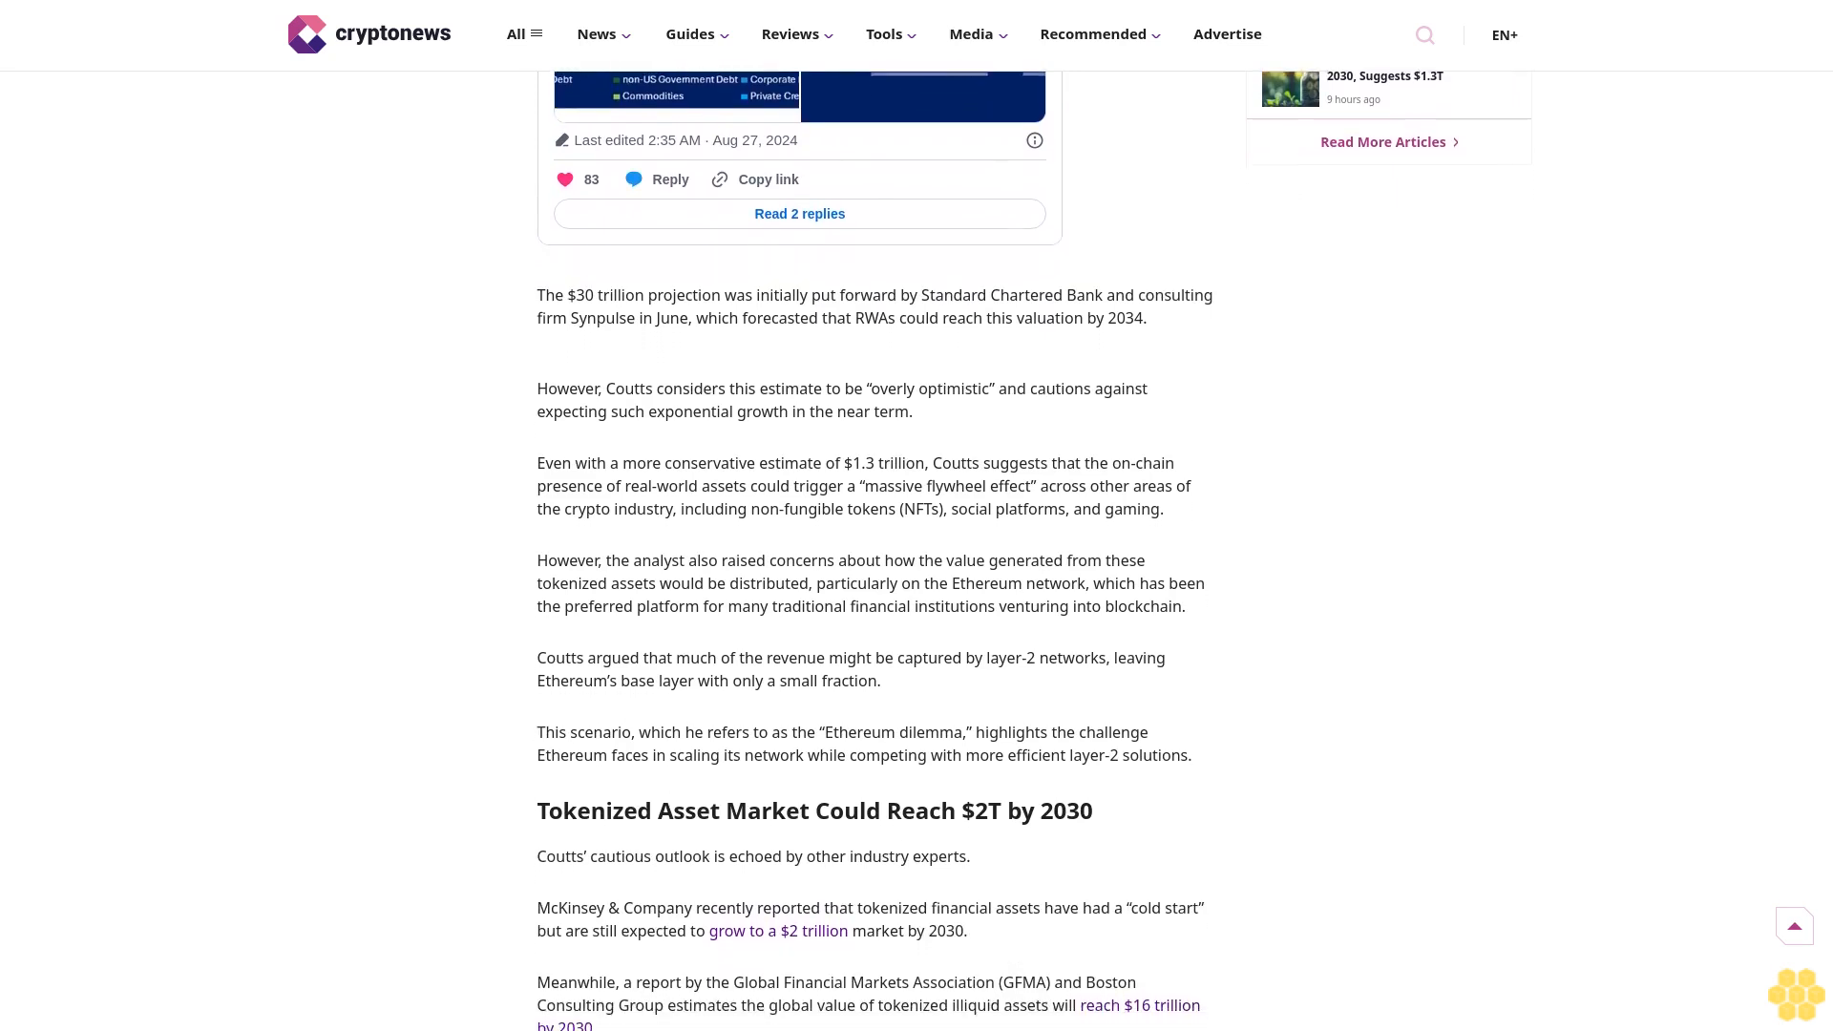
scroll("down", 3)
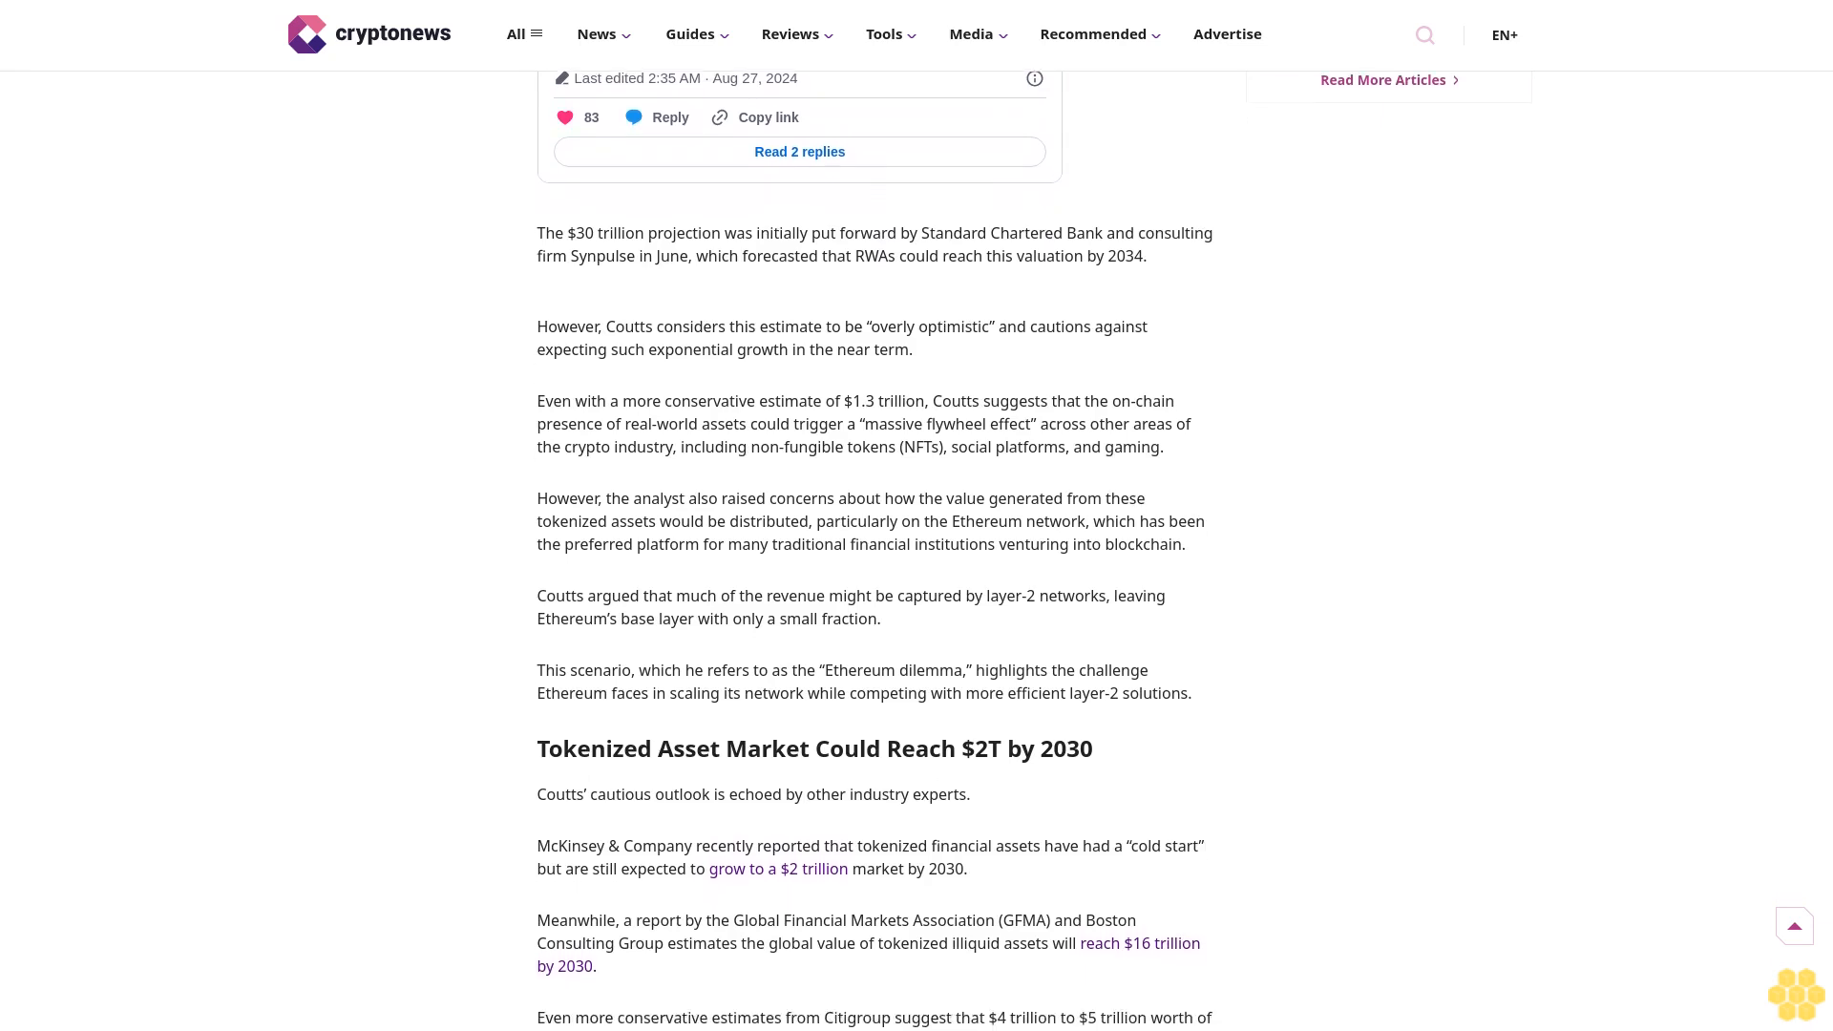
scroll("down", 3)
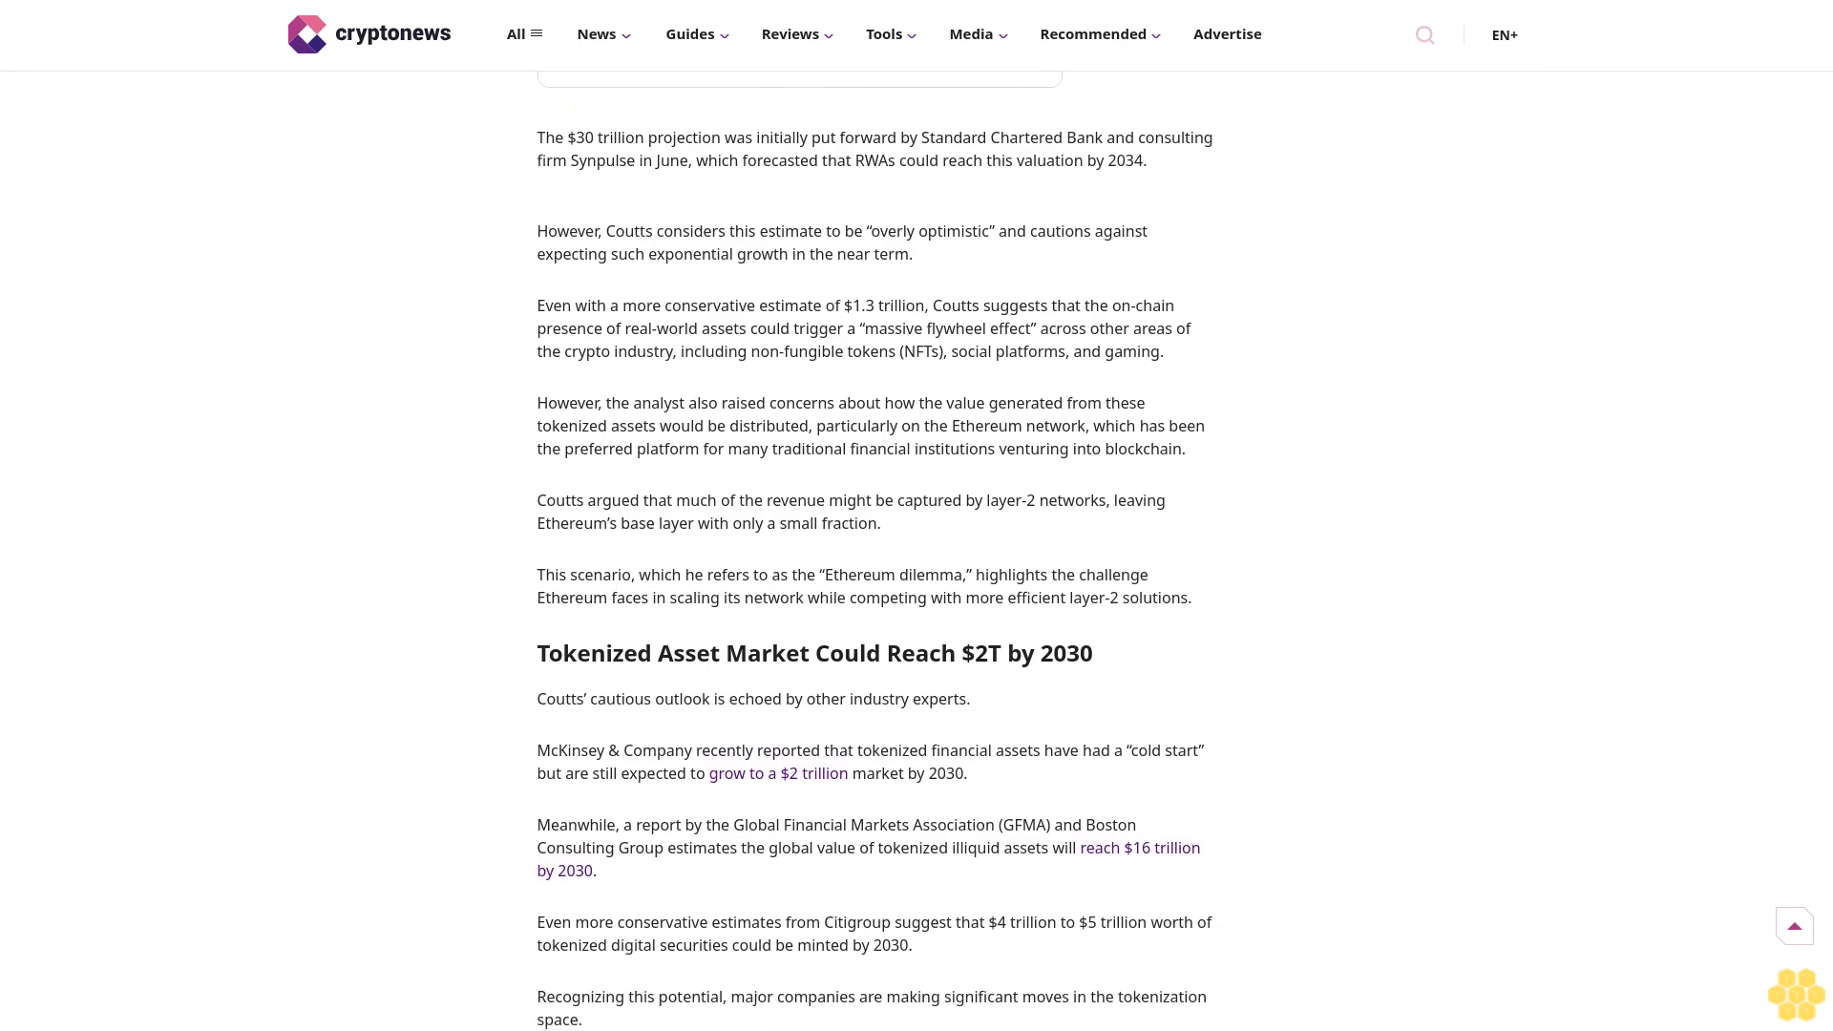
scroll("down", 3)
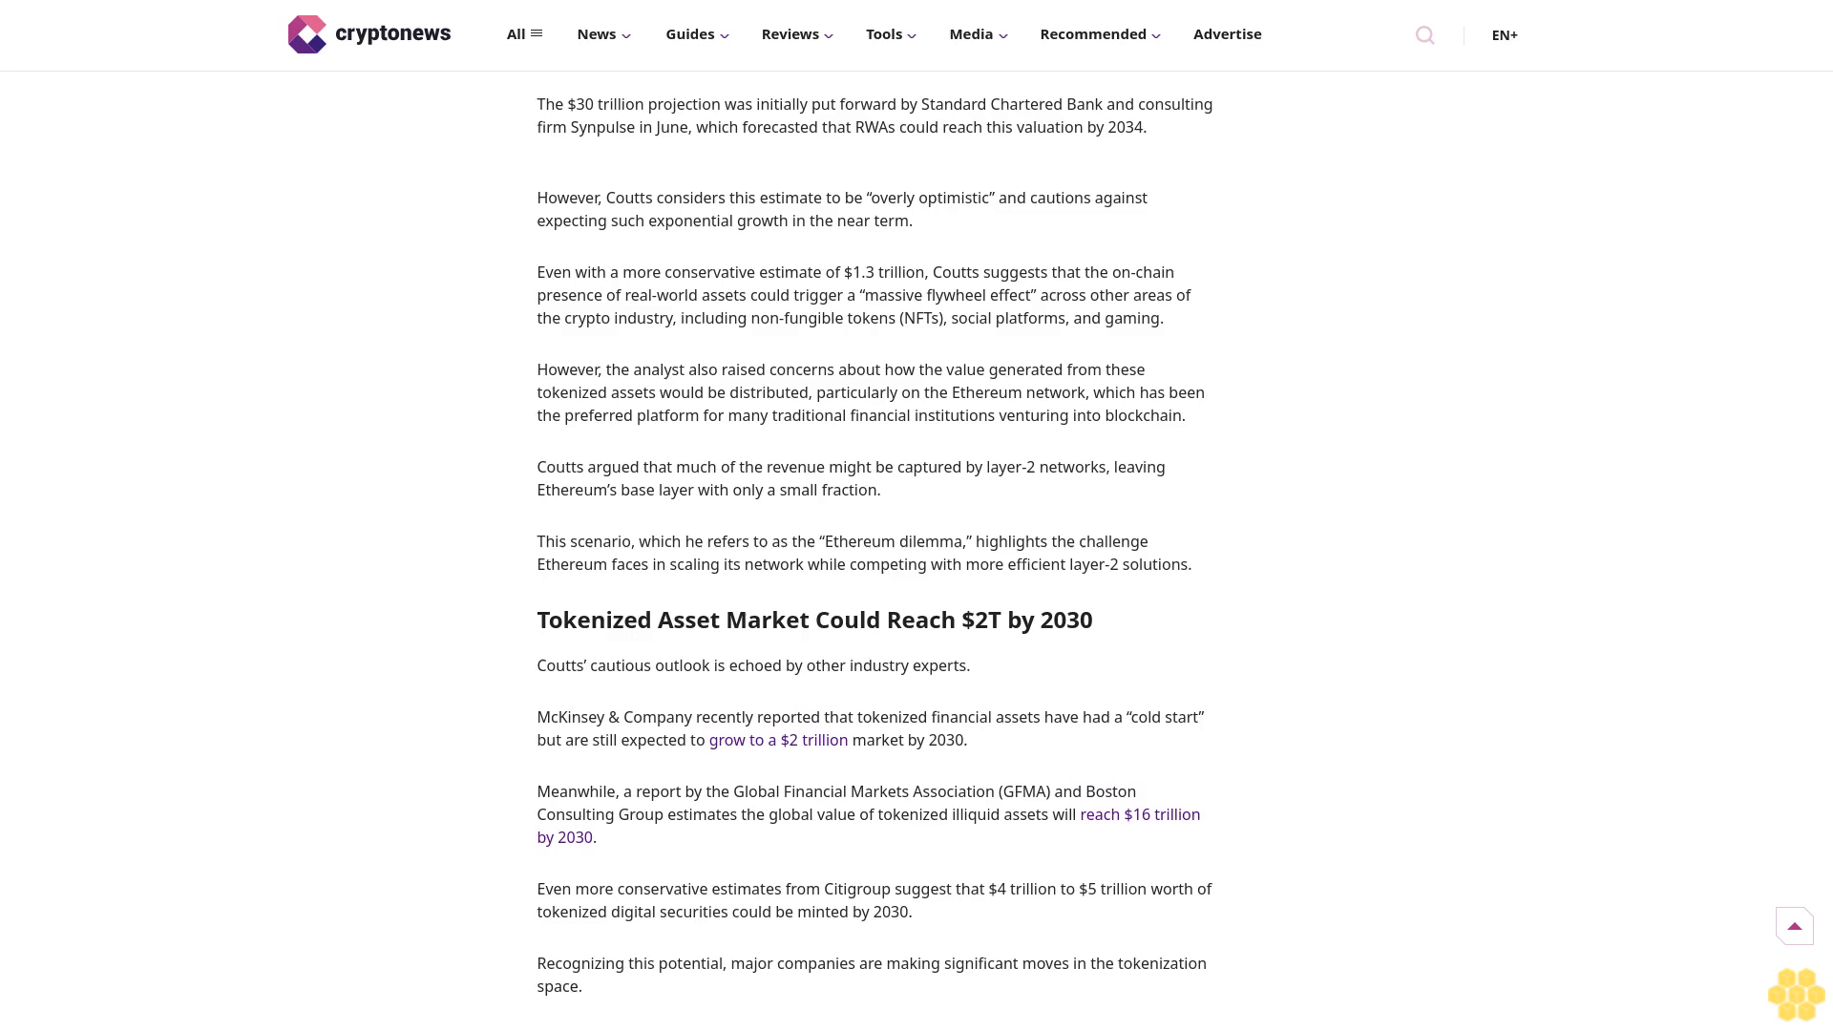
scroll("down", 3)
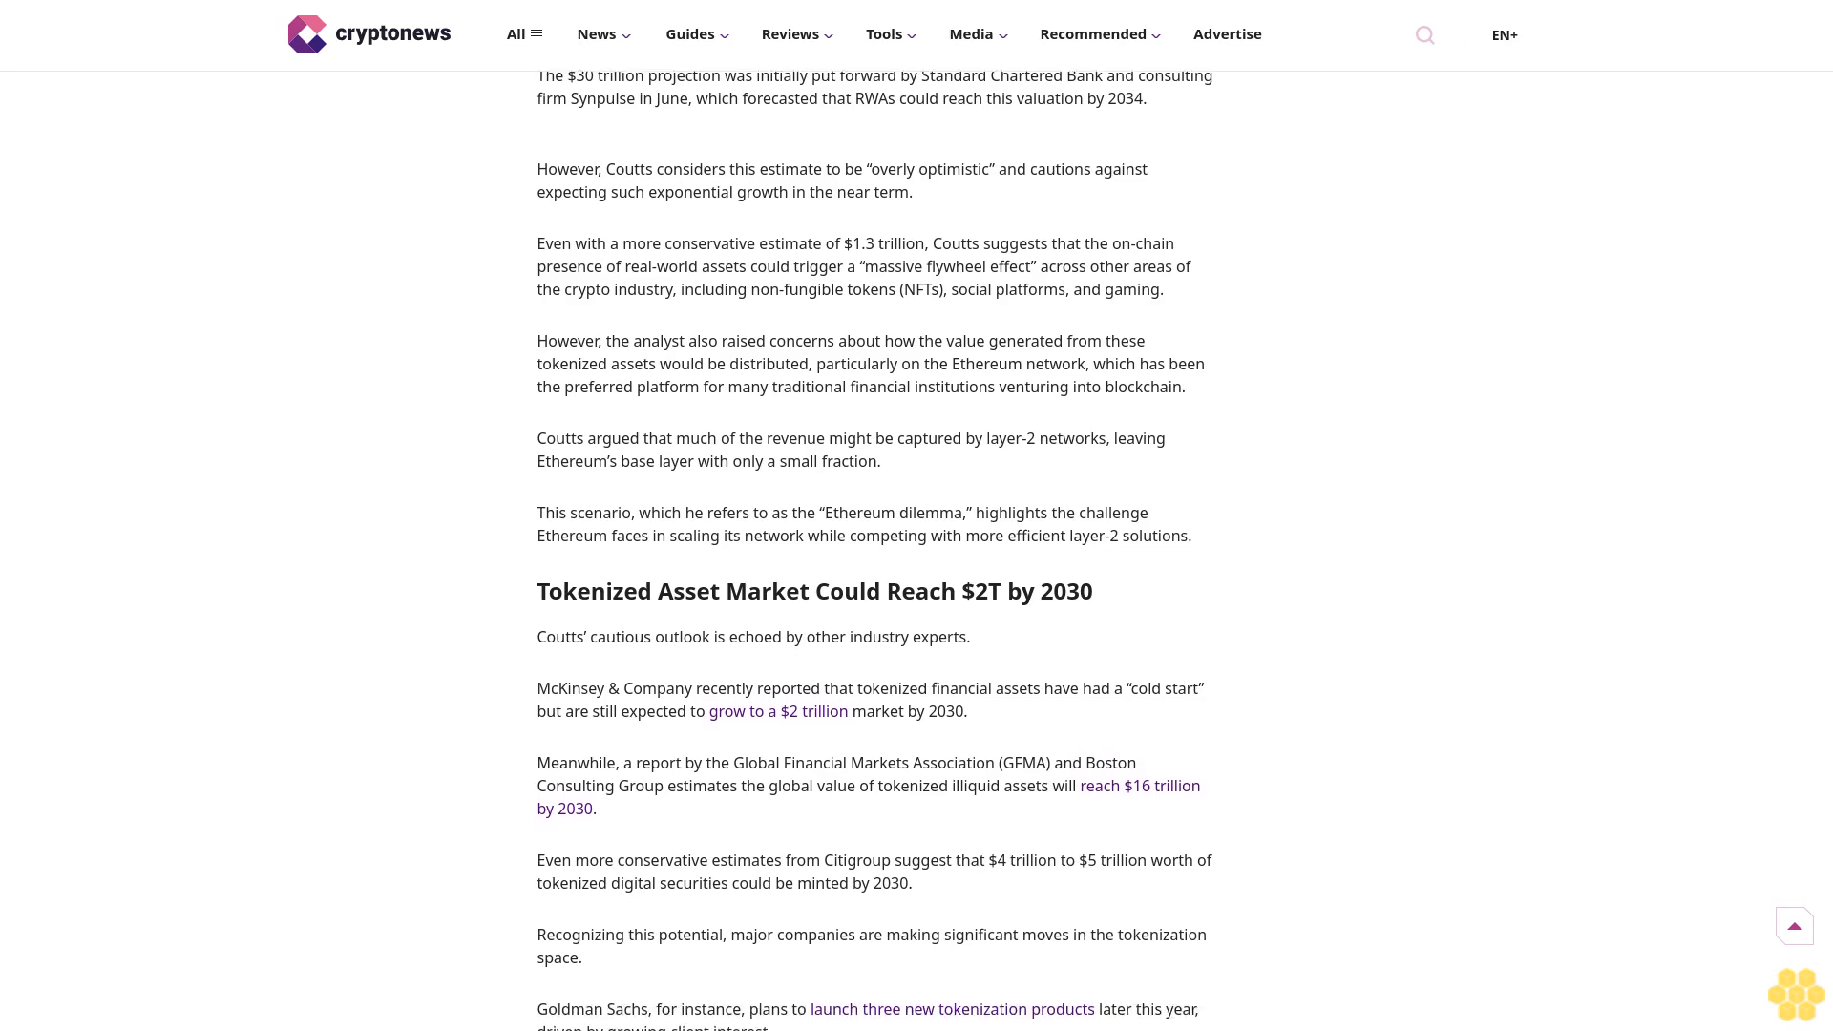
scroll("down", 3)
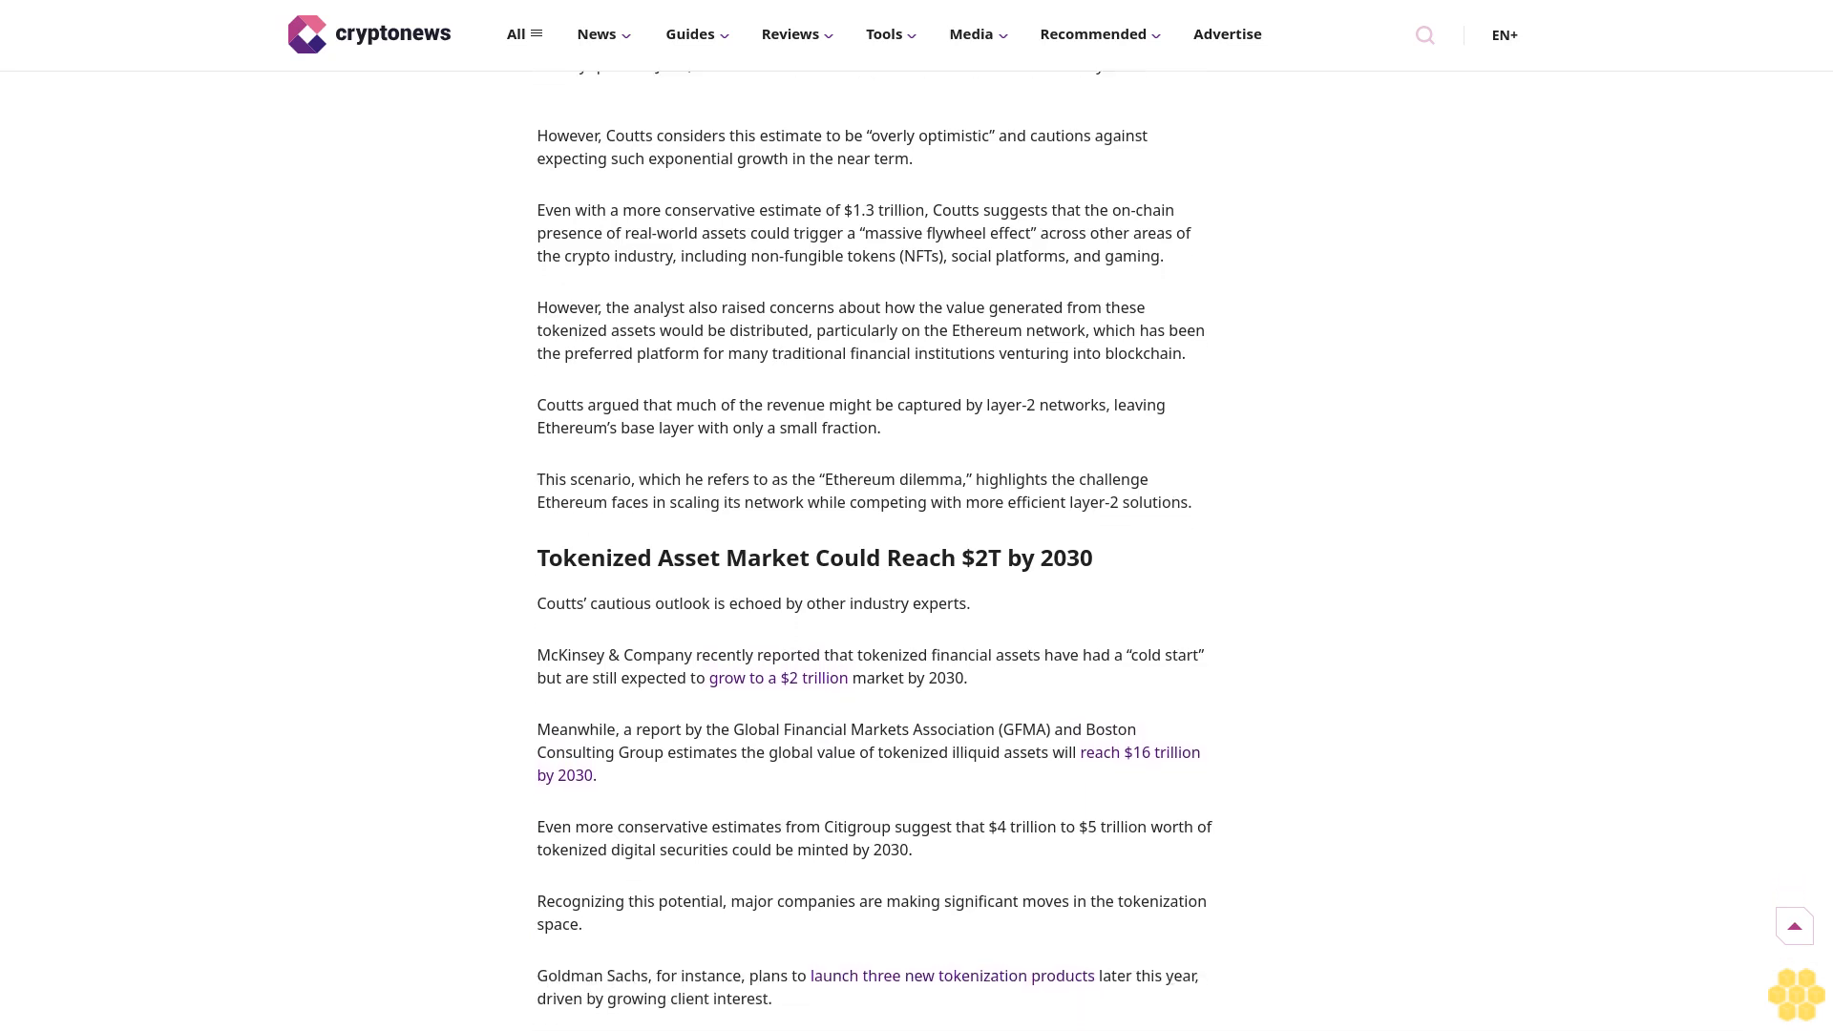
scroll("down", 3)
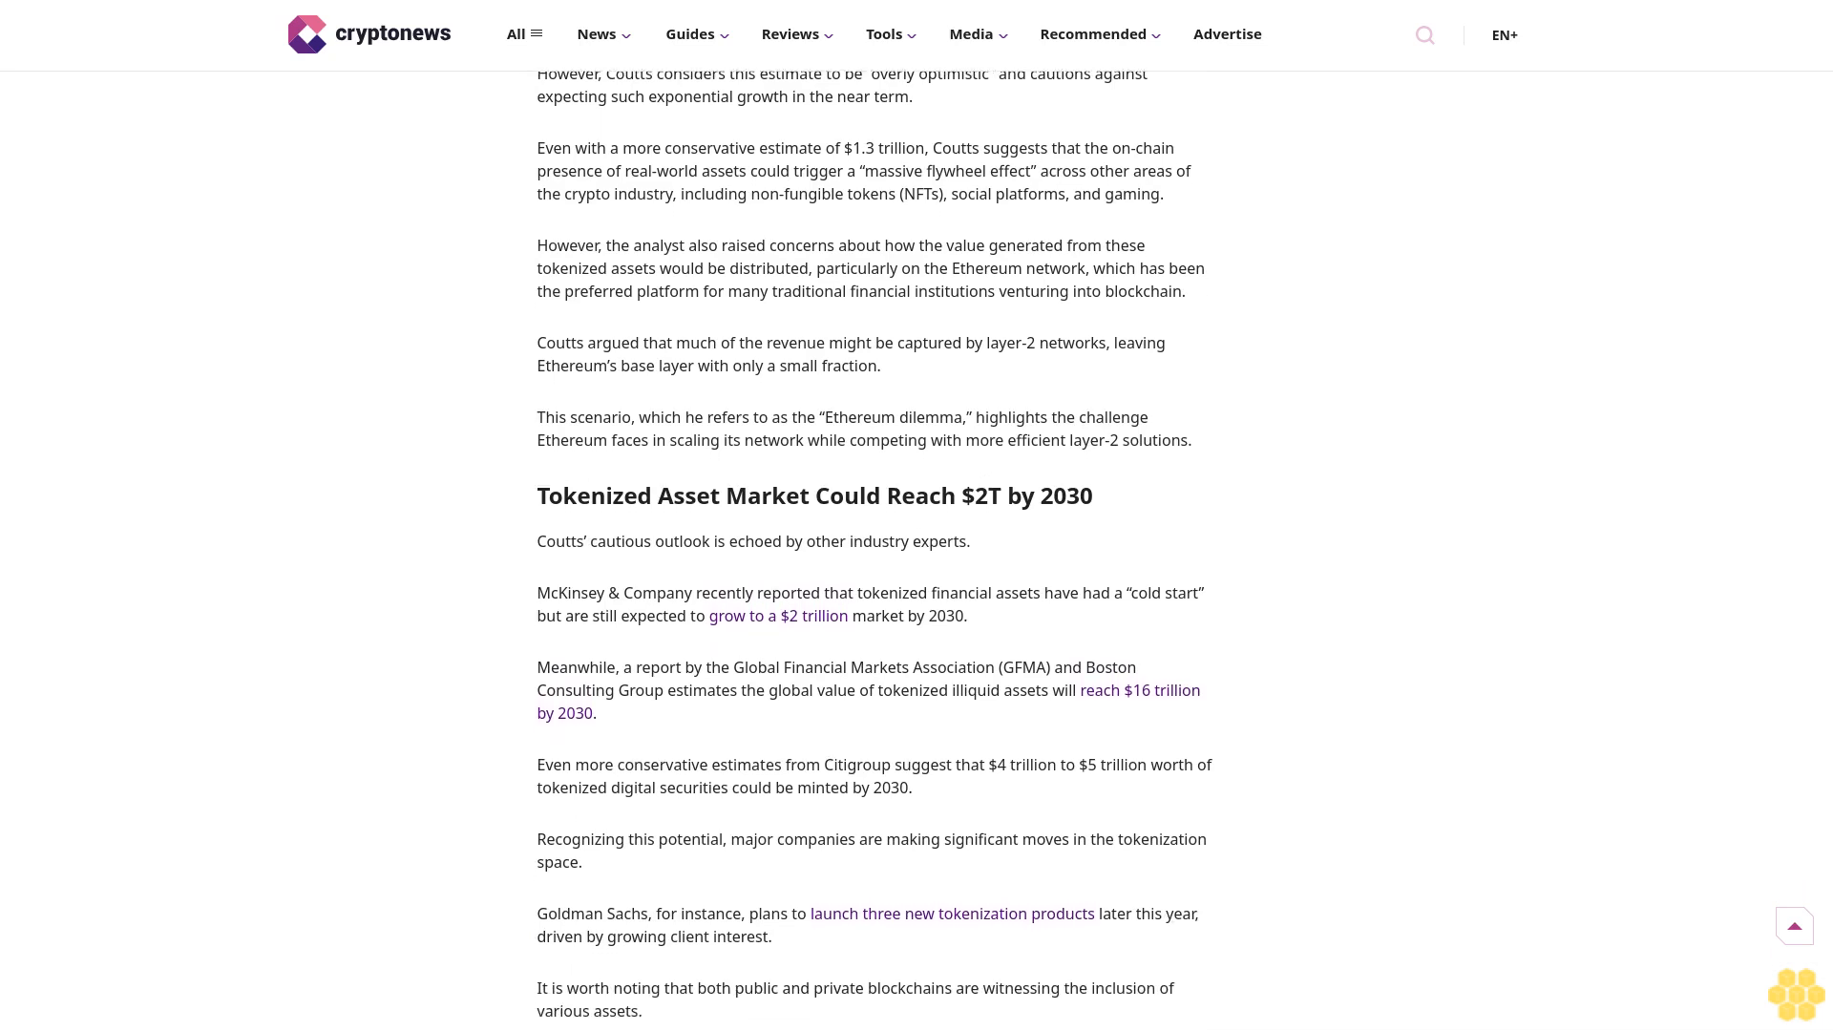
scroll("down", 3)
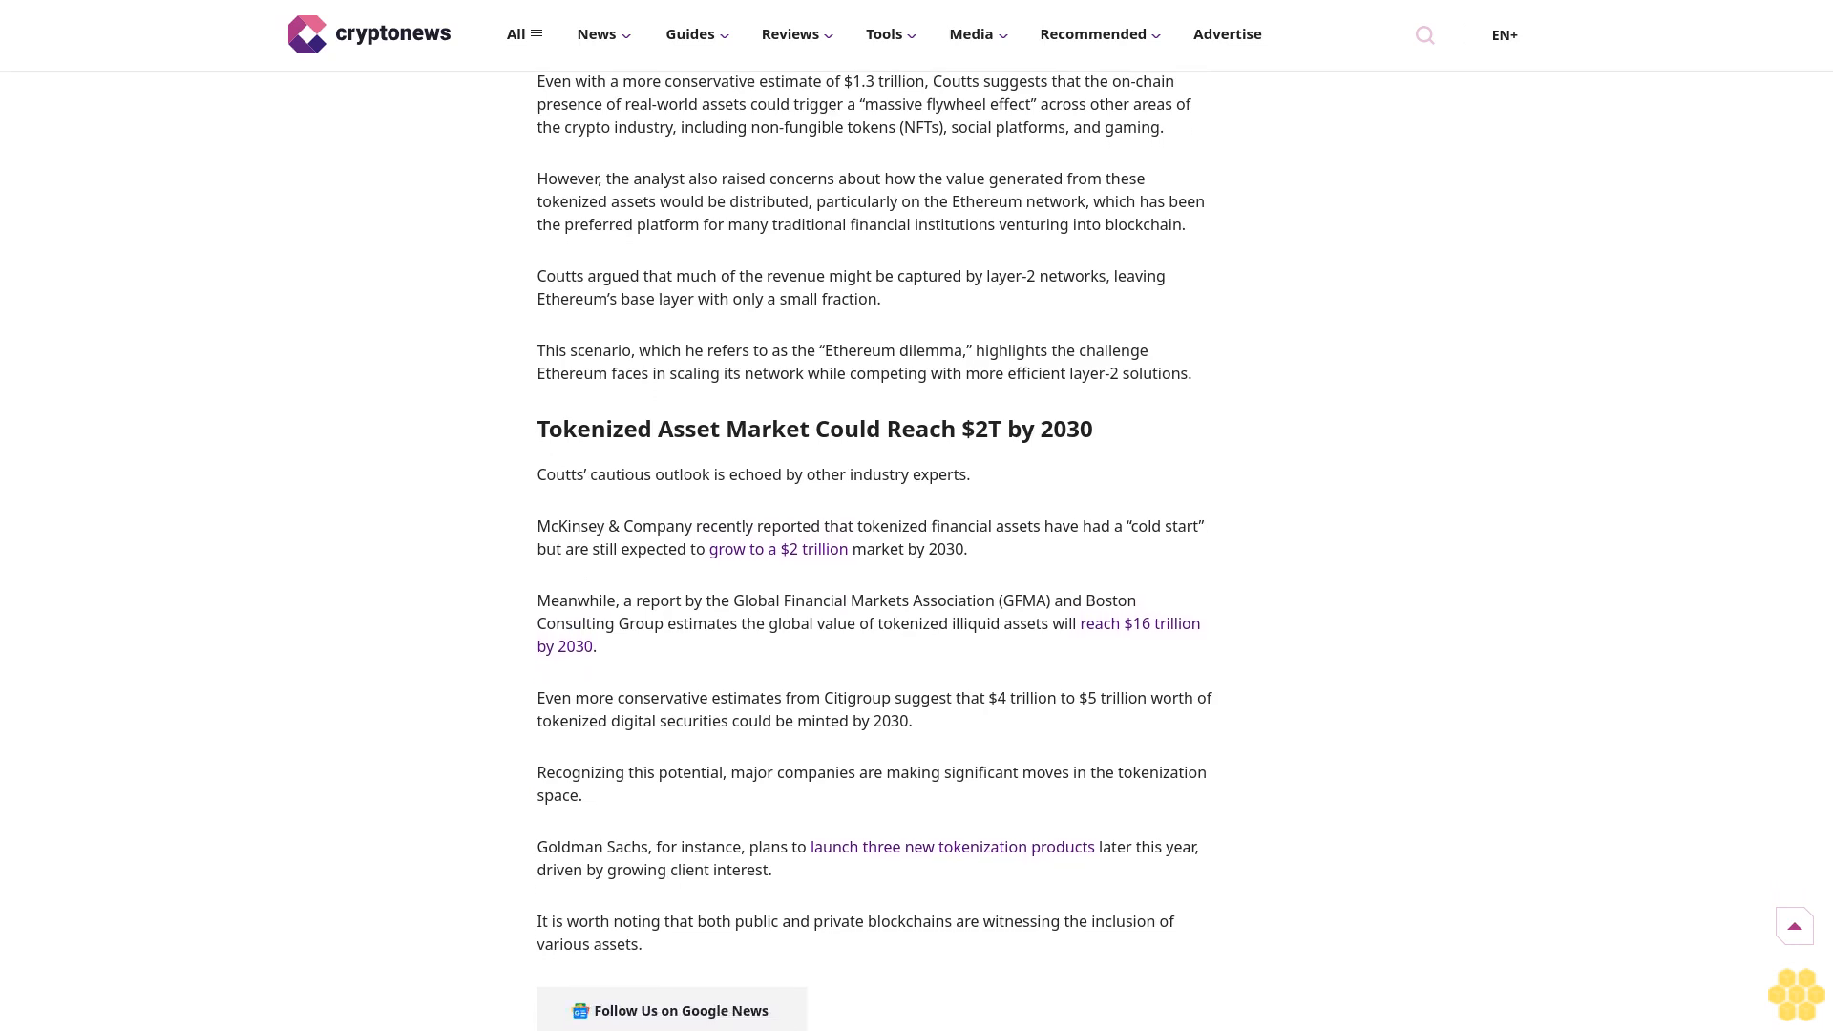
scroll("down", 3)
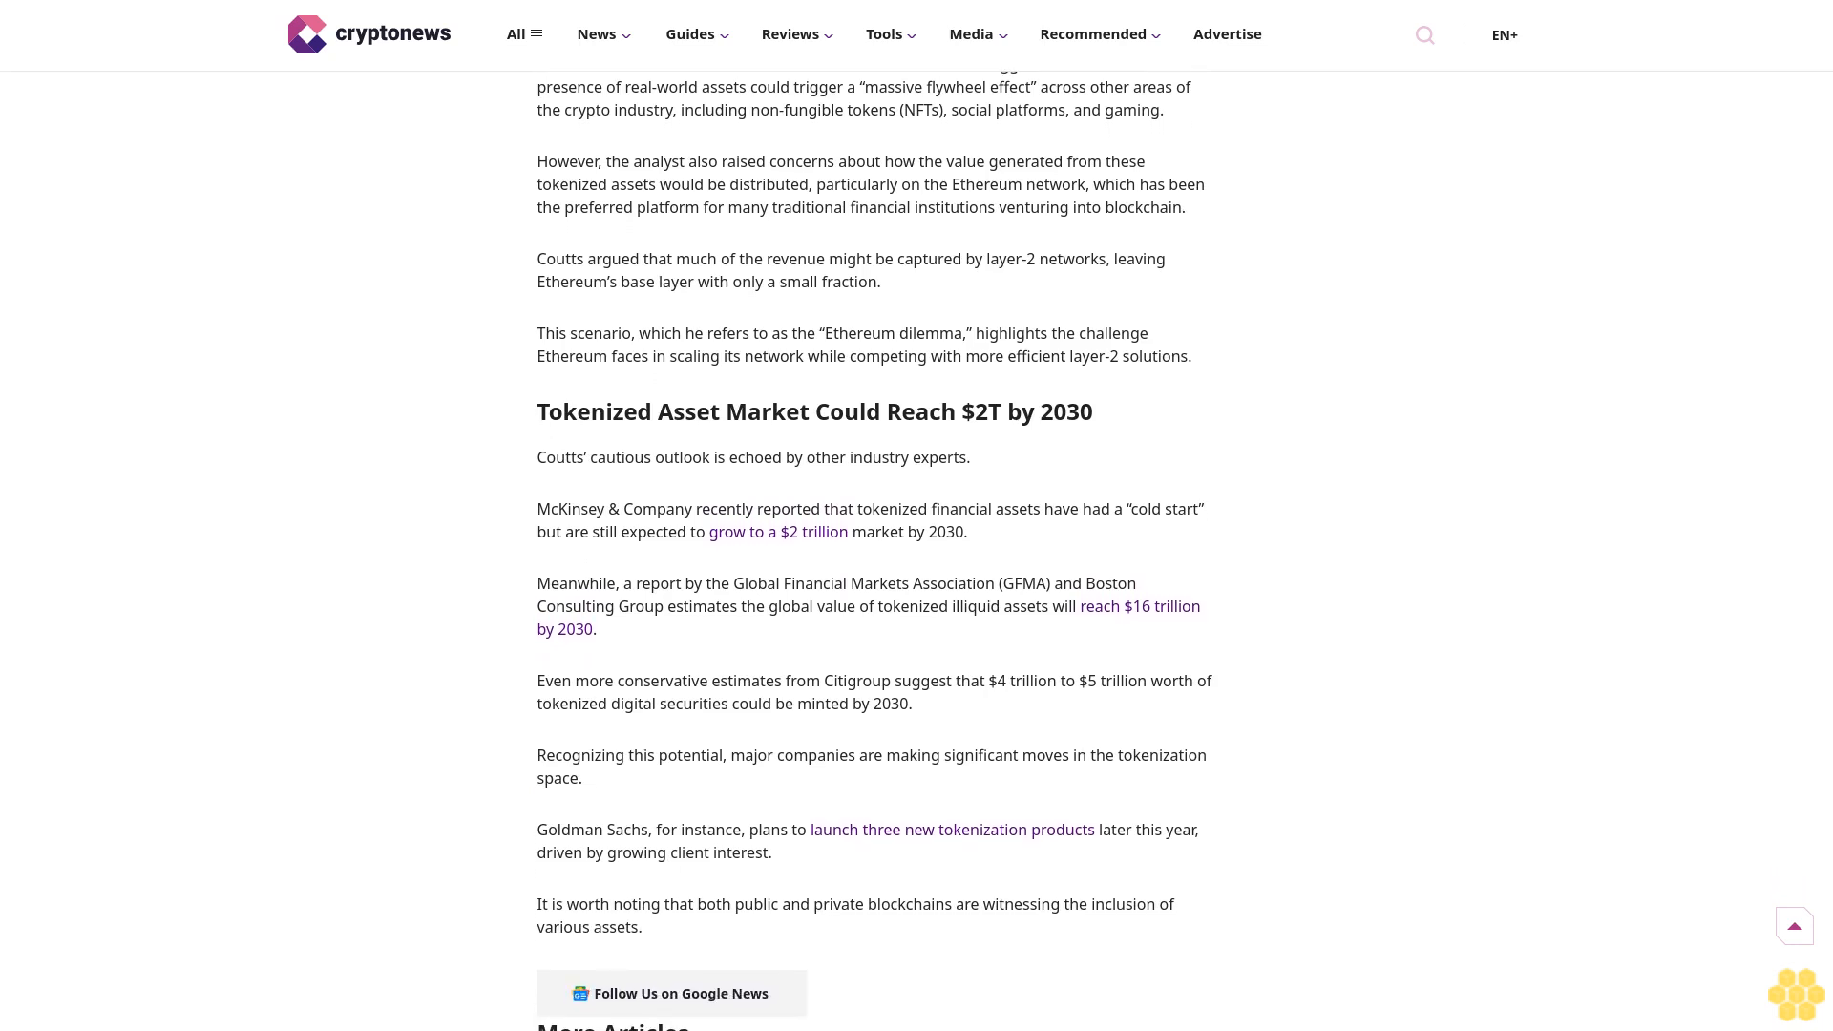